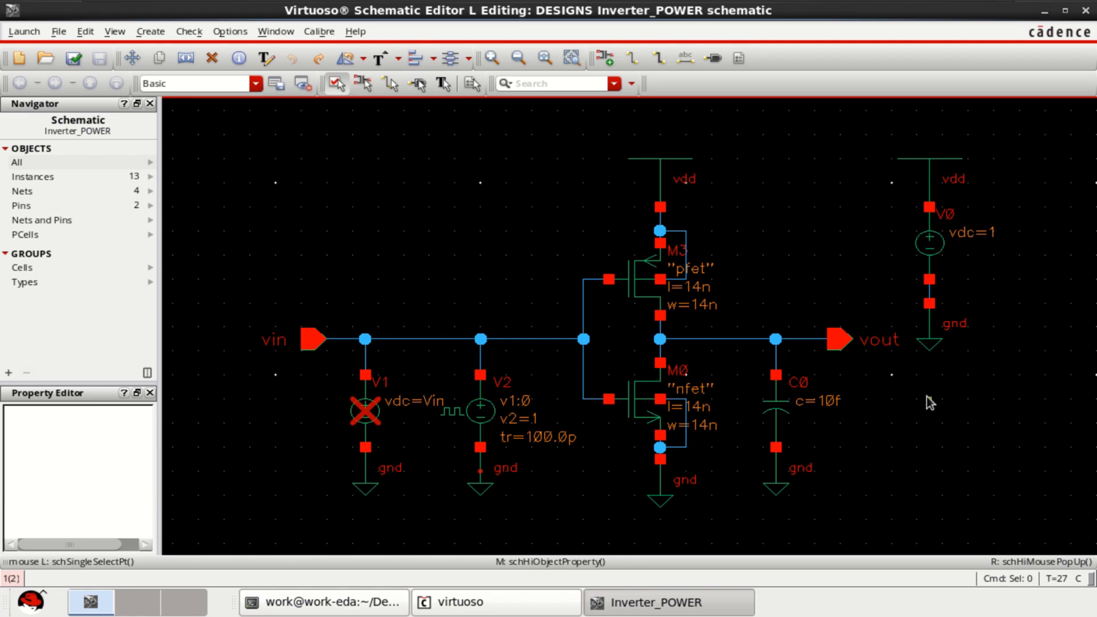
{"action": "mouse_move", "coordinate": [917, 401]}
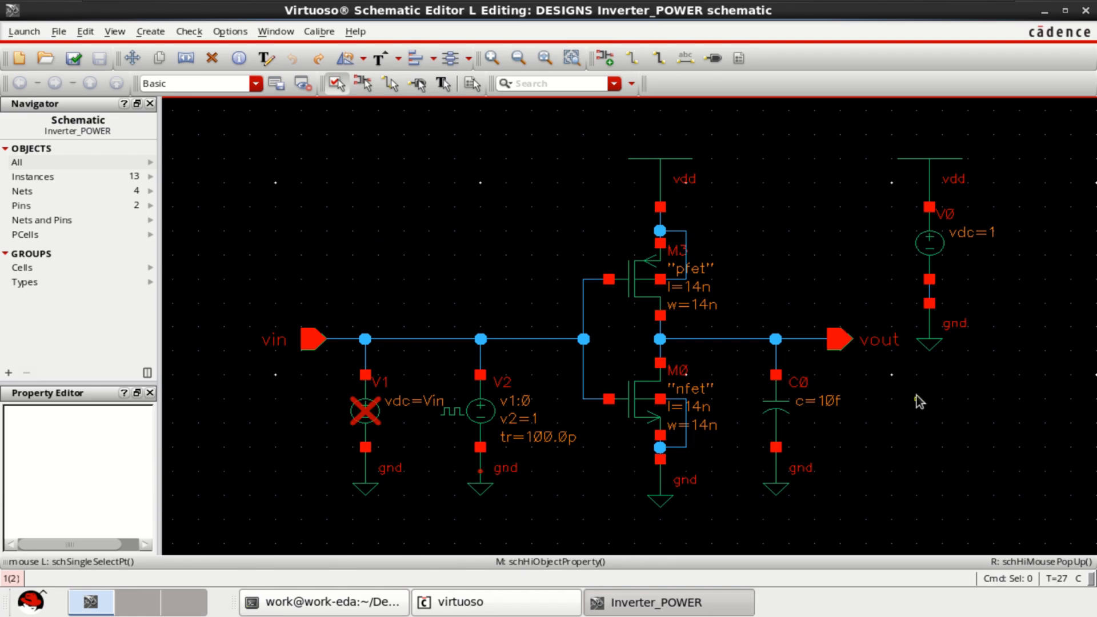
Step: Inspect the parameters of pfet M3, nfet M0 and supply source V0
{"action": "left_click", "coordinate": [635, 279]}
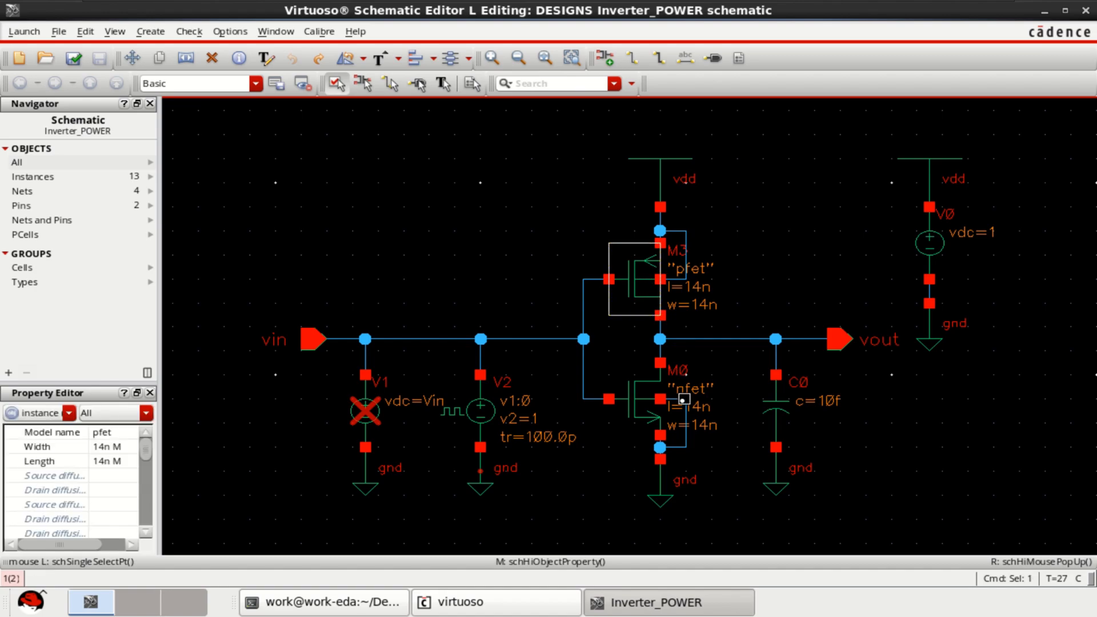
{"action": "left_click", "coordinate": [635, 410]}
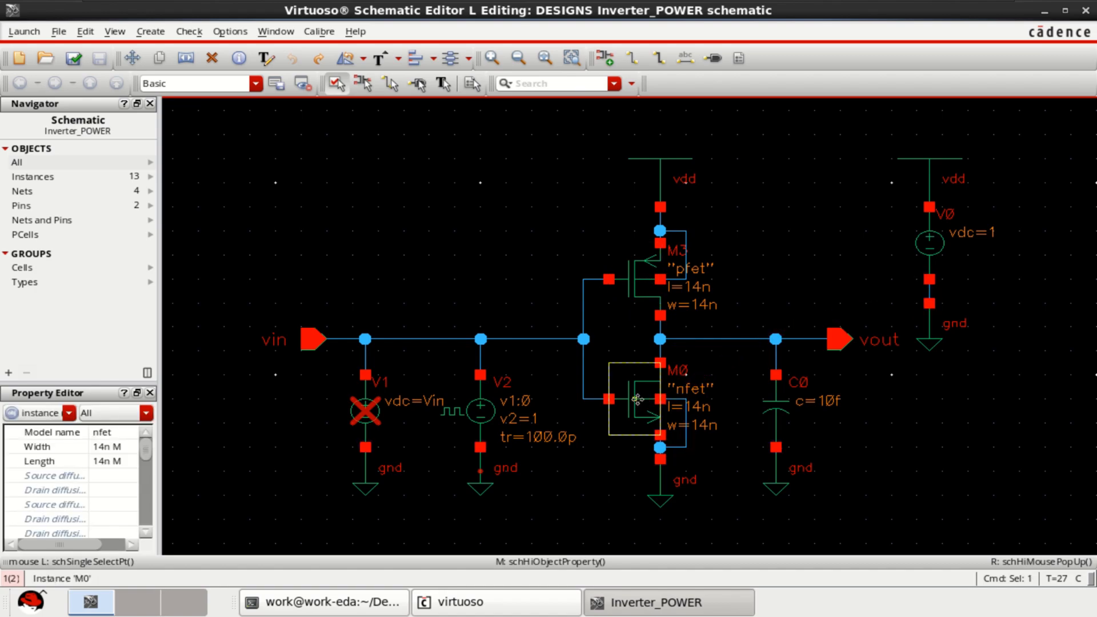
{"action": "left_click", "coordinate": [775, 401]}
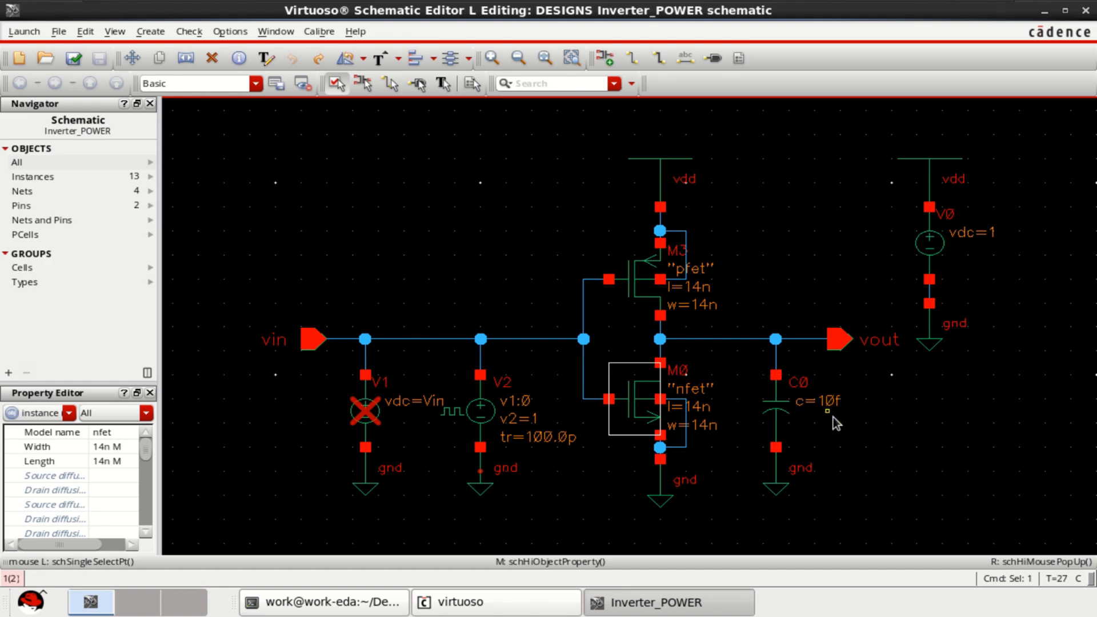
{"action": "left_click", "coordinate": [928, 246]}
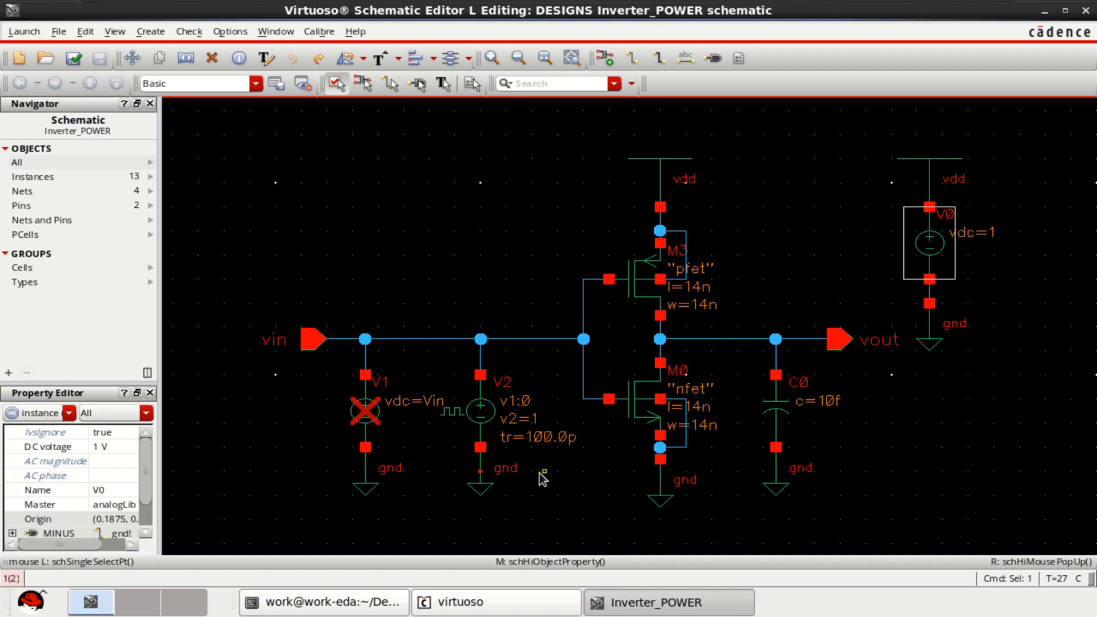
{"action": "mouse_move", "coordinate": [574, 460]}
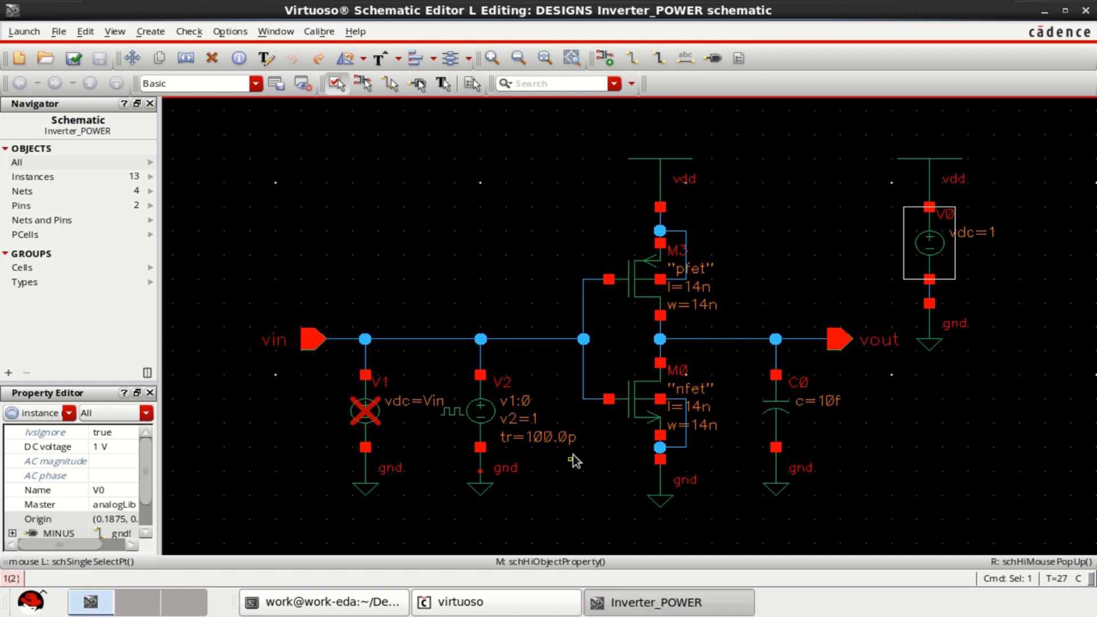
{"action": "mouse_move", "coordinate": [560, 462]}
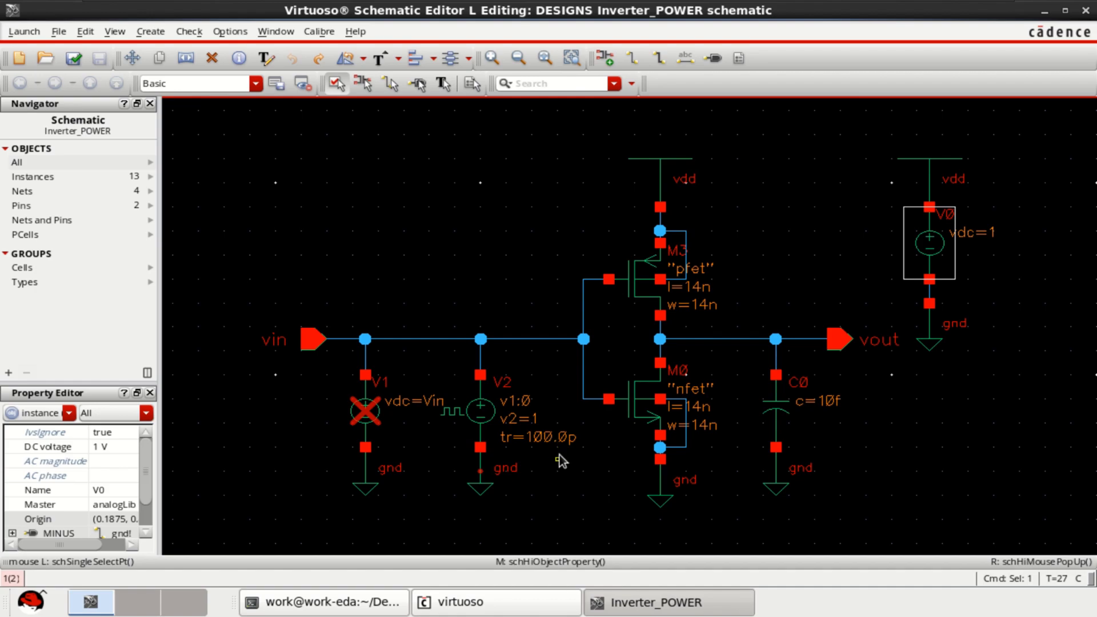
Step: Review pulse source V2's low voltage, high voltage, period and width without changing them
{"action": "left_click", "coordinate": [480, 413]}
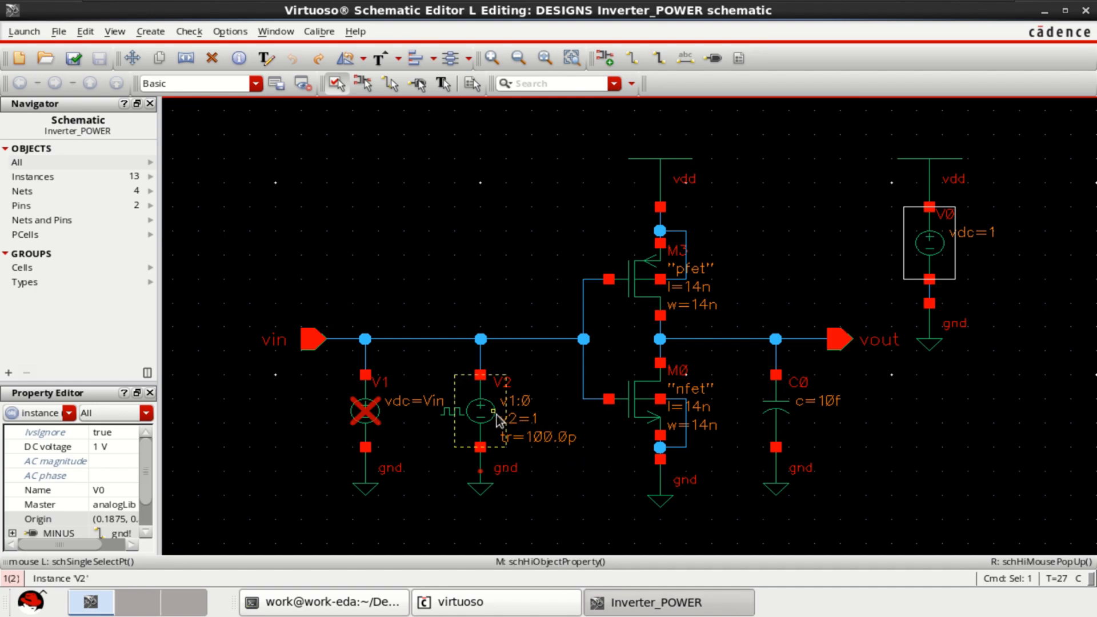
{"action": "left_click", "coordinate": [479, 411]}
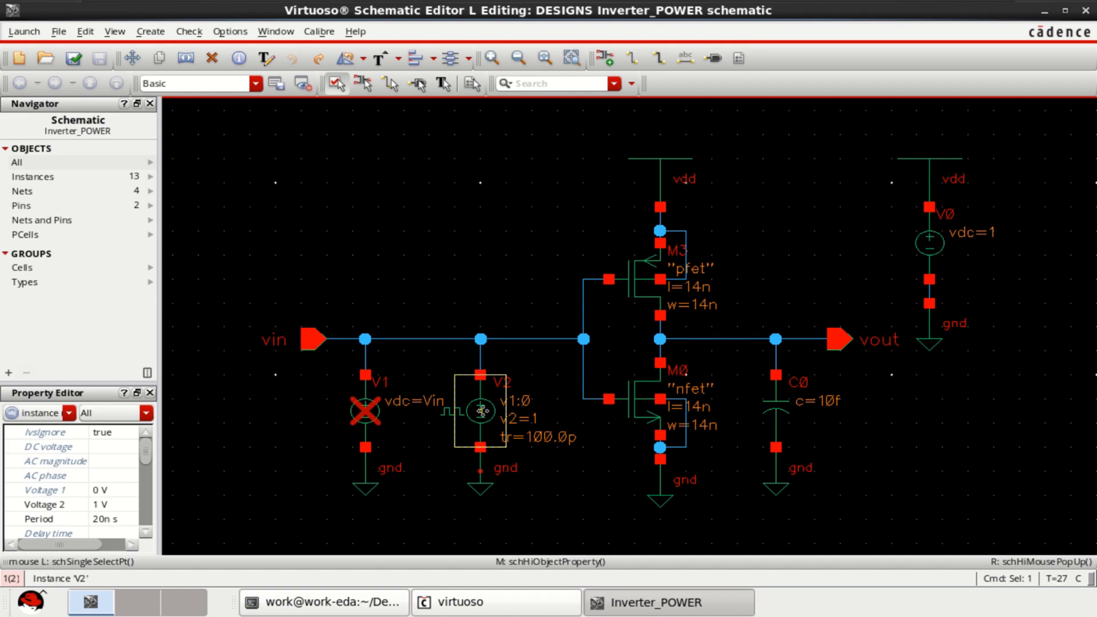
{"action": "double_click", "coordinate": [479, 410]}
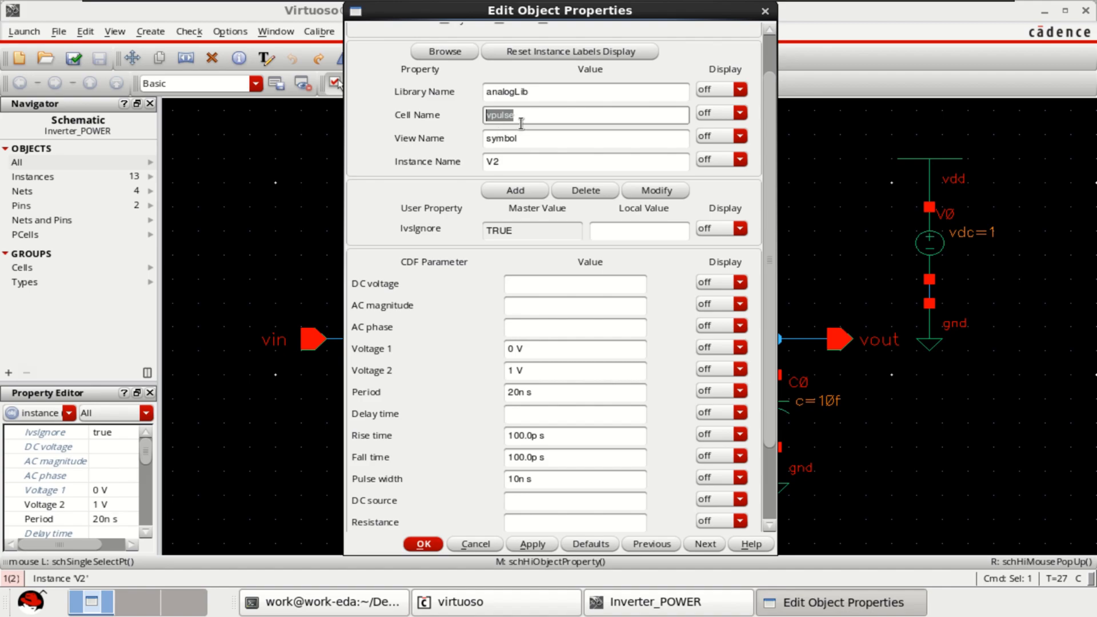
{"action": "mouse_move", "coordinate": [419, 391]}
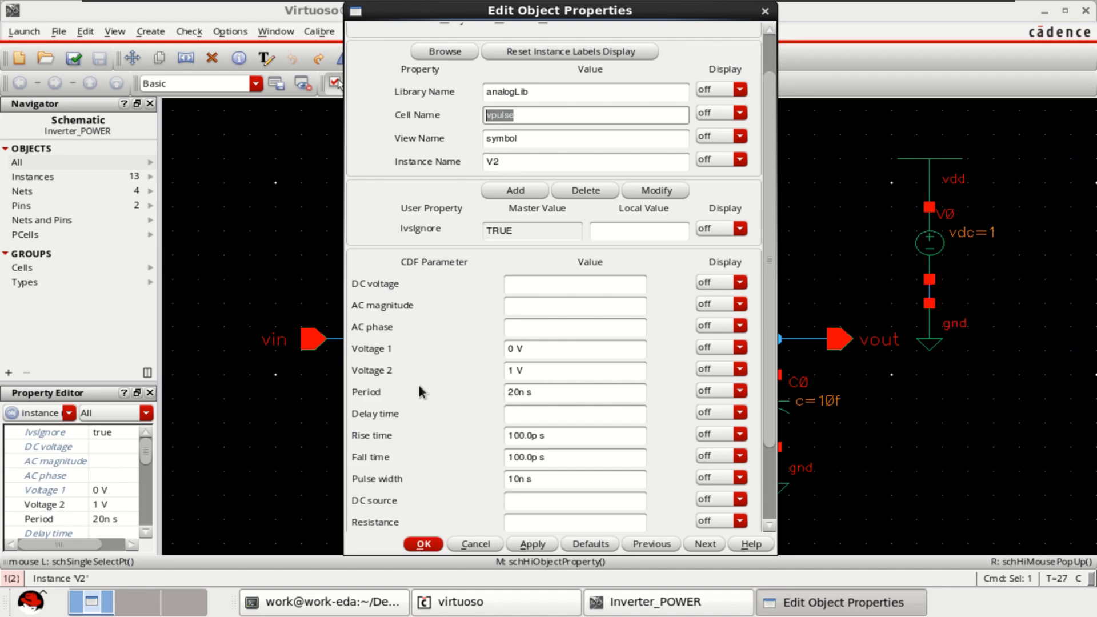
{"action": "left_click", "coordinate": [517, 349]}
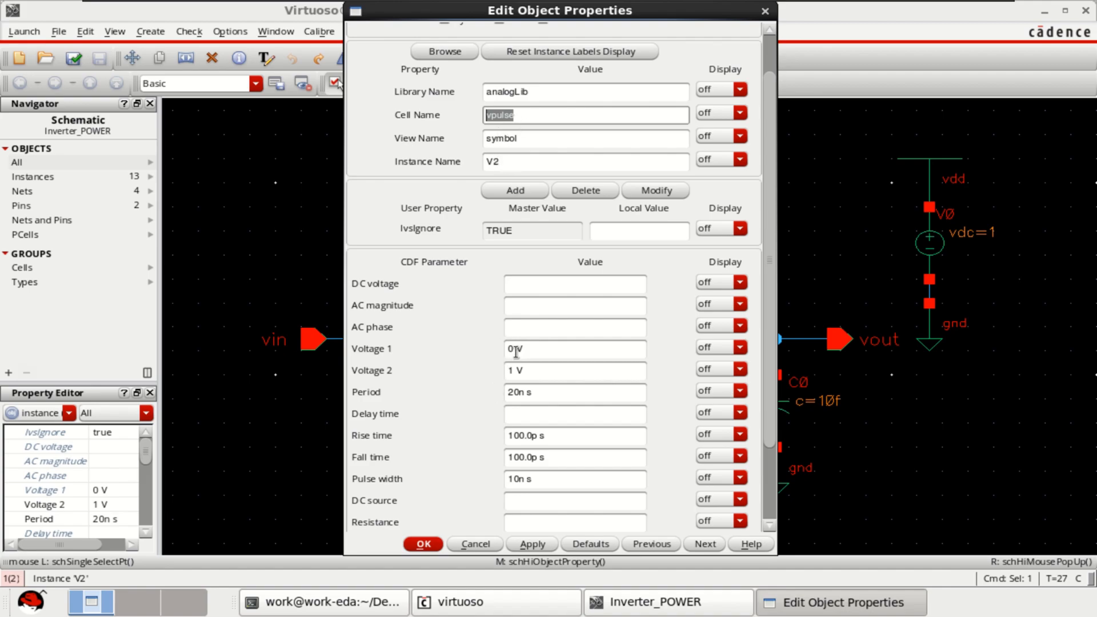
{"action": "left_click", "coordinate": [573, 371]}
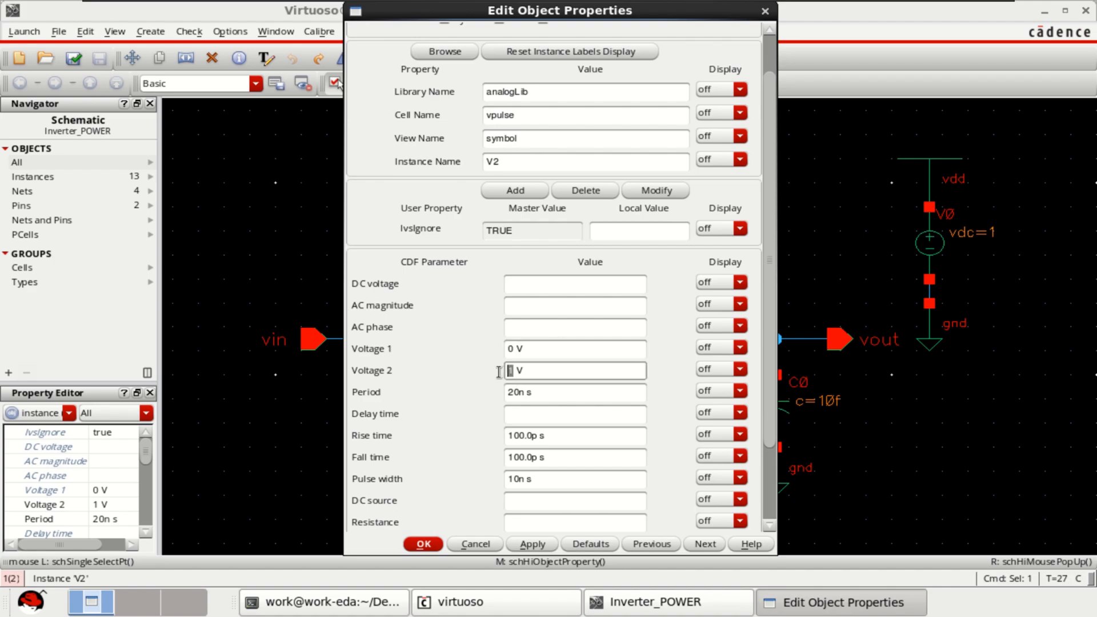
{"action": "left_click", "coordinate": [574, 392]}
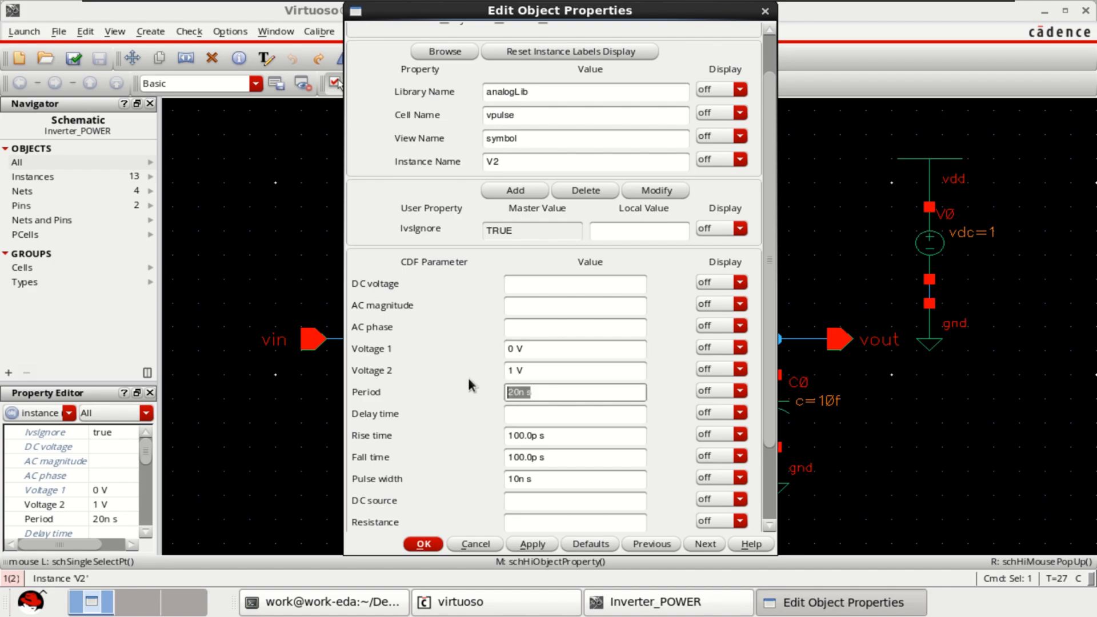
{"action": "mouse_move", "coordinate": [556, 438]}
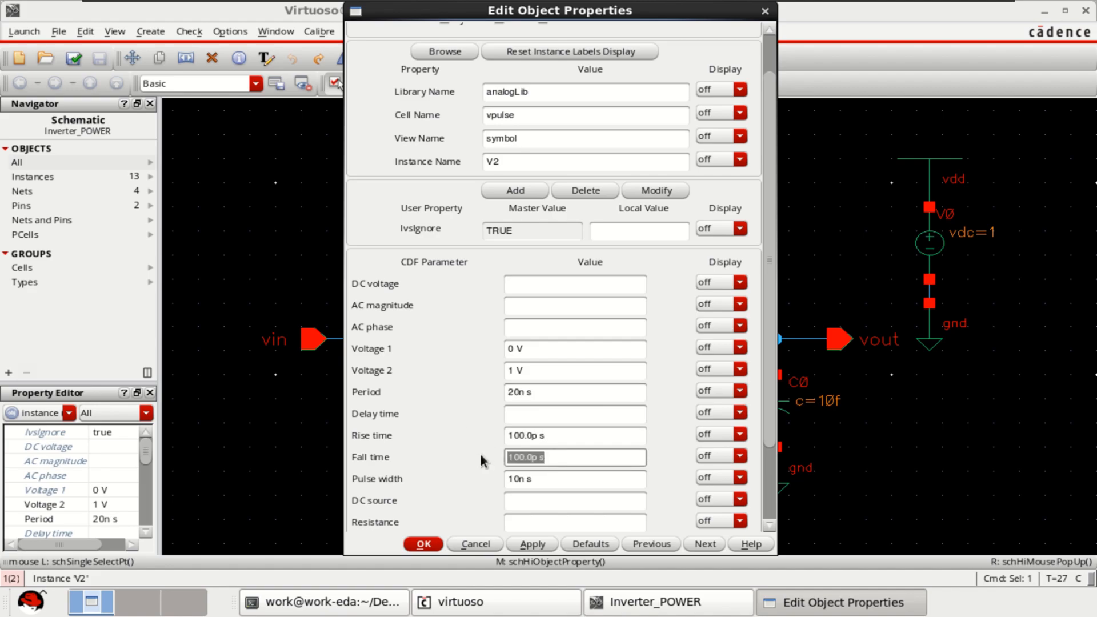
{"action": "left_click", "coordinate": [575, 479]}
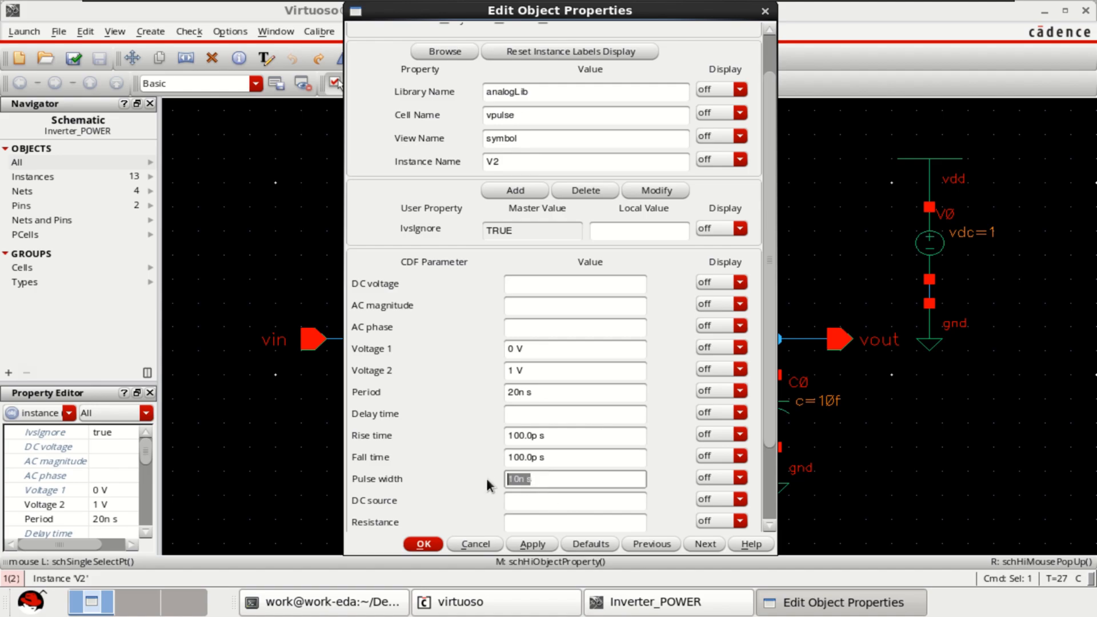
{"action": "left_click", "coordinate": [422, 544]}
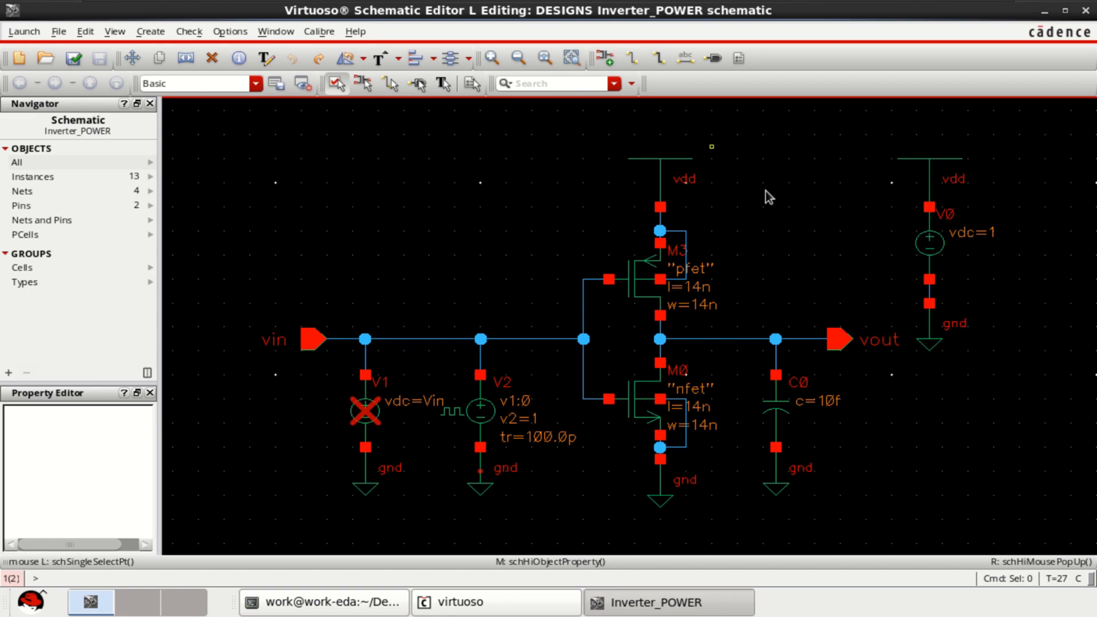
Step: Start ADE L from the Inverter_POWER schematic's Launch menu
{"action": "left_click", "coordinate": [638, 279]}
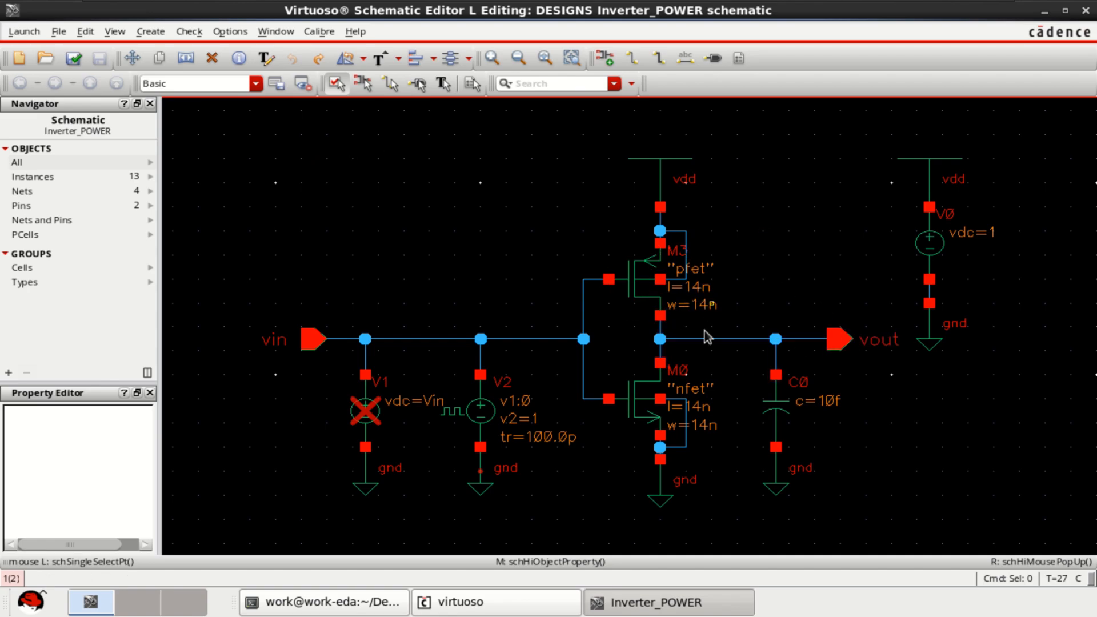
{"action": "left_click", "coordinate": [479, 338]}
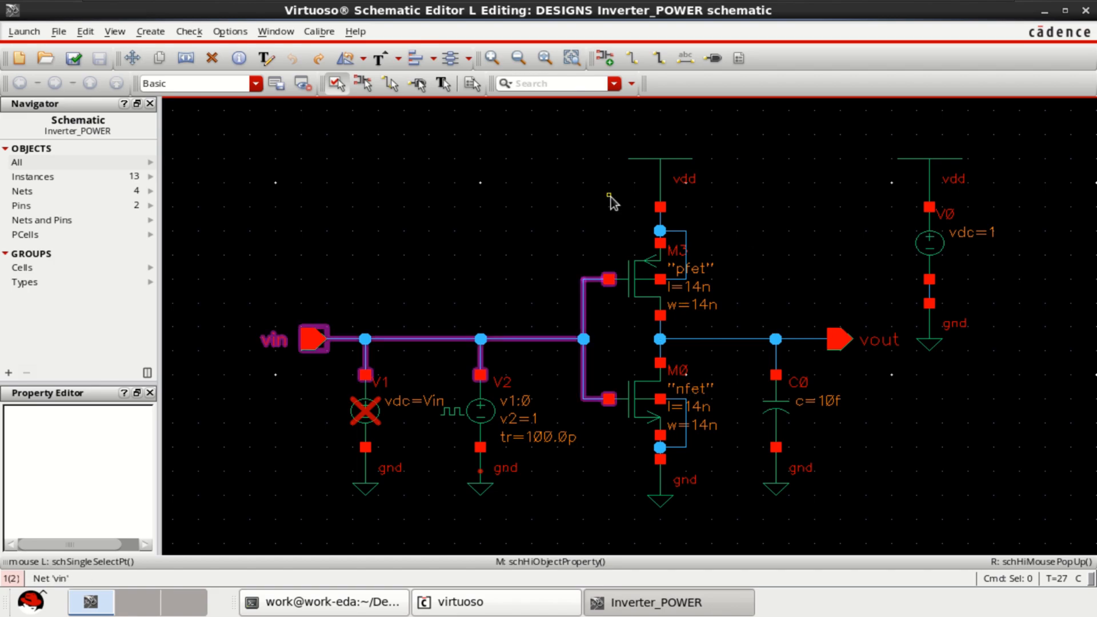
{"action": "left_click", "coordinate": [74, 58]}
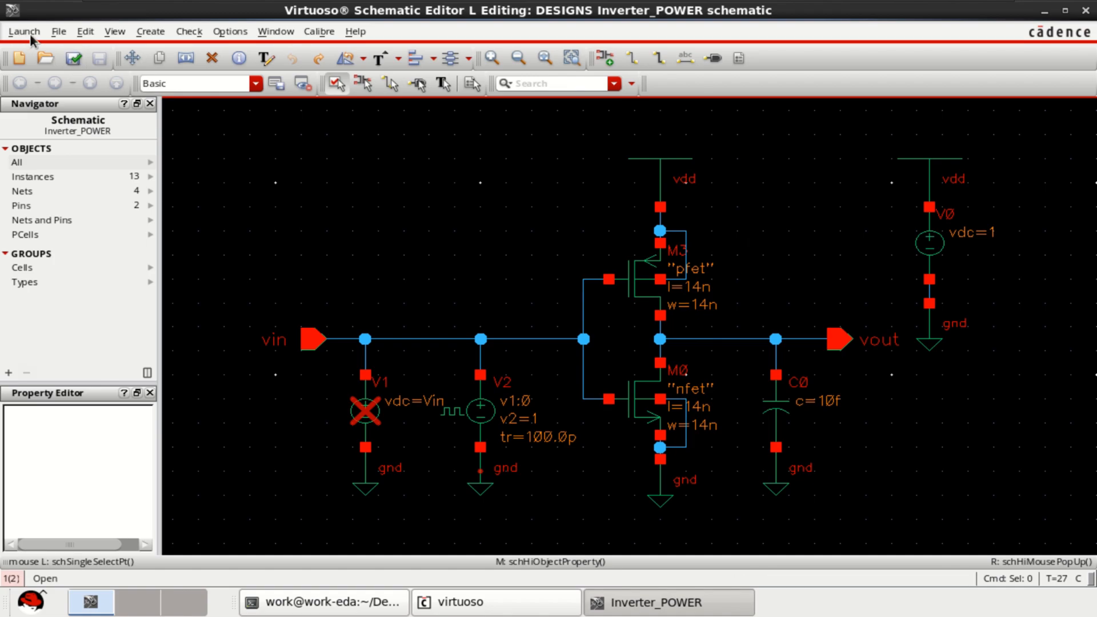
{"action": "left_click", "coordinate": [24, 31]}
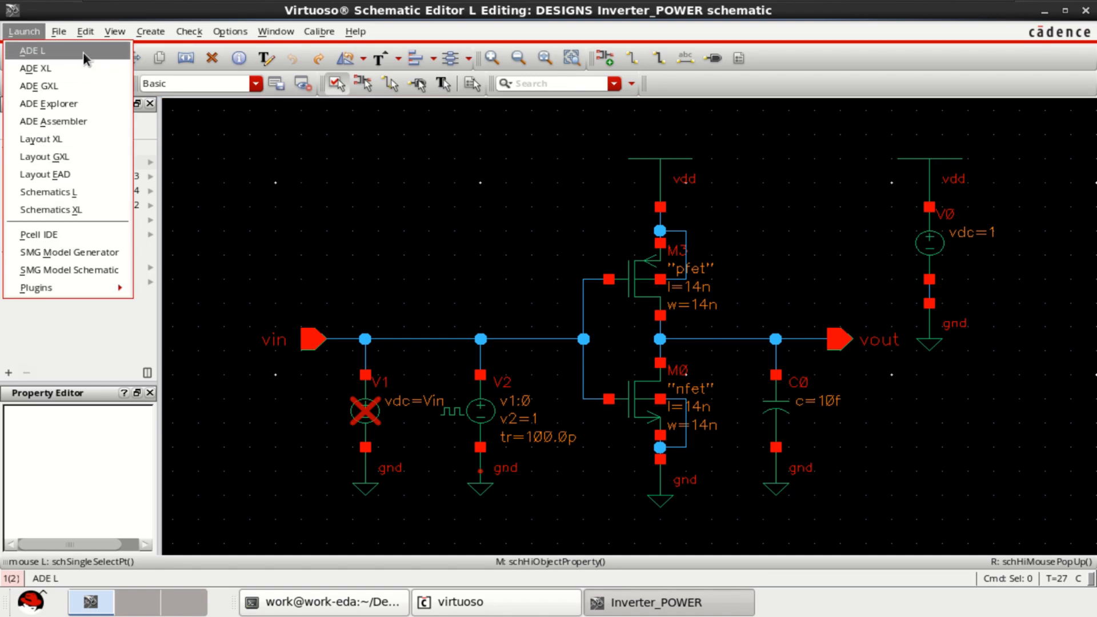
{"action": "left_click", "coordinate": [31, 50]}
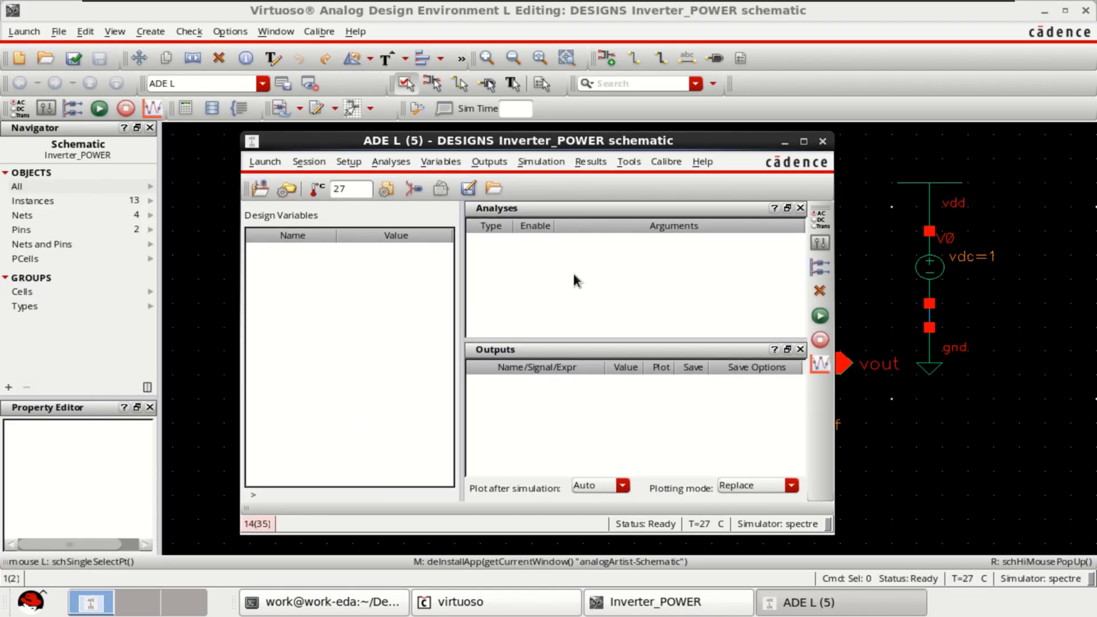
Step: Define a tran analysis with stop time 50n and moderate accuracy
{"action": "right_click", "coordinate": [575, 280]}
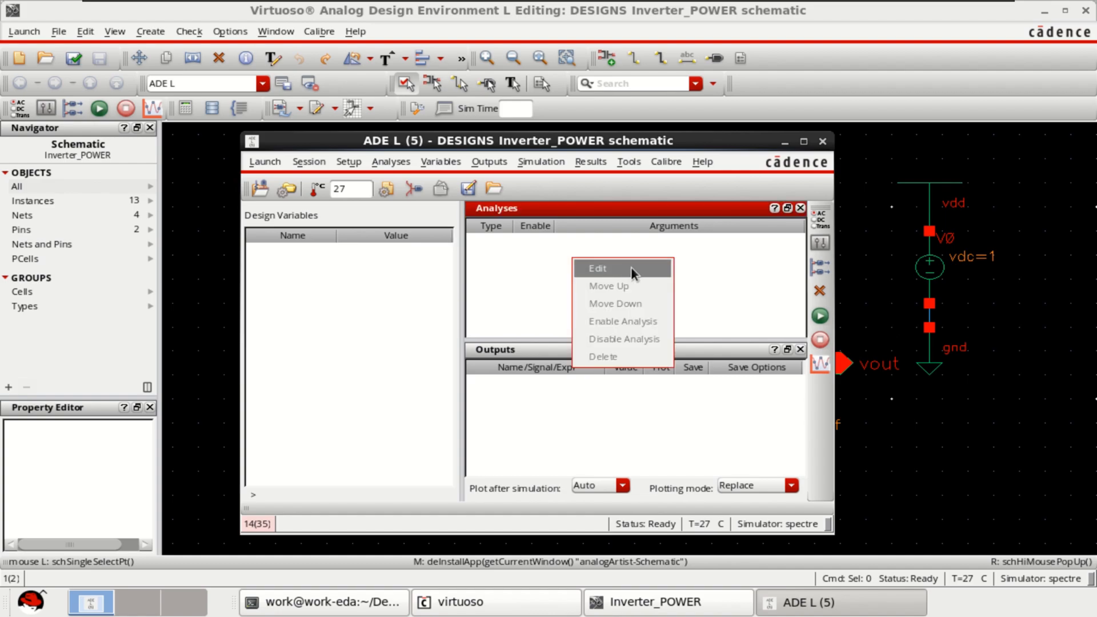
{"action": "left_click", "coordinate": [597, 269]}
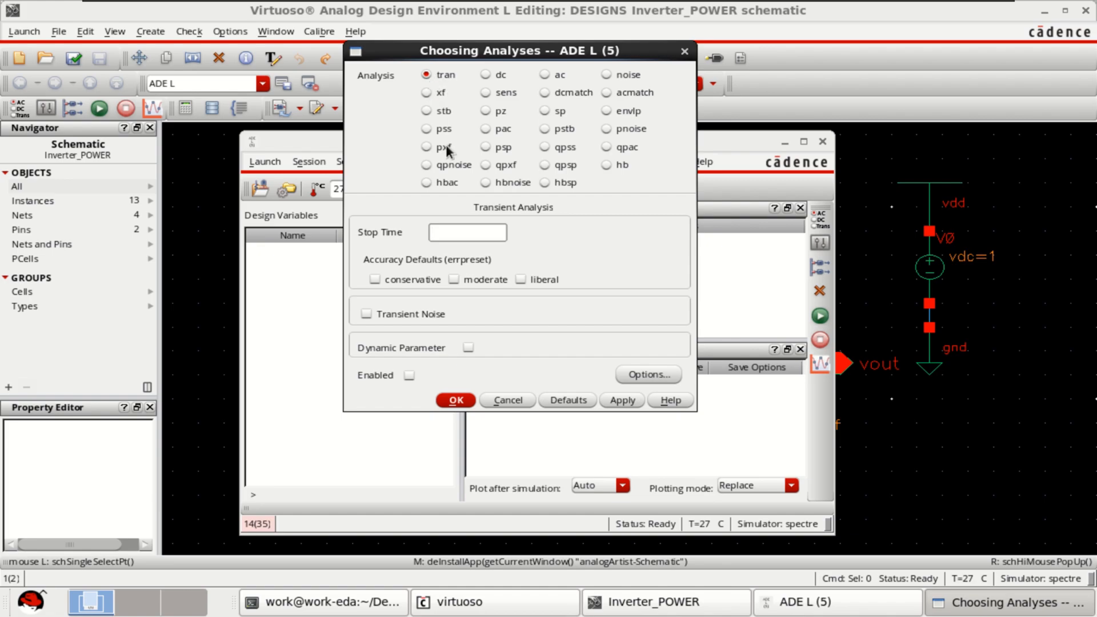
{"action": "type", "text": "5"}
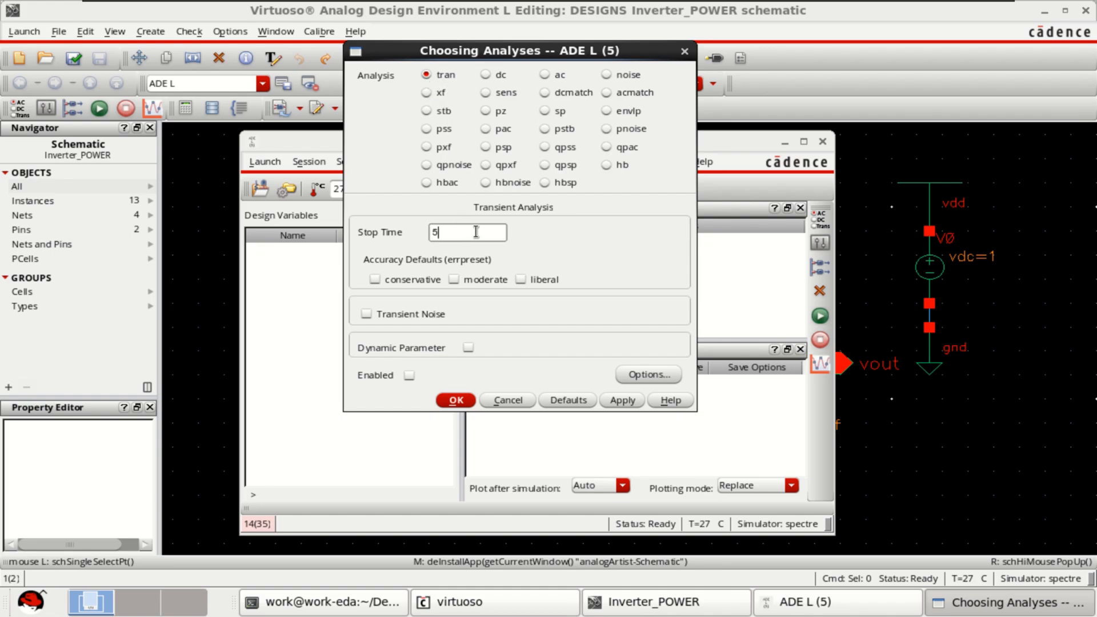
{"action": "type", "text": "0n"}
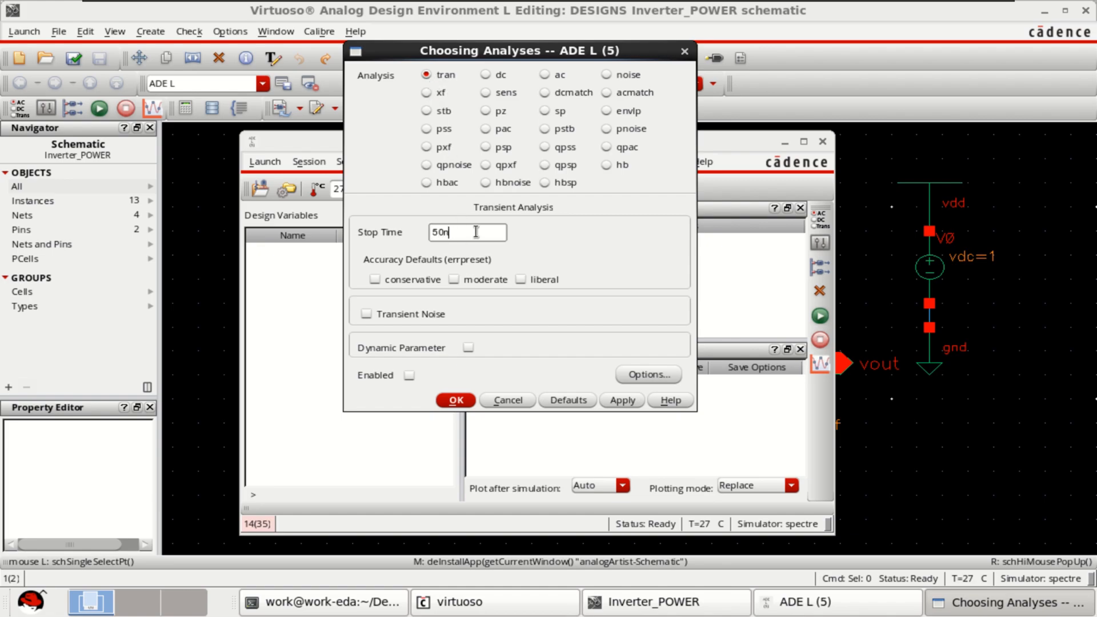
{"action": "left_click", "coordinate": [453, 279]}
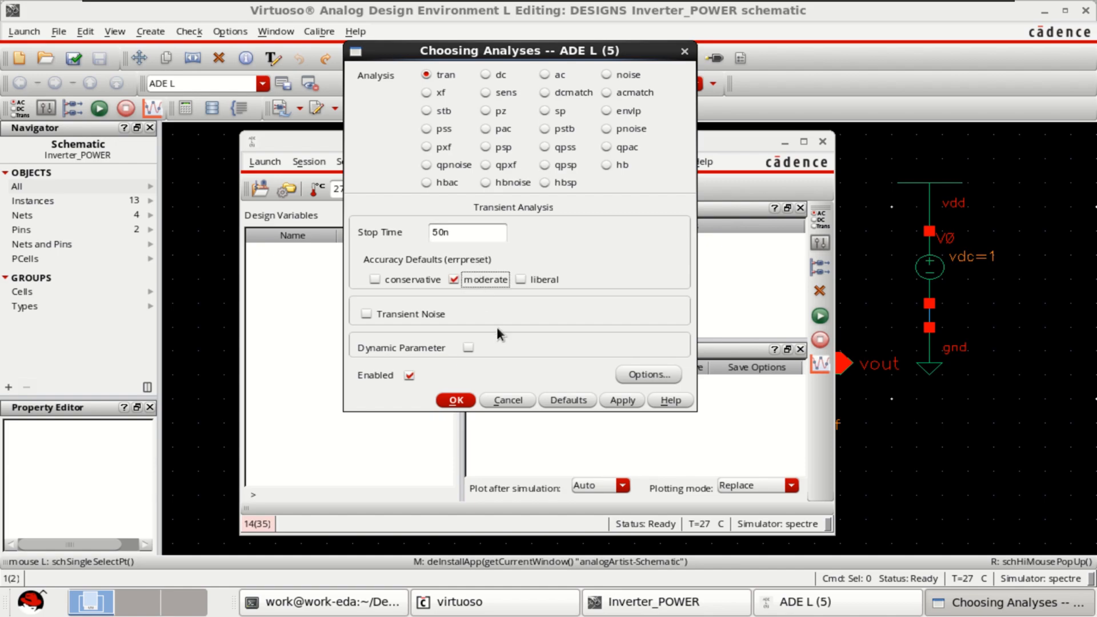
{"action": "left_click", "coordinate": [455, 400]}
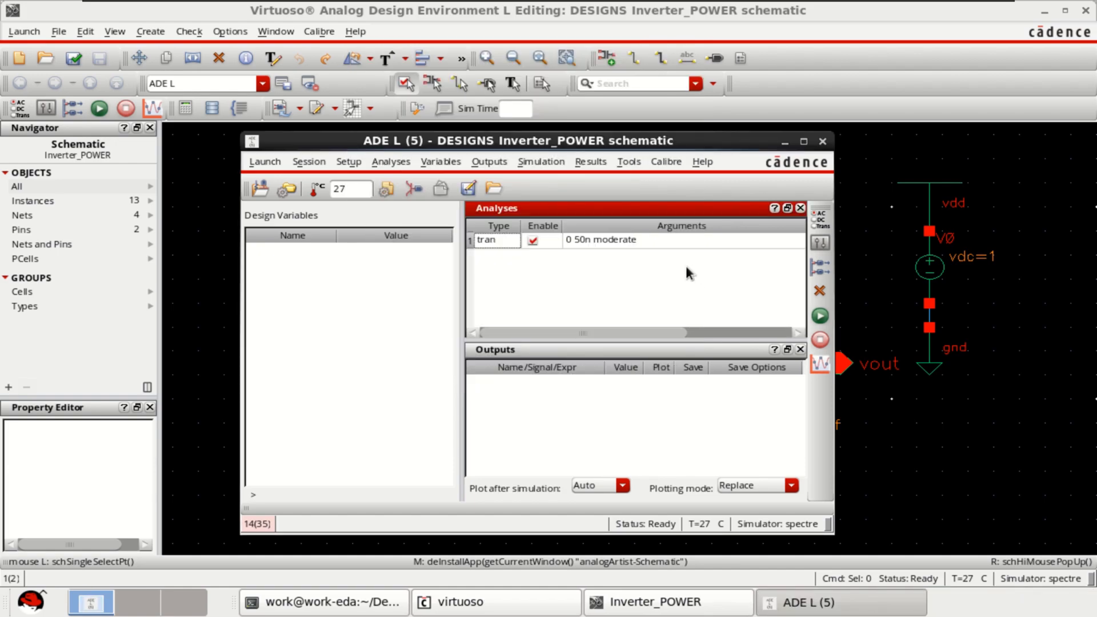
{"action": "mouse_move", "coordinate": [629, 420]}
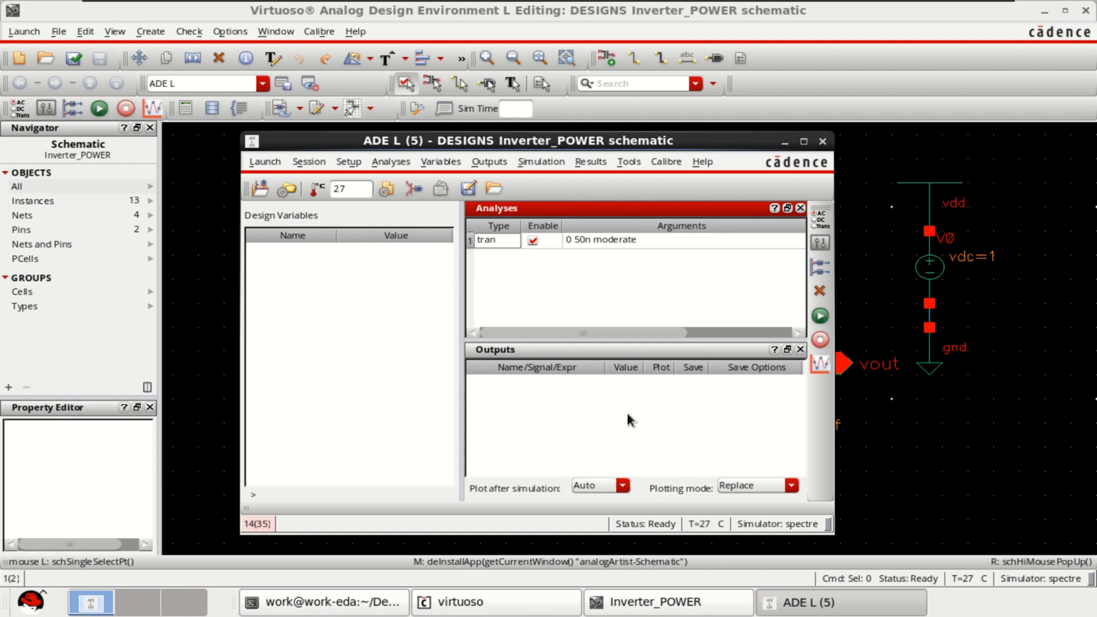
{"action": "mouse_move", "coordinate": [604, 415]}
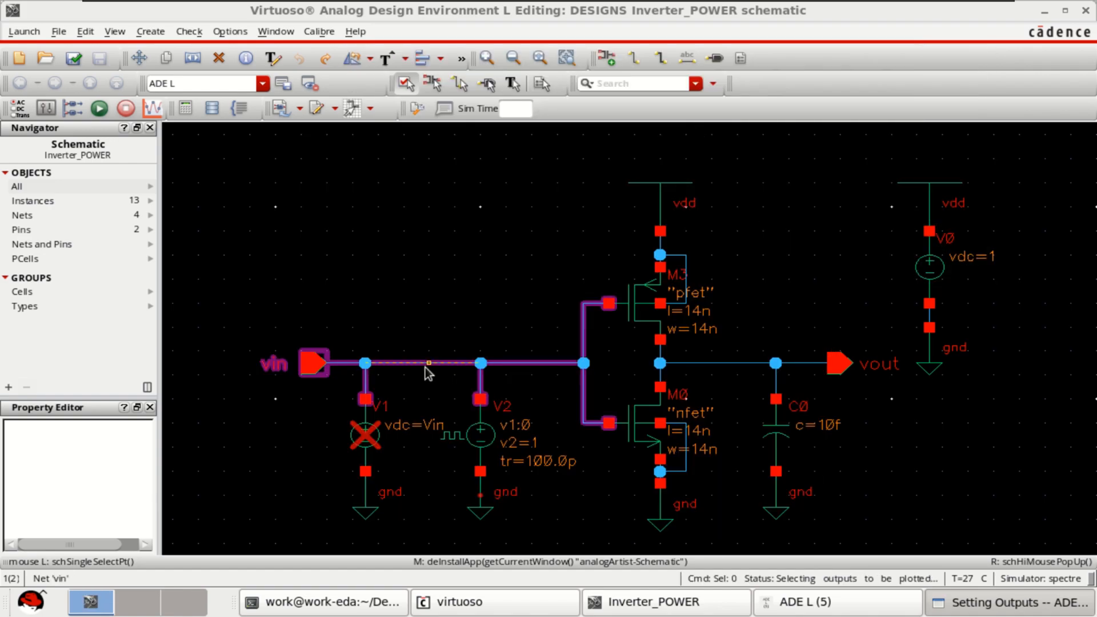
Step: Pick the vout net on the schematic and confirm vin and vout as plotted outputs
{"action": "left_click", "coordinate": [751, 363]}
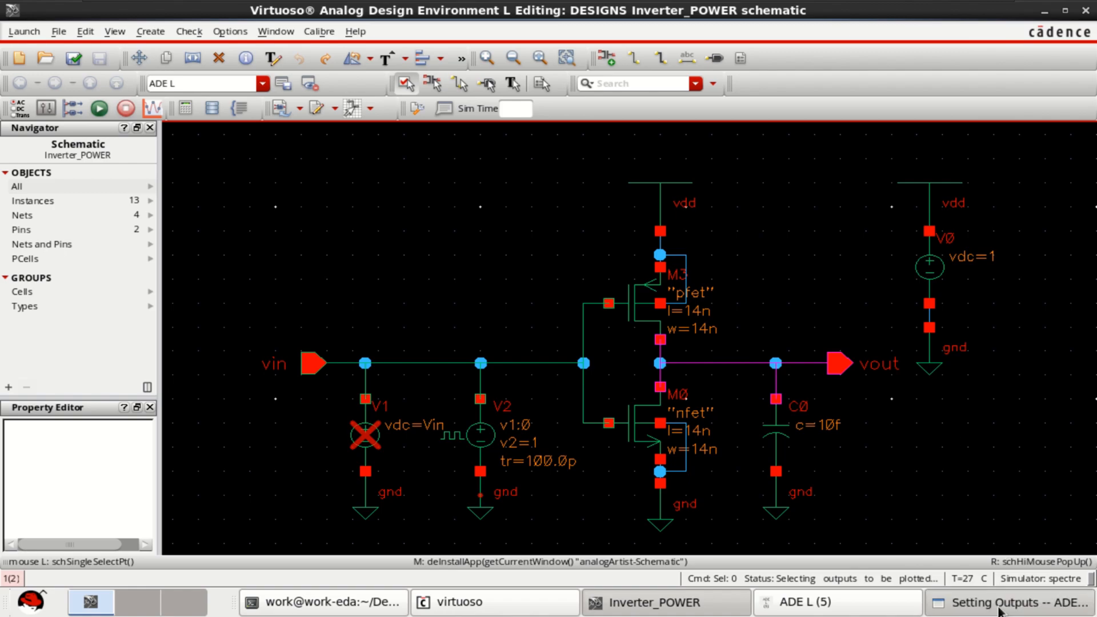
{"action": "left_click", "coordinate": [1004, 599]}
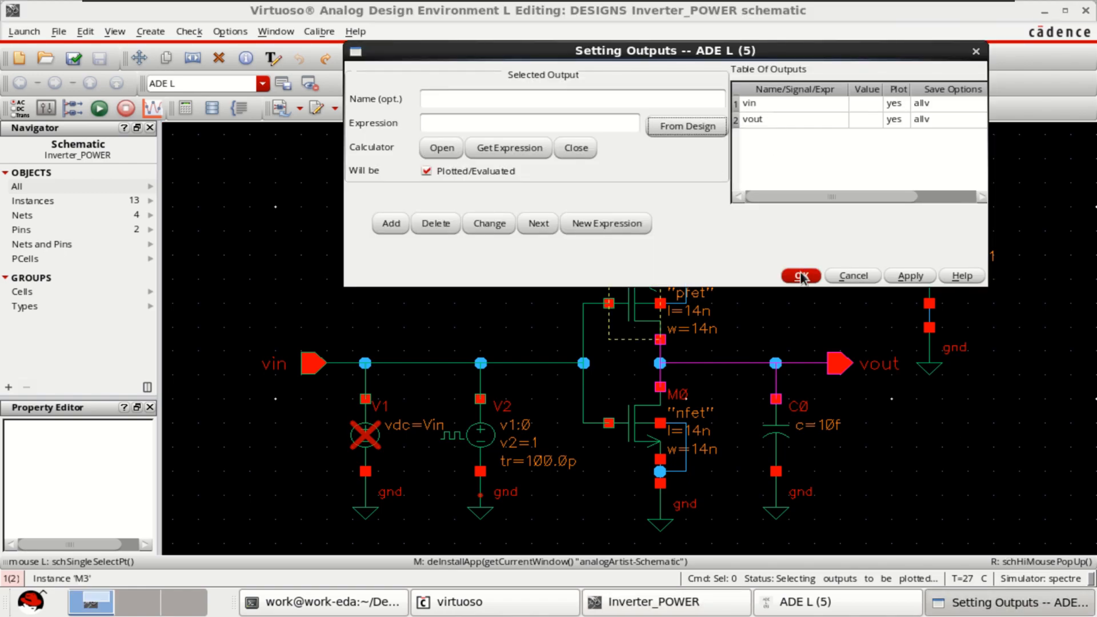
{"action": "mouse_move", "coordinate": [800, 282]}
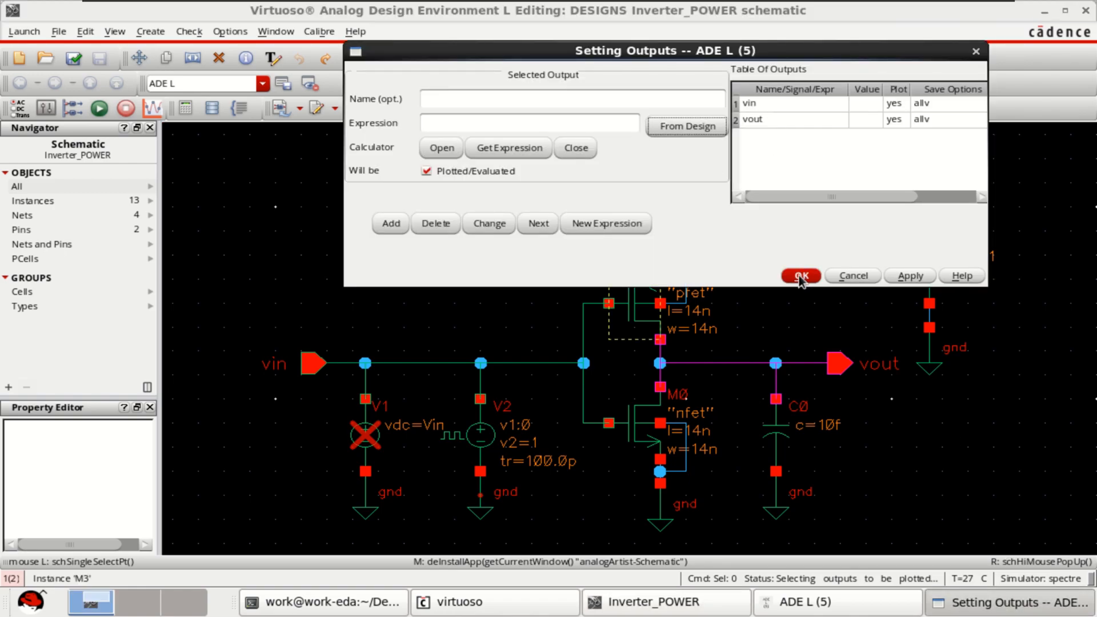
{"action": "left_click", "coordinate": [801, 276]}
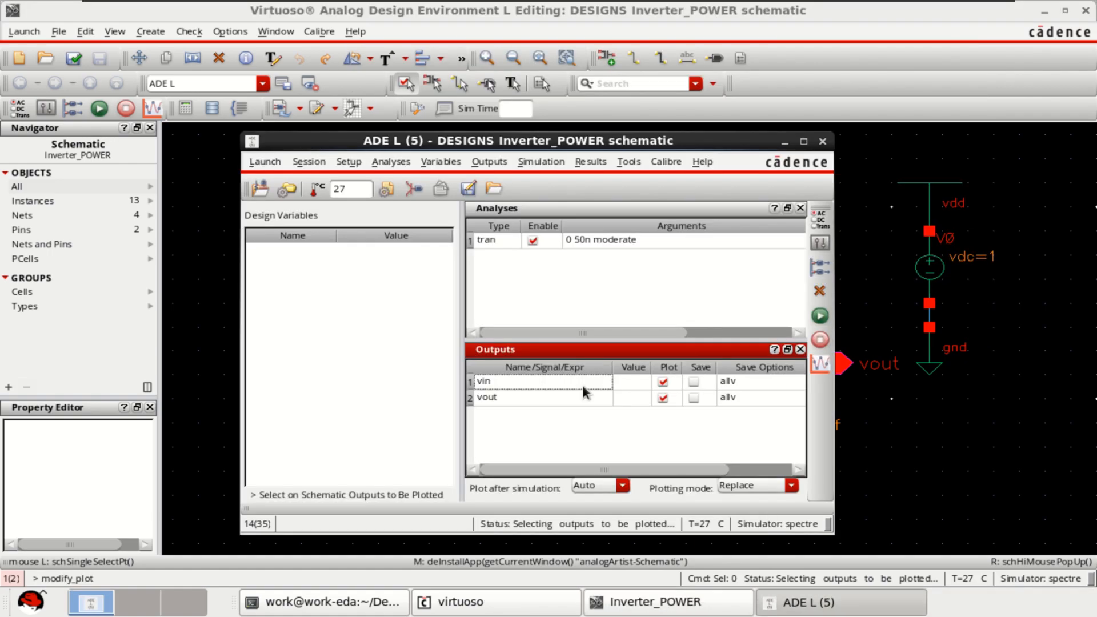
{"action": "left_click", "coordinate": [488, 161]}
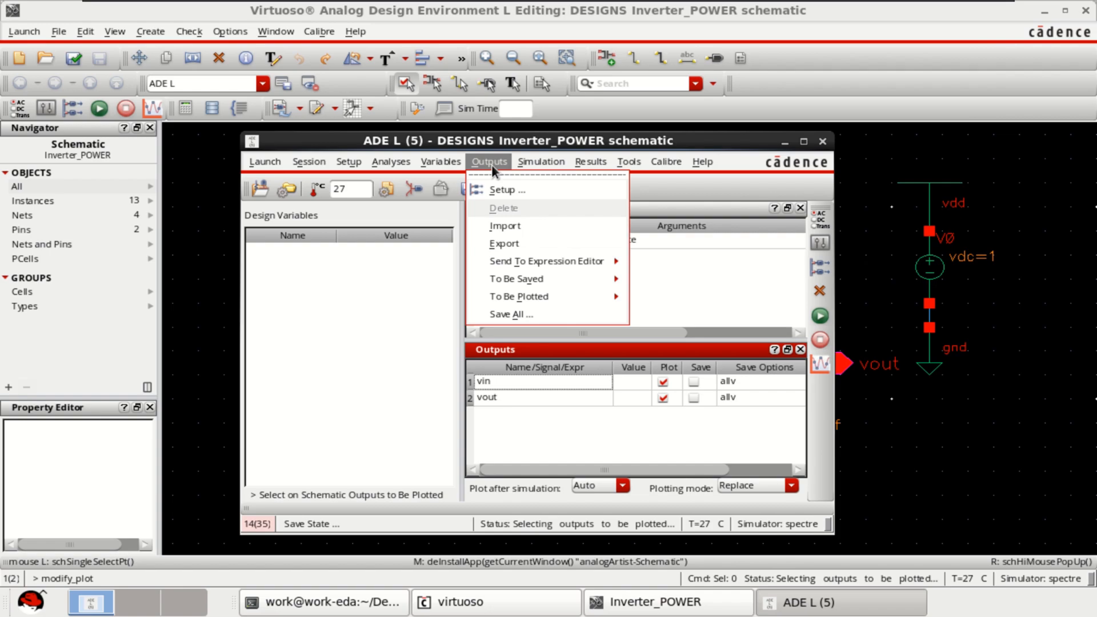
{"action": "mouse_move", "coordinate": [533, 314]}
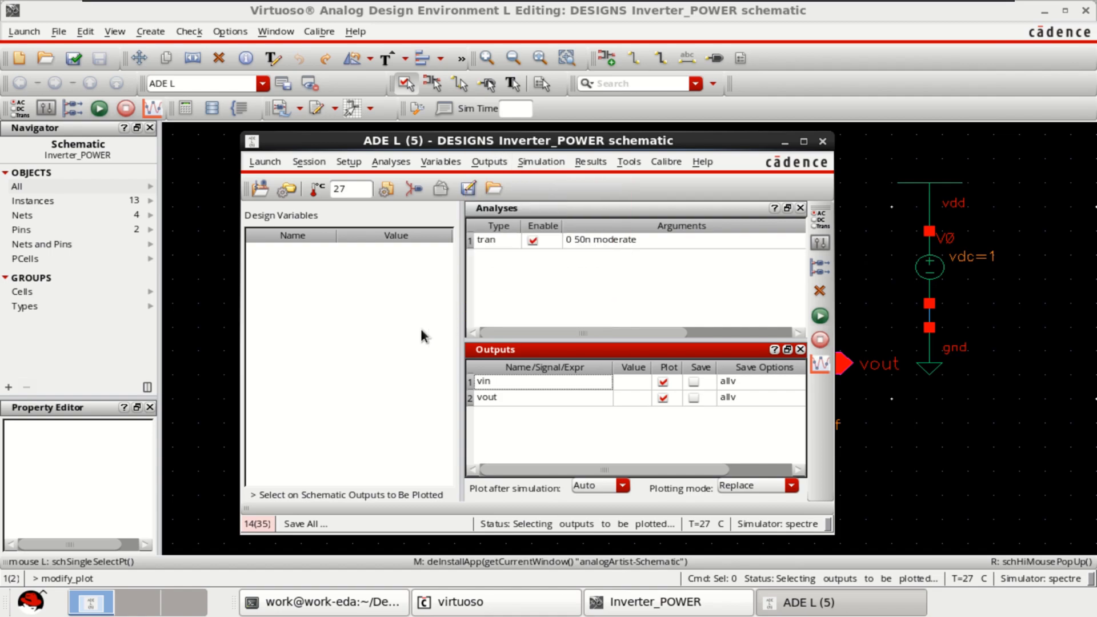
Step: In Save All, choose 'all' for signals and 'all' for power signals, then confirm
{"action": "left_click", "coordinate": [489, 162]}
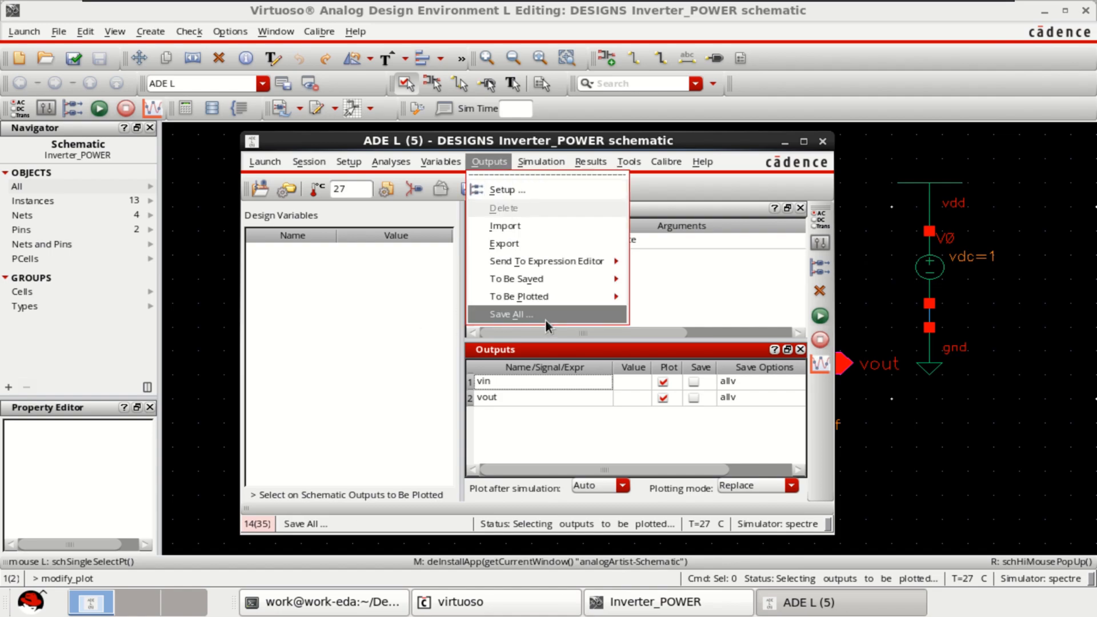
{"action": "left_click", "coordinate": [511, 314]}
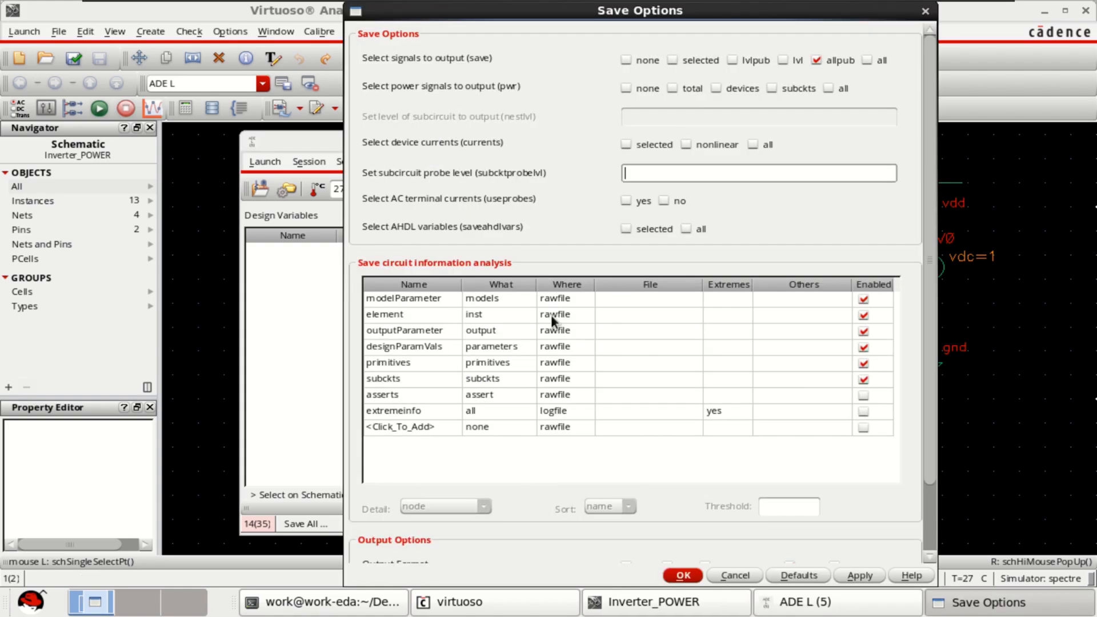
{"action": "mouse_move", "coordinate": [427, 67]}
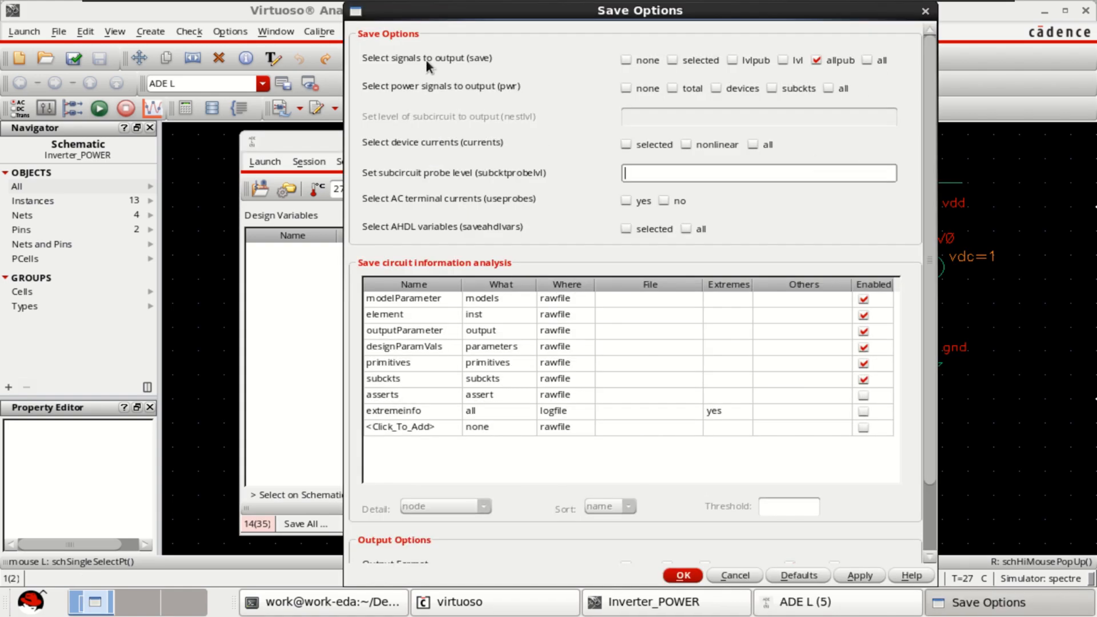
{"action": "mouse_move", "coordinate": [884, 68]}
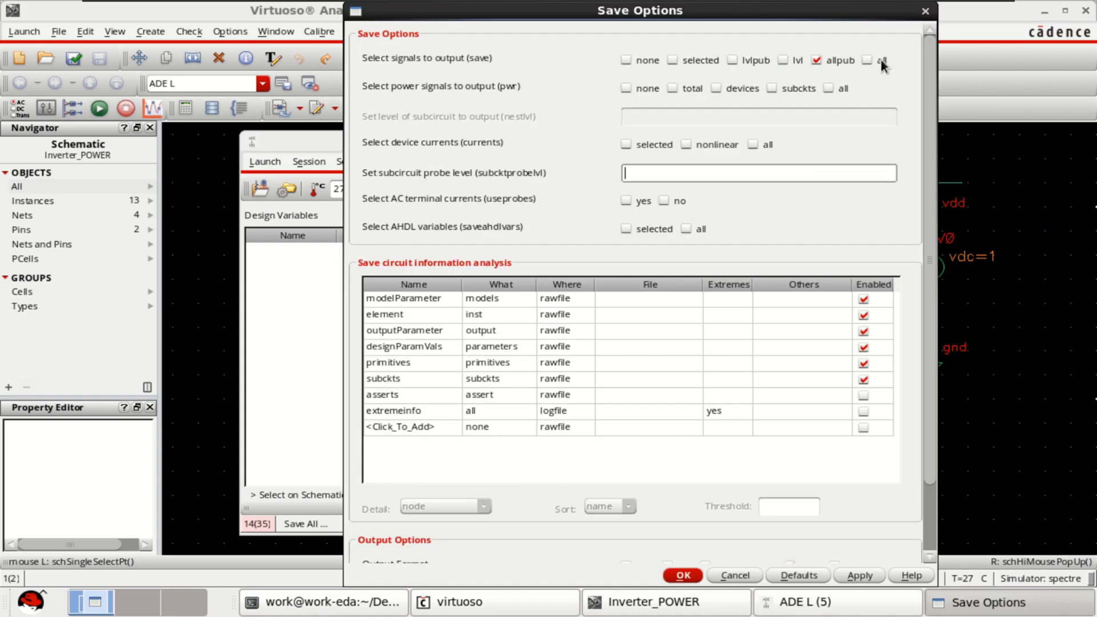
{"action": "left_click", "coordinate": [868, 60]}
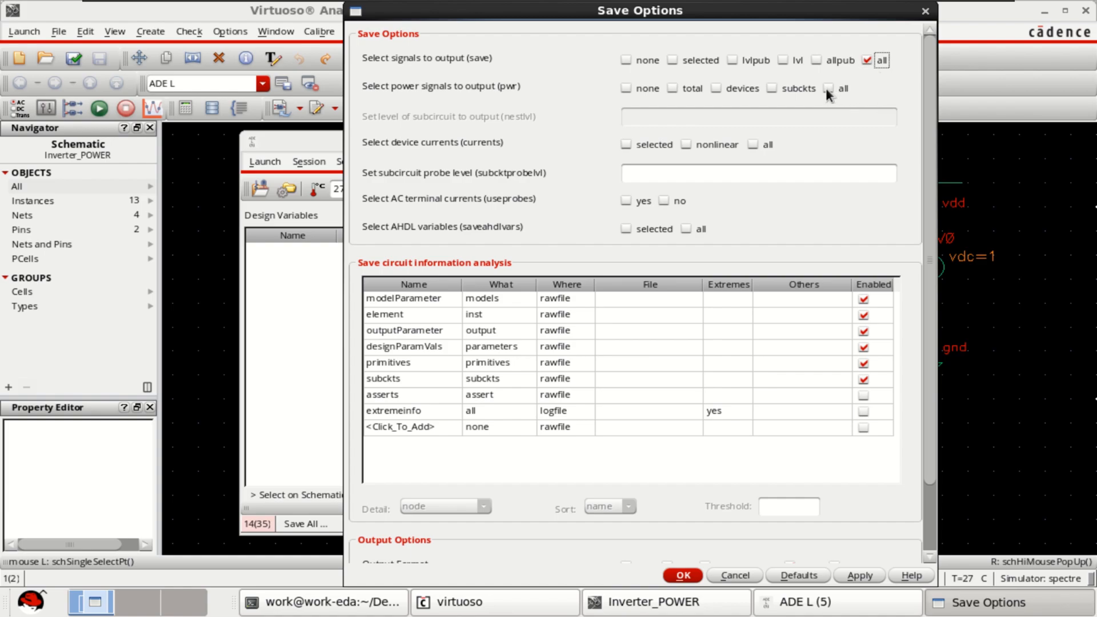
{"action": "mouse_move", "coordinate": [783, 100]}
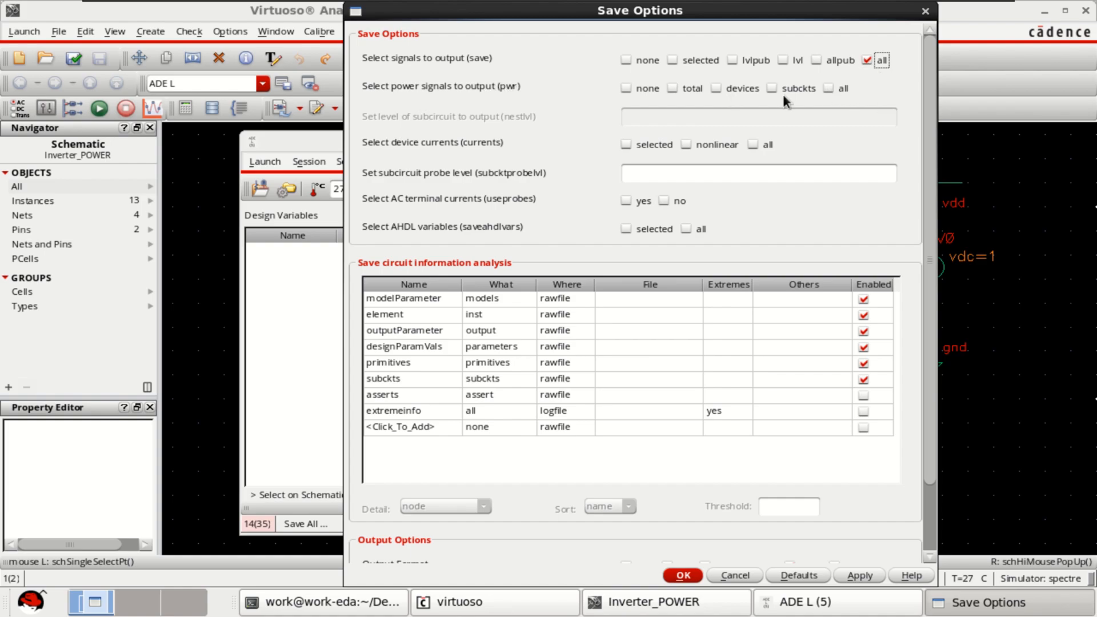
{"action": "left_click", "coordinate": [828, 88]}
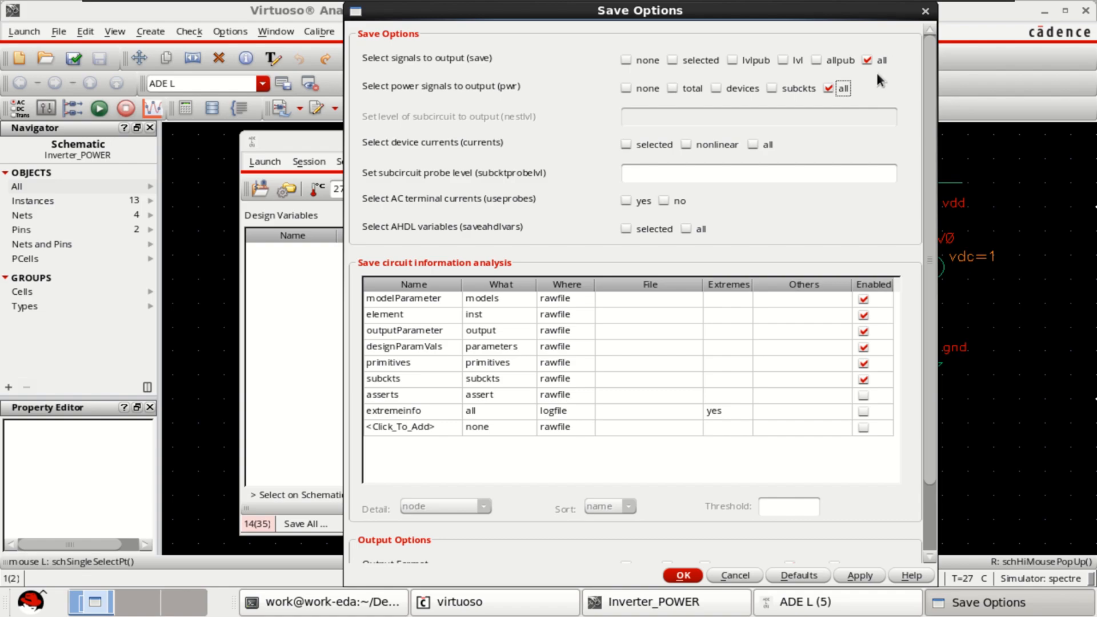
{"action": "mouse_move", "coordinate": [849, 107]}
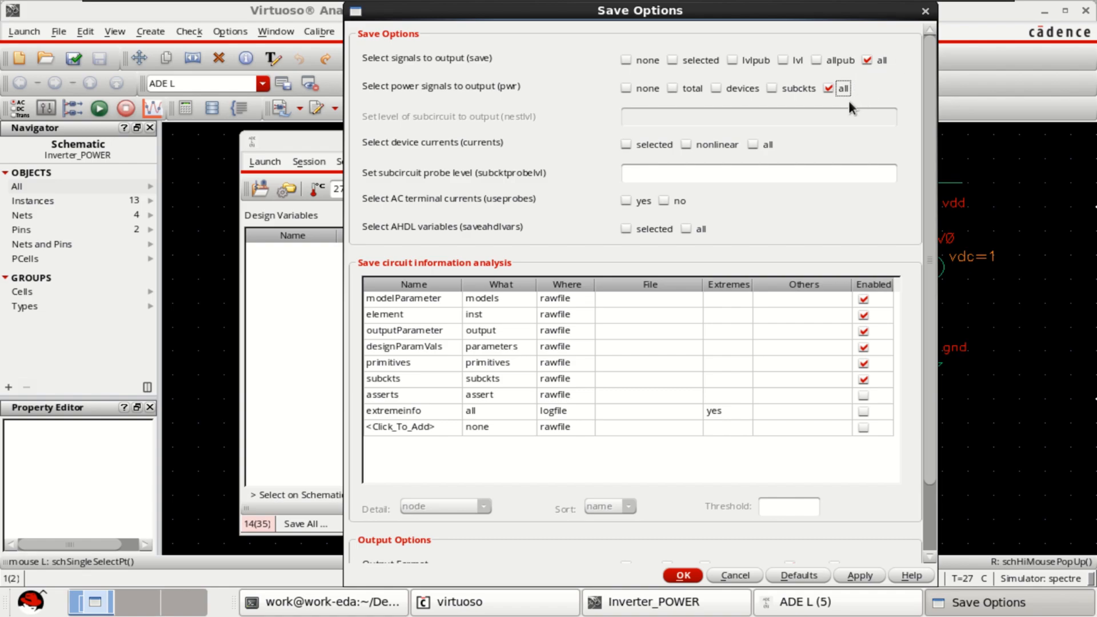
{"action": "mouse_move", "coordinate": [726, 574]}
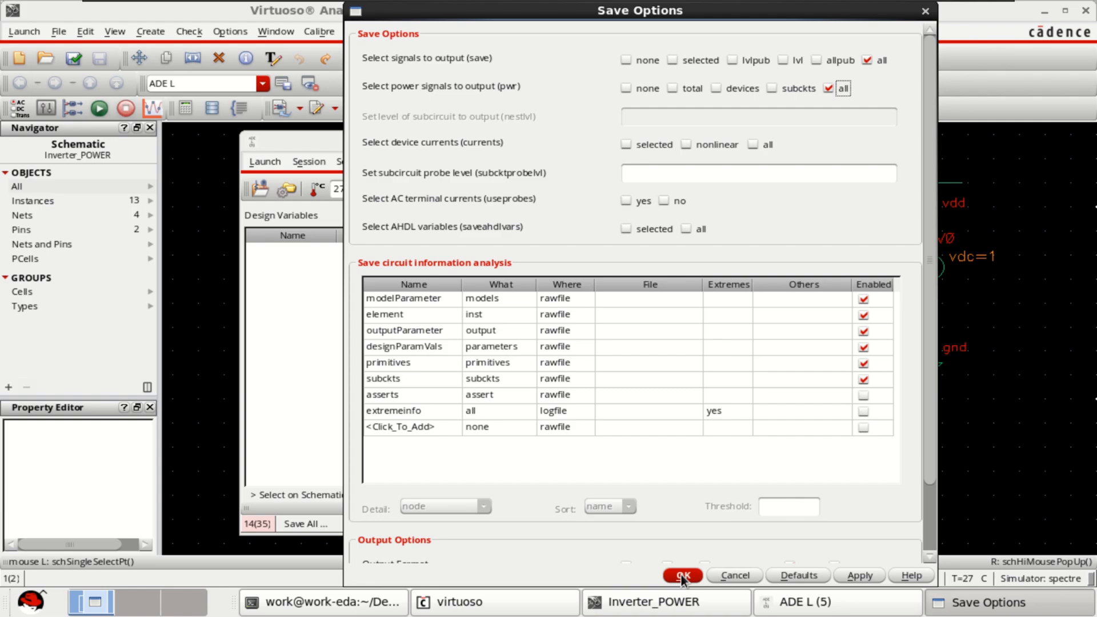
{"action": "left_click", "coordinate": [682, 575]}
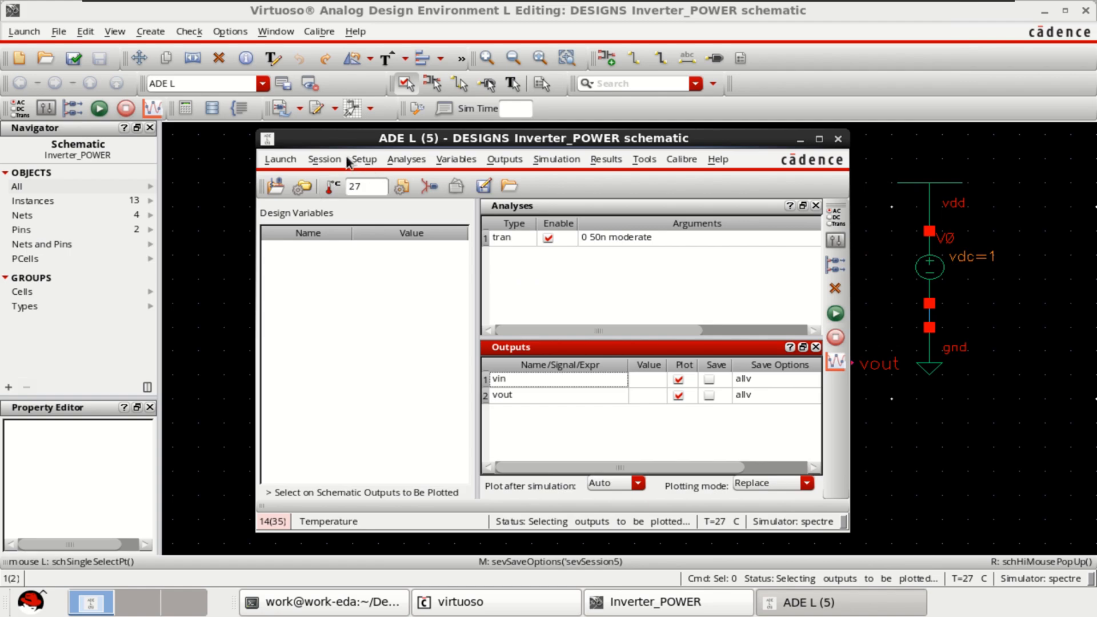
Step: Add nfet14nm.sp and pfet14nm.sp as global model files in Model Libraries
{"action": "left_click", "coordinate": [364, 158]}
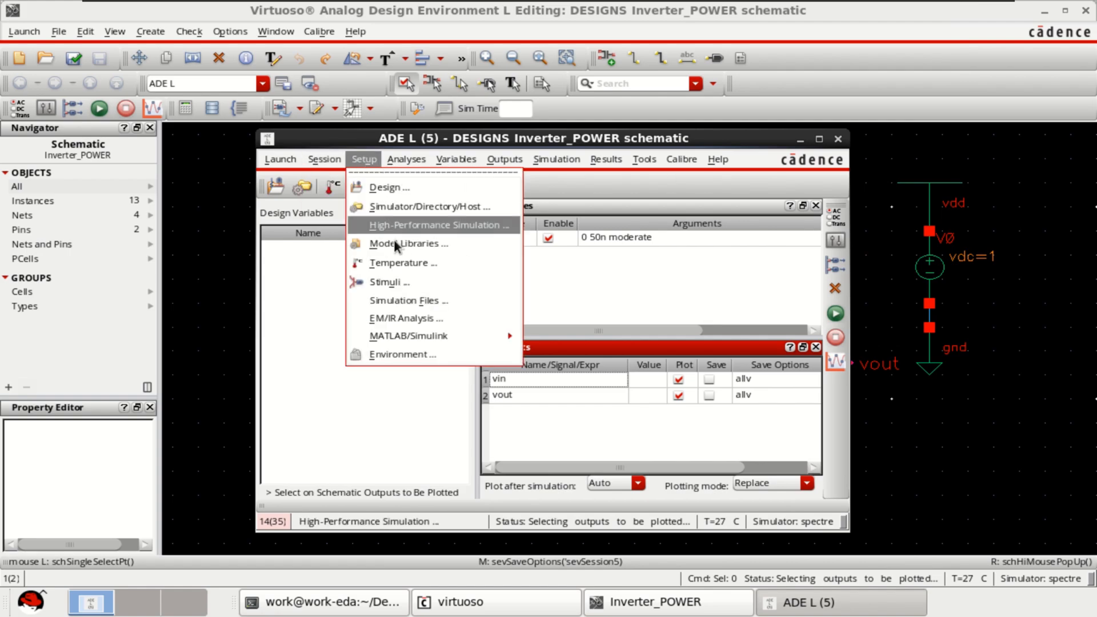
{"action": "left_click", "coordinate": [405, 243]}
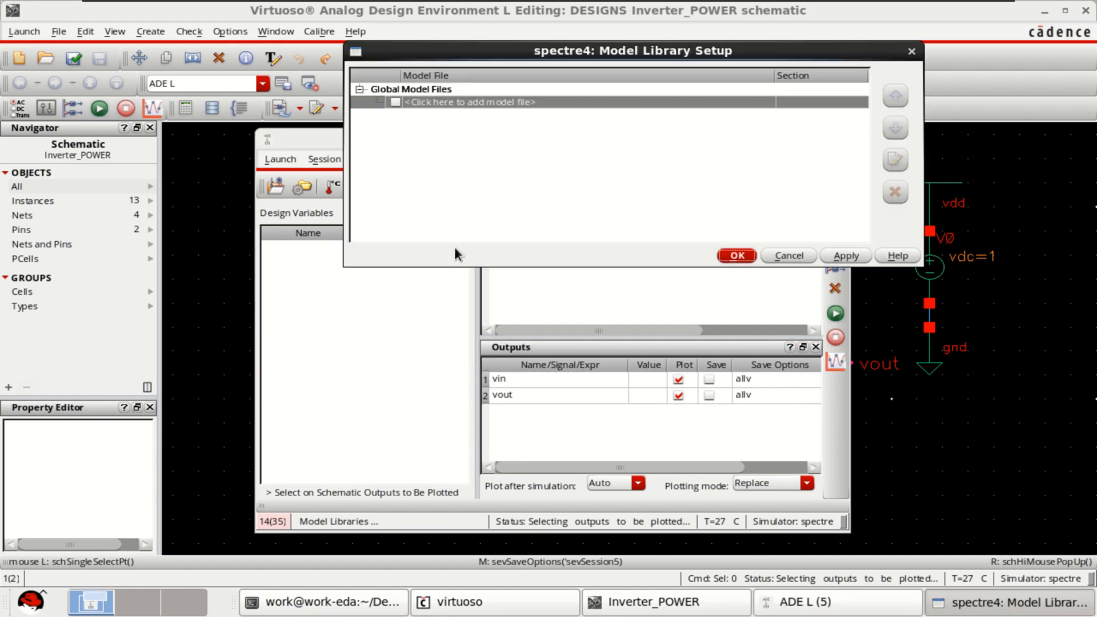
{"action": "left_click", "coordinate": [472, 103]}
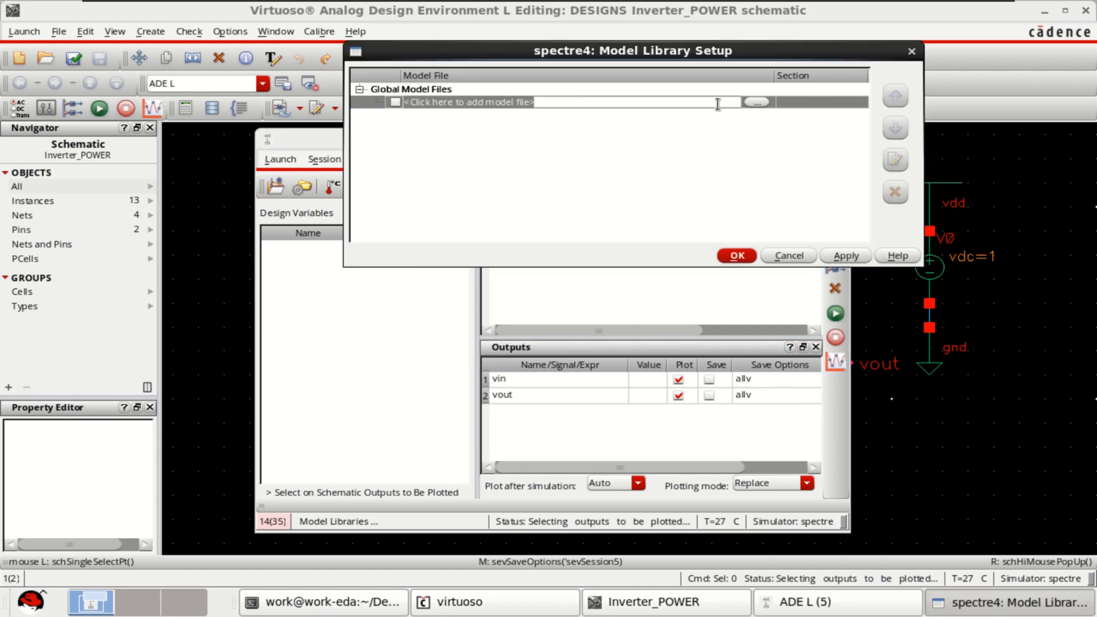
{"action": "left_click", "coordinate": [757, 103]}
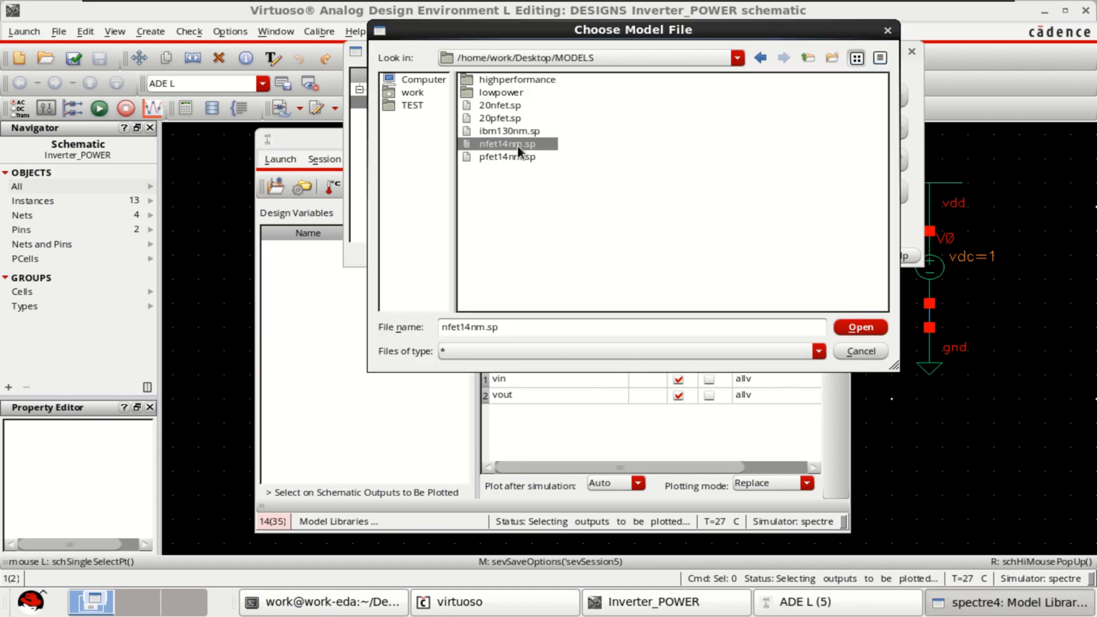
{"action": "left_click", "coordinate": [505, 157]}
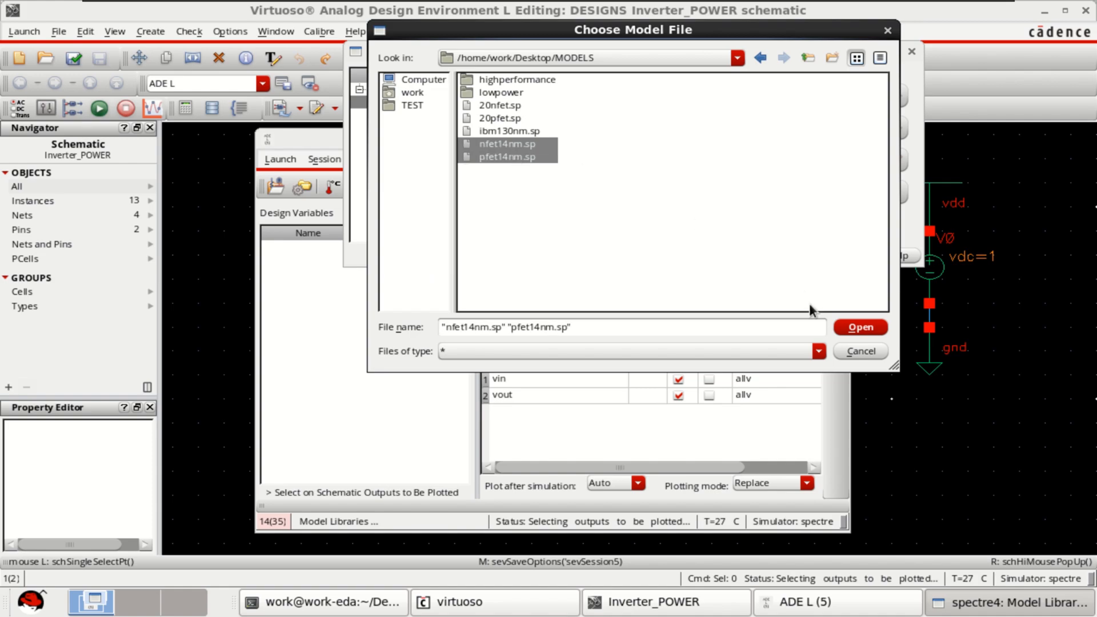
{"action": "left_click", "coordinate": [861, 327]}
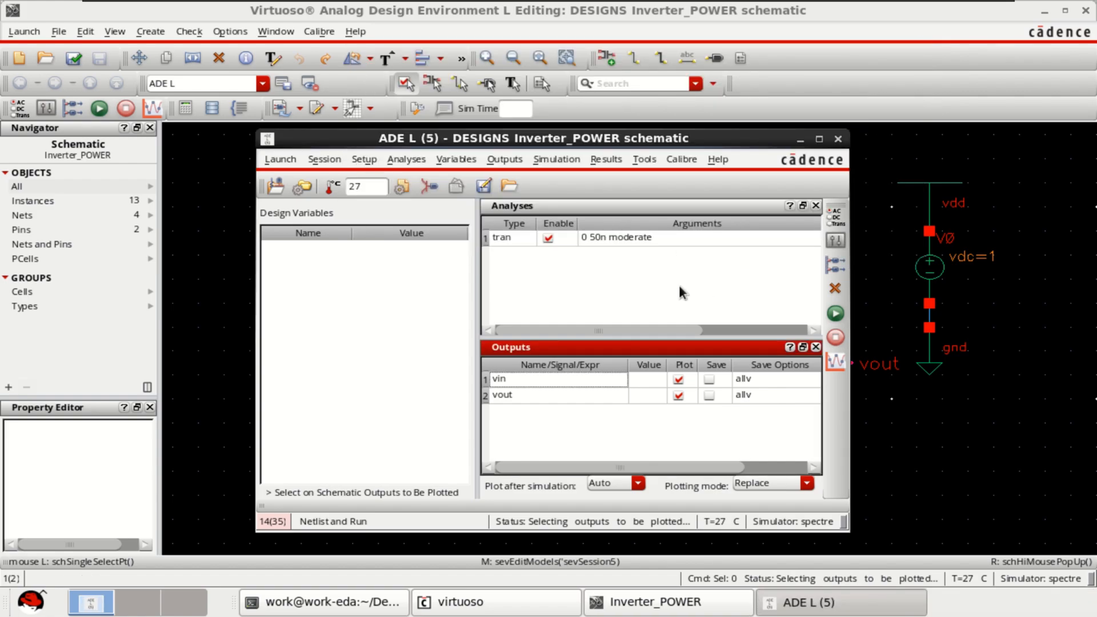
{"action": "mouse_move", "coordinate": [835, 313]}
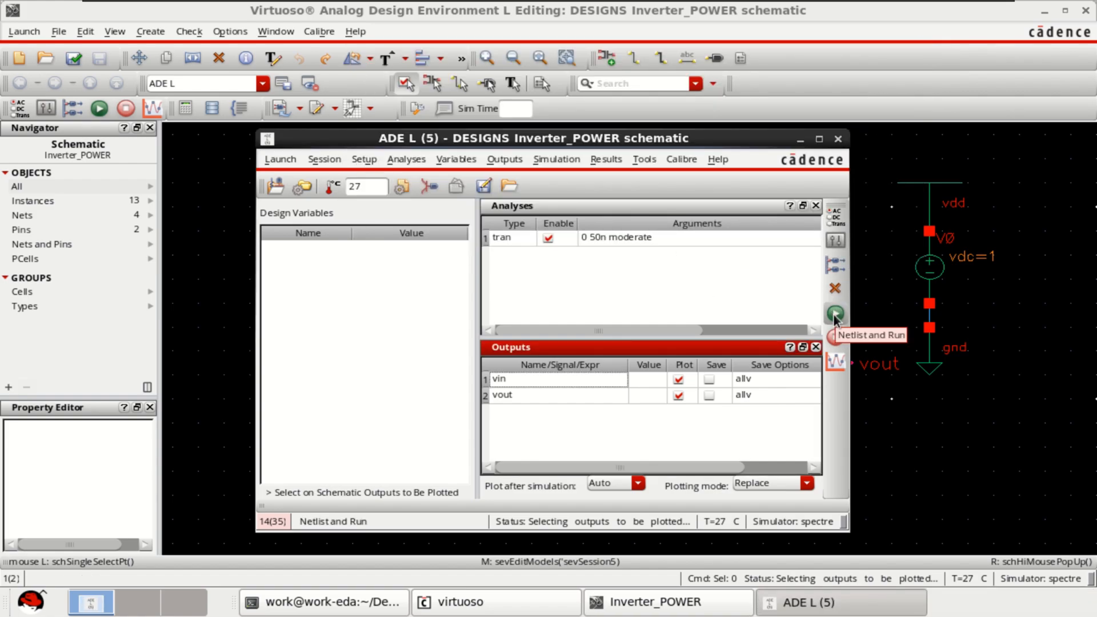
Step: Run the transient simulation and maximize the vin/vout waveform window
{"action": "left_click", "coordinate": [835, 313]}
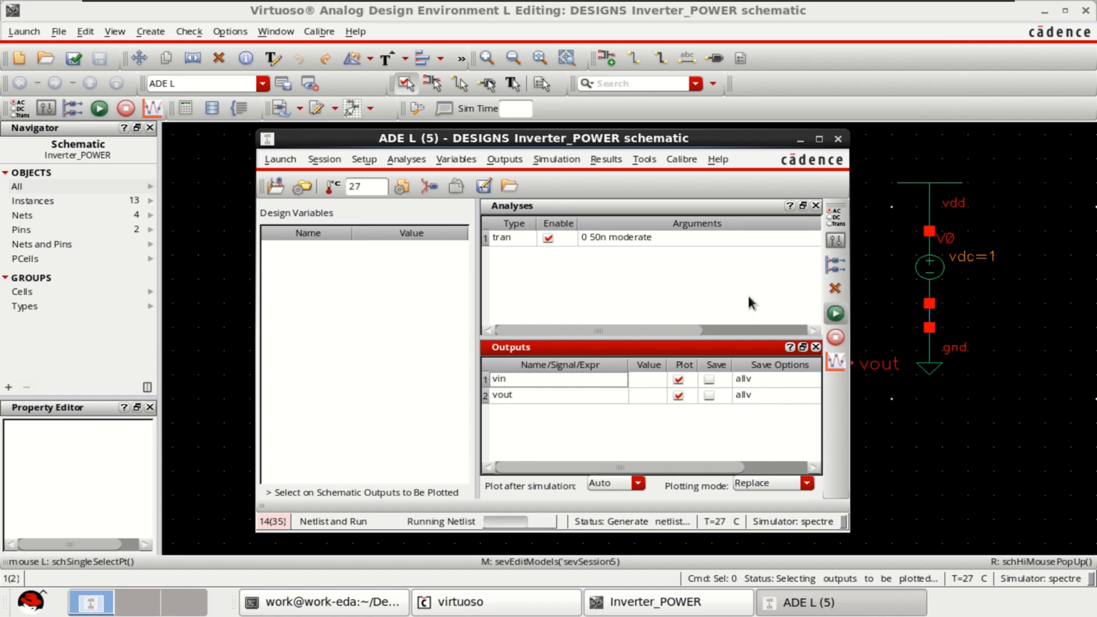
{"action": "left_click", "coordinate": [119, 108]}
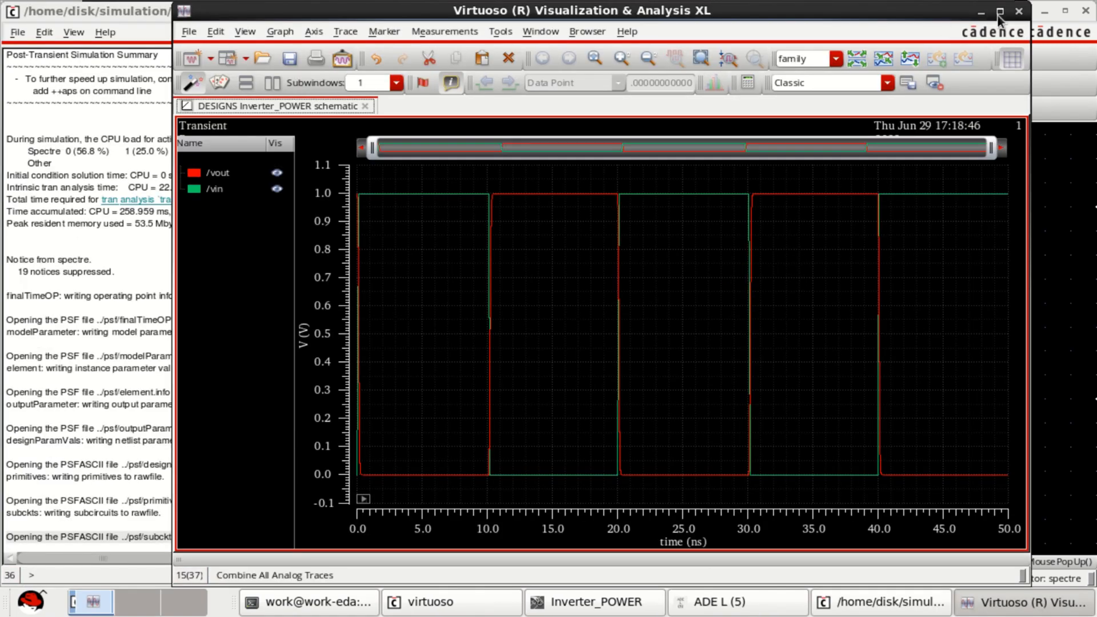
{"action": "left_click", "coordinate": [995, 13]}
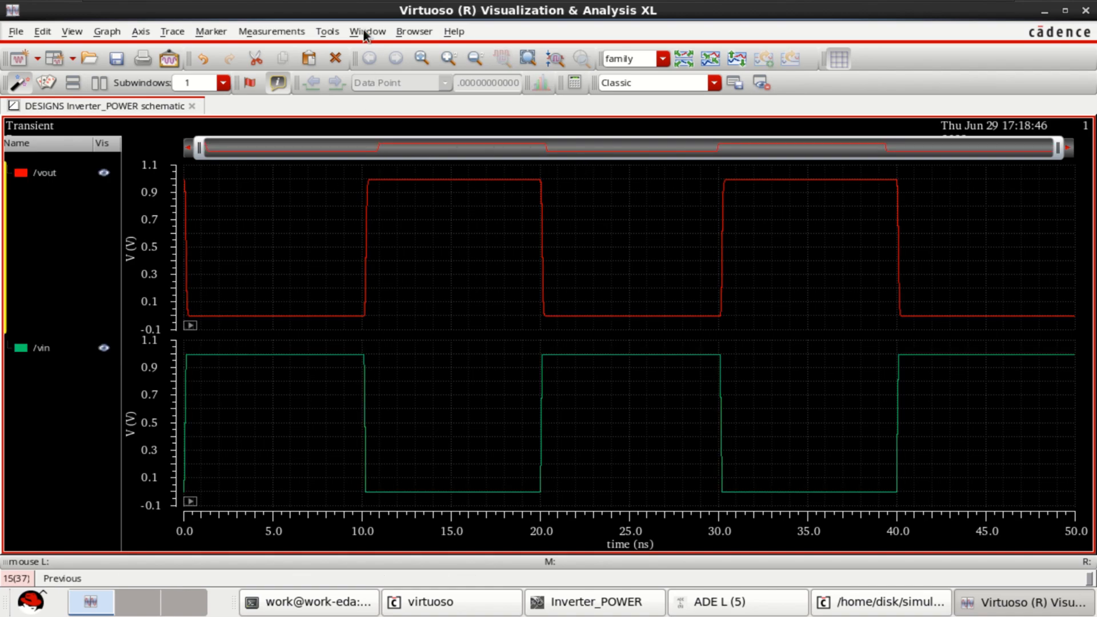
Step: Open the psf results folder from Browser > Results and expand its tree
{"action": "left_click", "coordinate": [327, 31]}
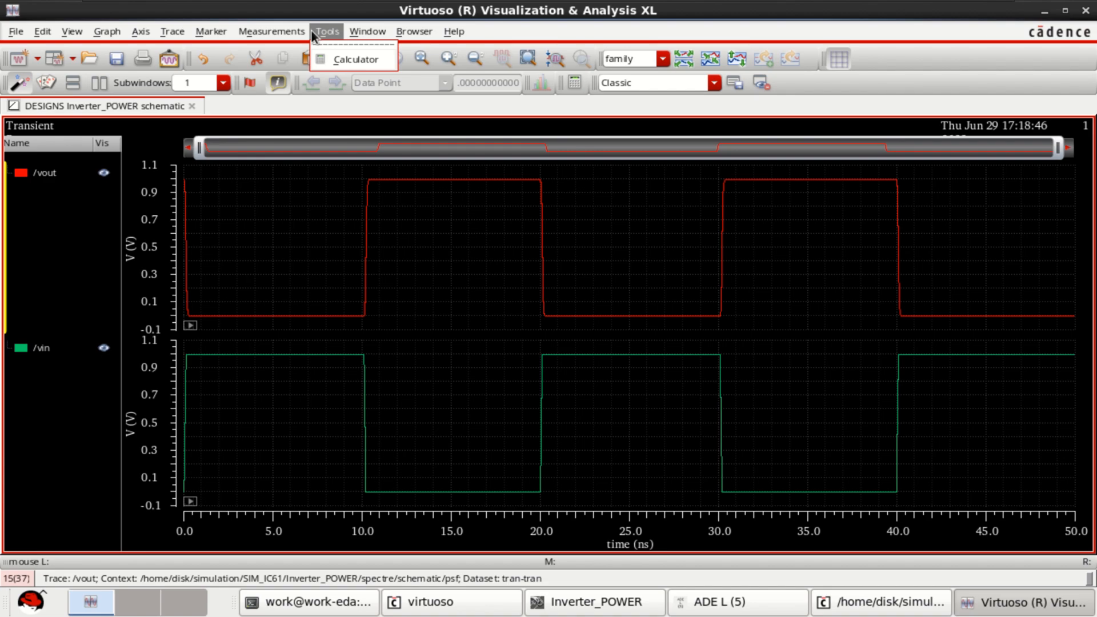
{"action": "left_click", "coordinate": [414, 30]}
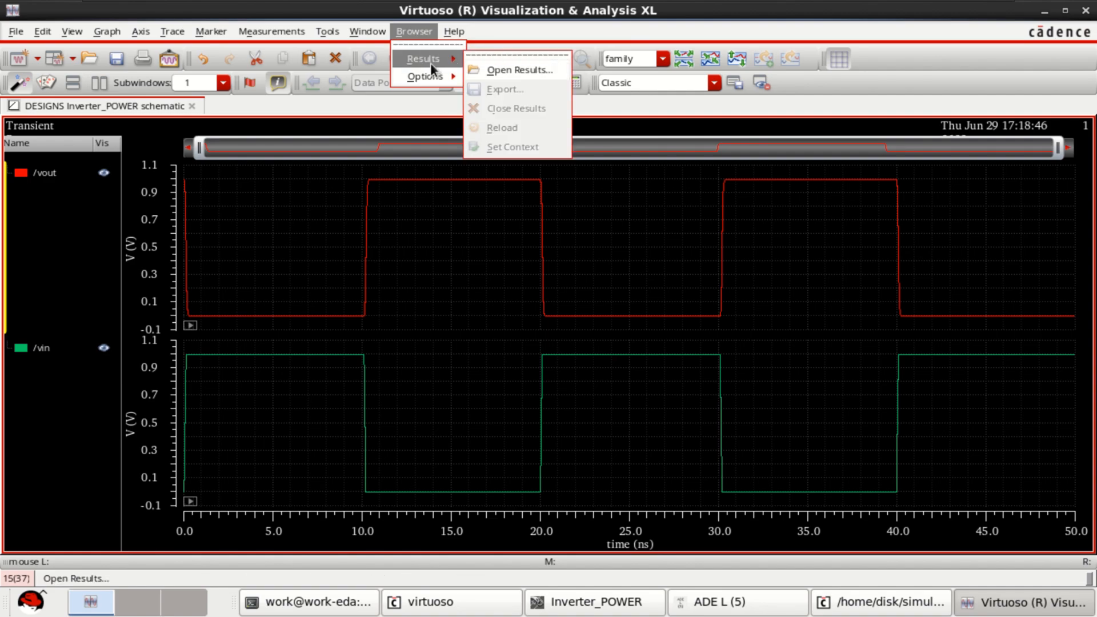
{"action": "left_click", "coordinate": [519, 69]}
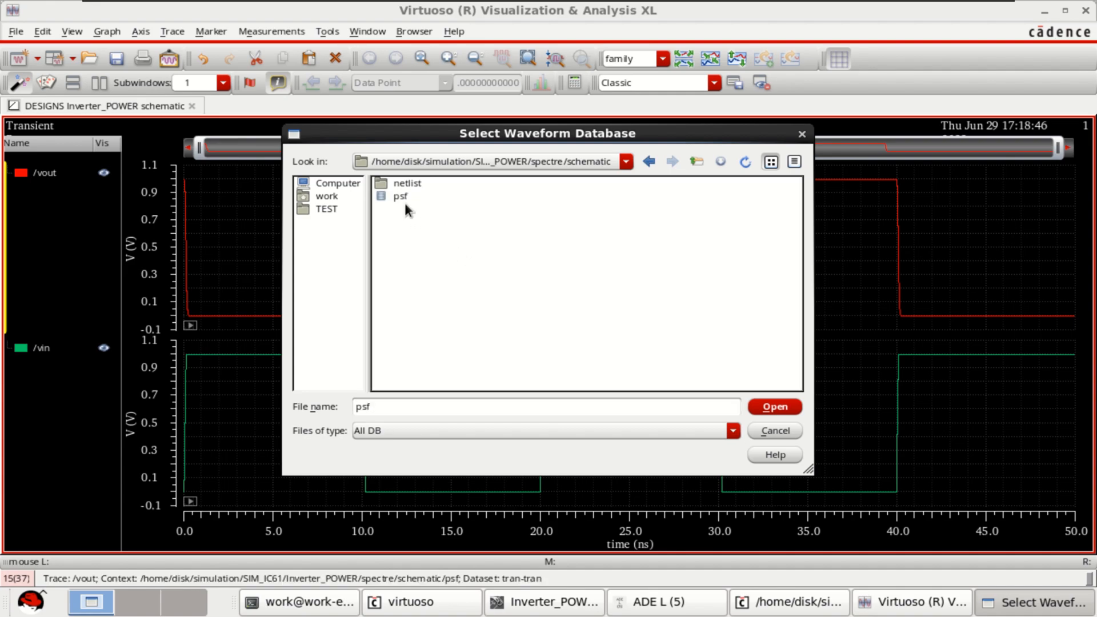
{"action": "left_click", "coordinate": [398, 196]}
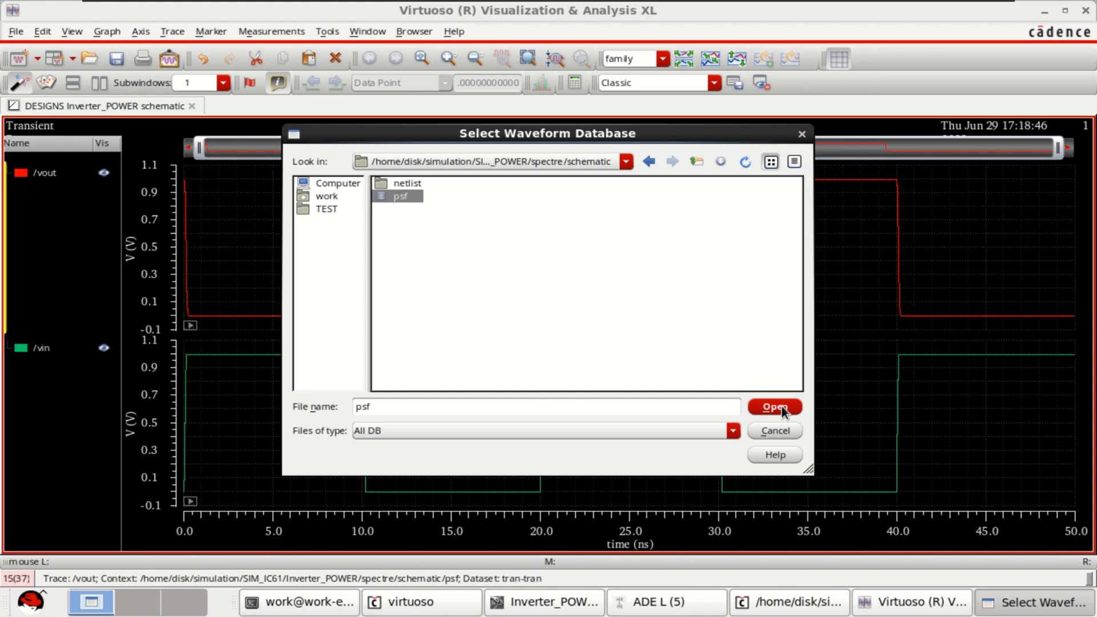
{"action": "left_click", "coordinate": [774, 406]}
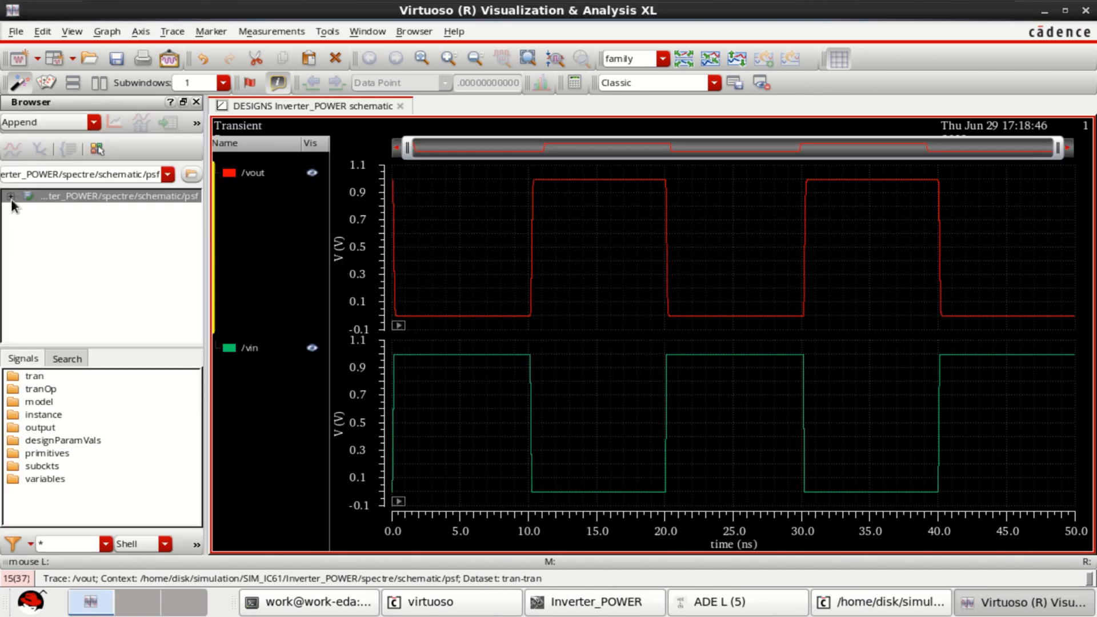
{"action": "left_click", "coordinate": [12, 196]}
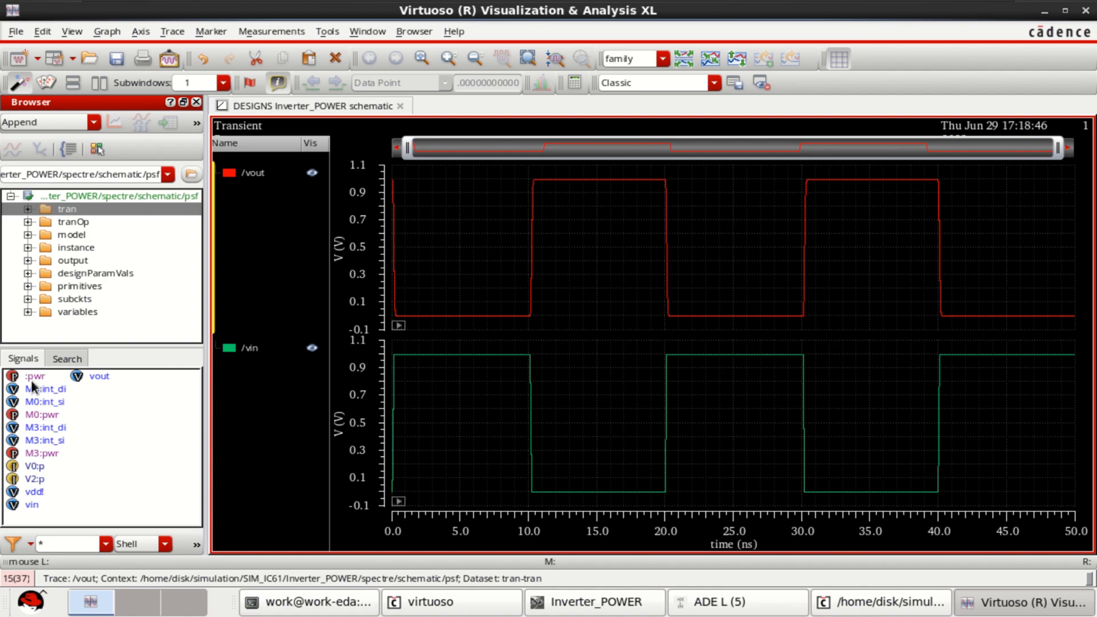
{"action": "mouse_move", "coordinate": [19, 523]}
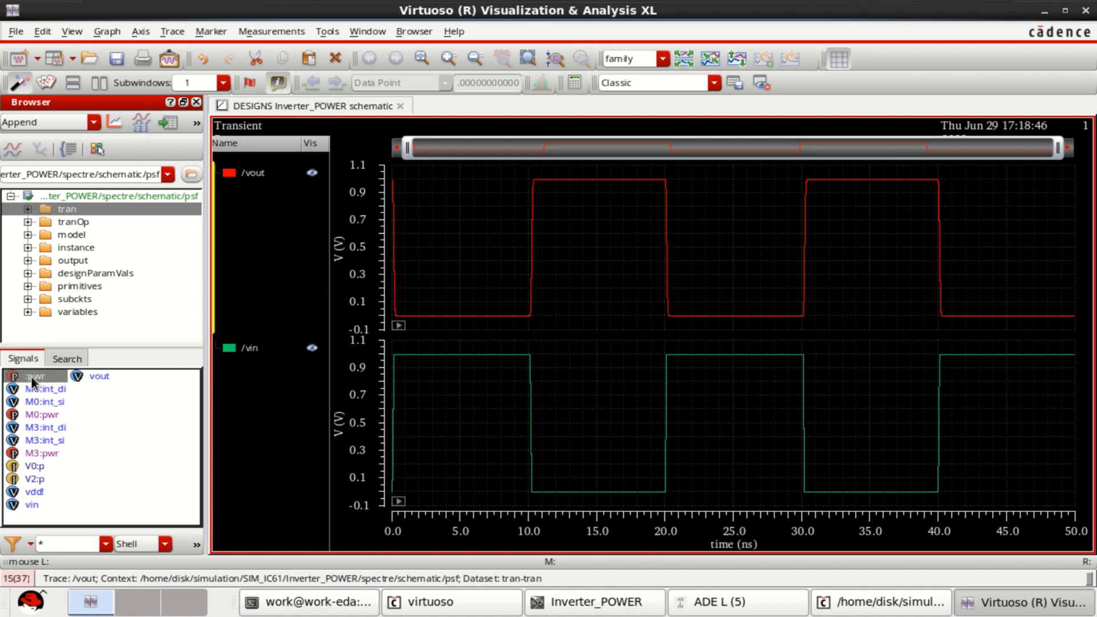
Step: Select a pwr signal in the tran results, then minimize the waveform window
{"action": "left_click", "coordinate": [37, 414]}
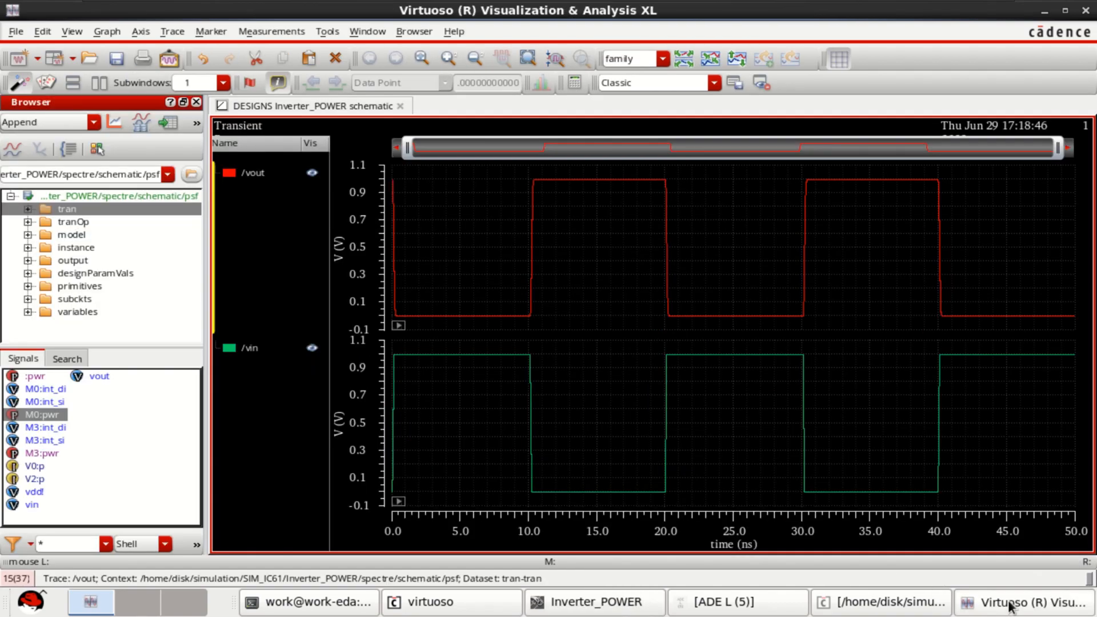
{"action": "left_click", "coordinate": [36, 453]}
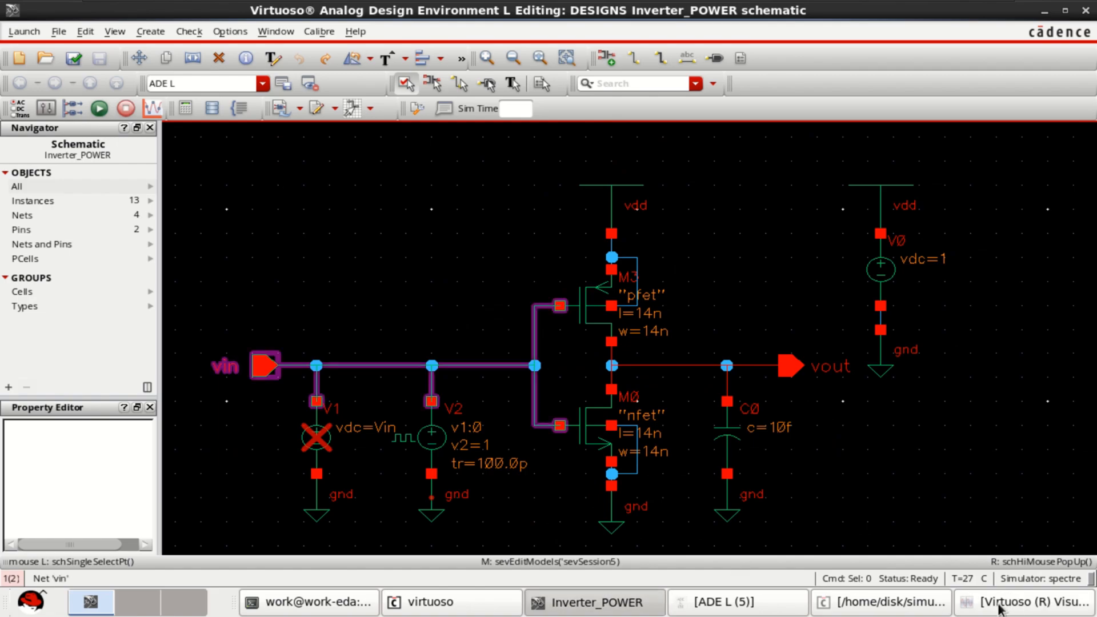
Step: Restore the waveform window, add the M0:pwr waveform and select its trace
{"action": "left_click", "coordinate": [1029, 600]}
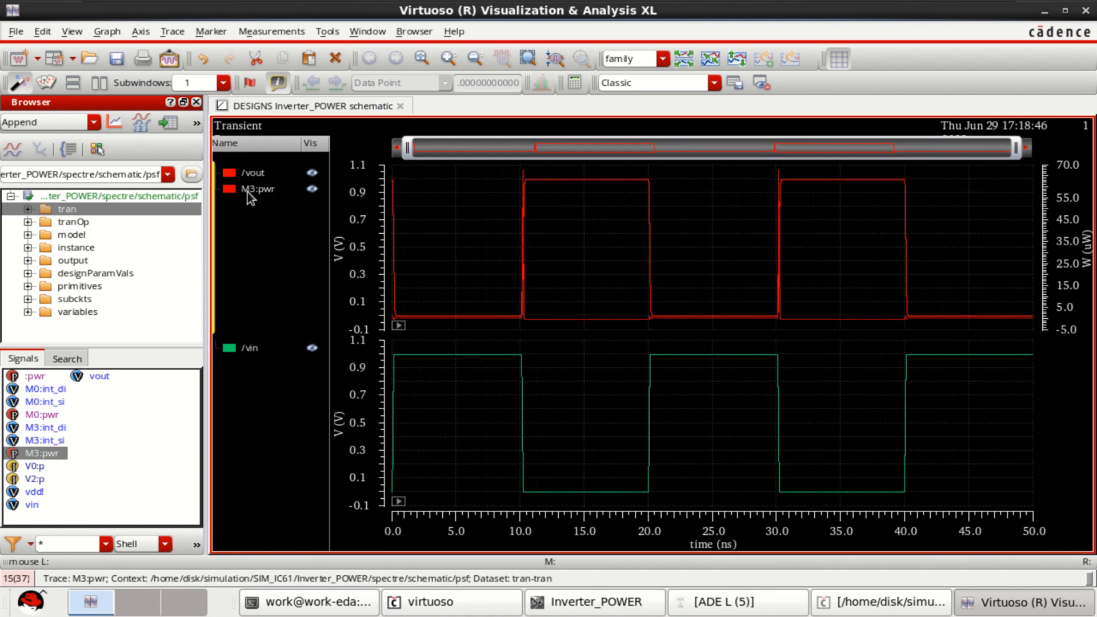
{"action": "double_click", "coordinate": [37, 414]}
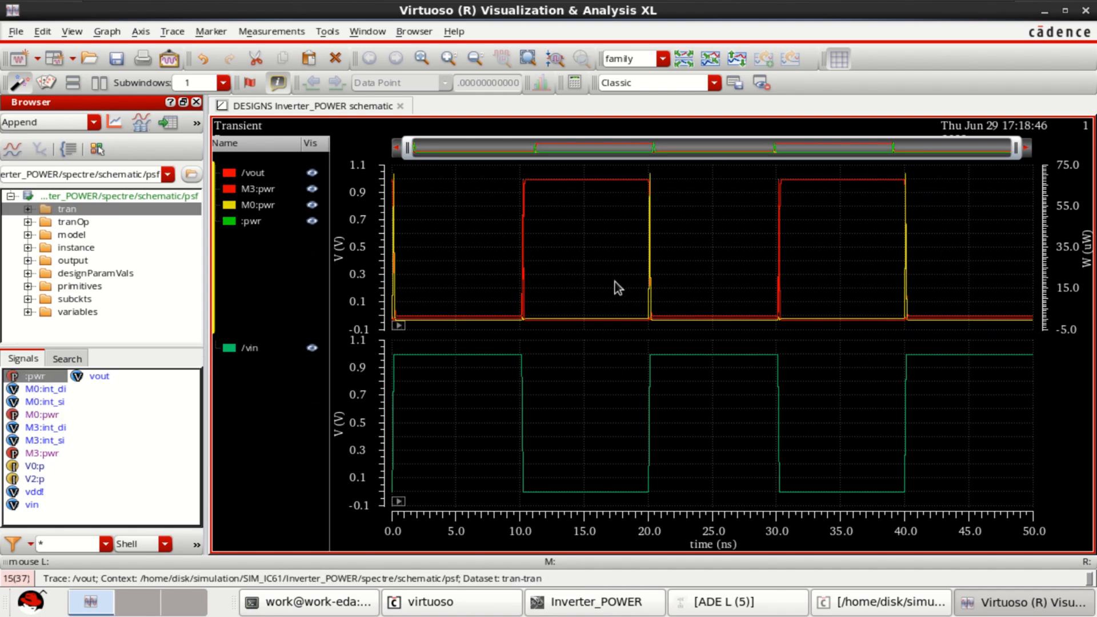
{"action": "mouse_move", "coordinate": [682, 59]}
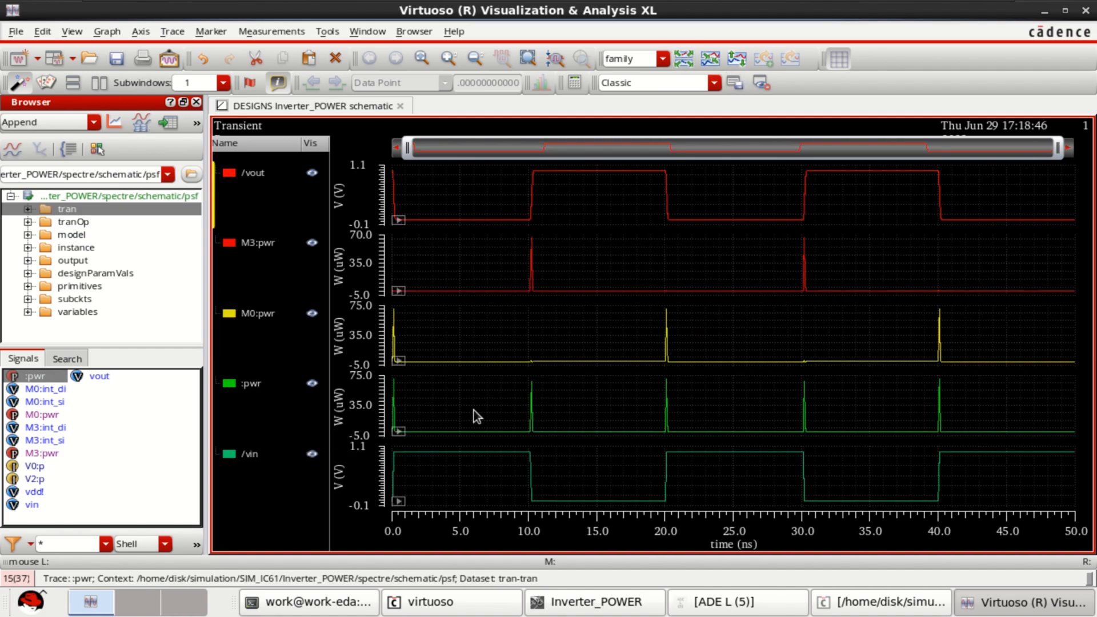
{"action": "left_click", "coordinate": [257, 313]}
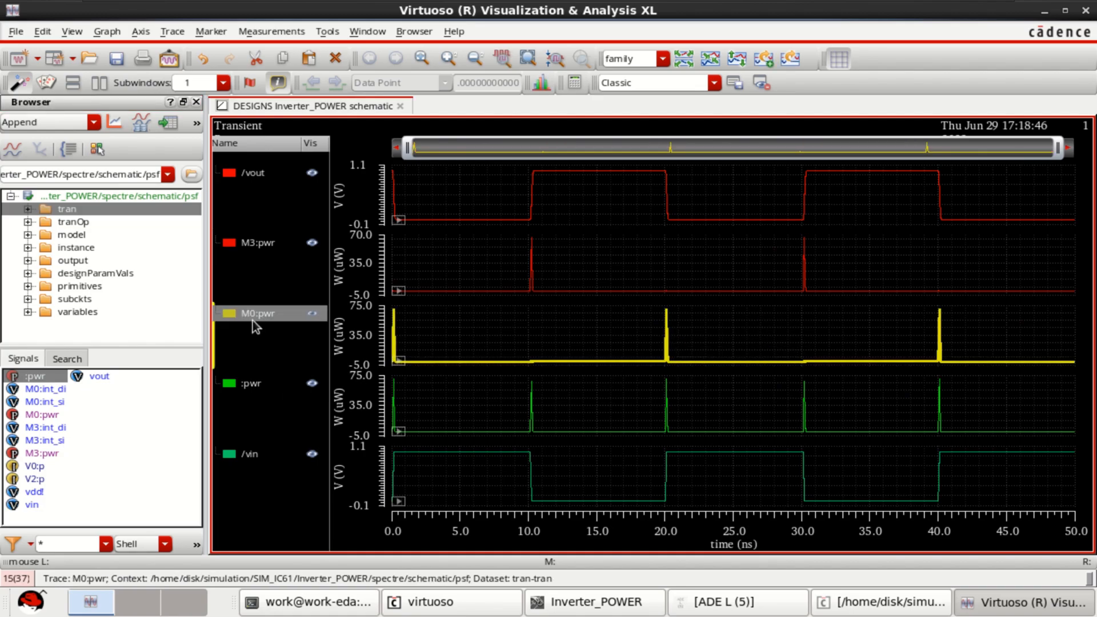
{"action": "mouse_move", "coordinate": [267, 282]}
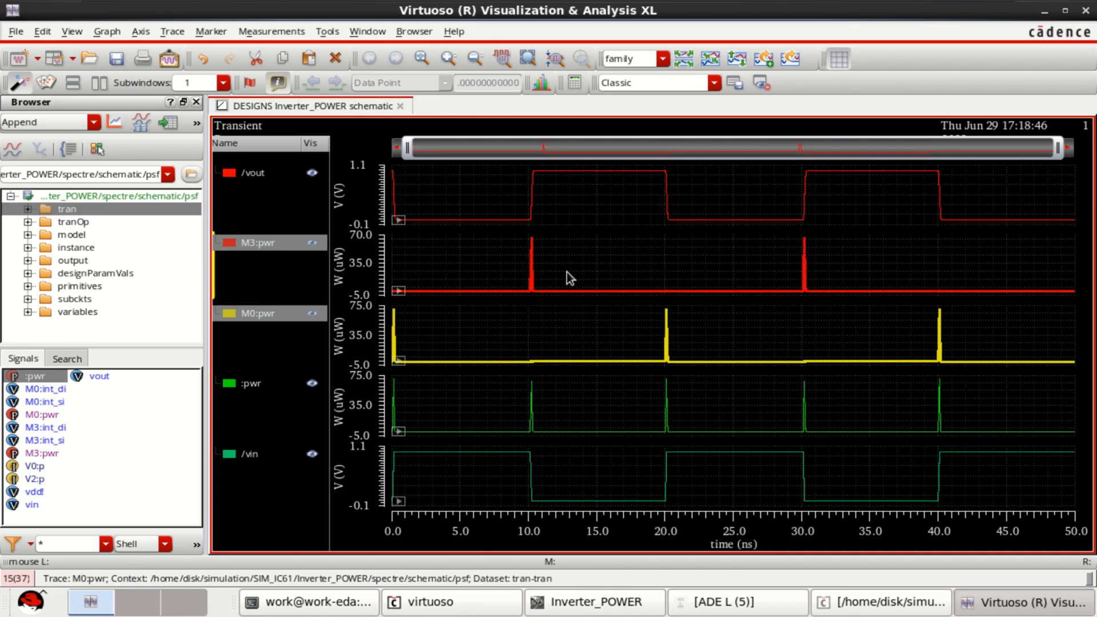
{"action": "mouse_move", "coordinate": [247, 394]}
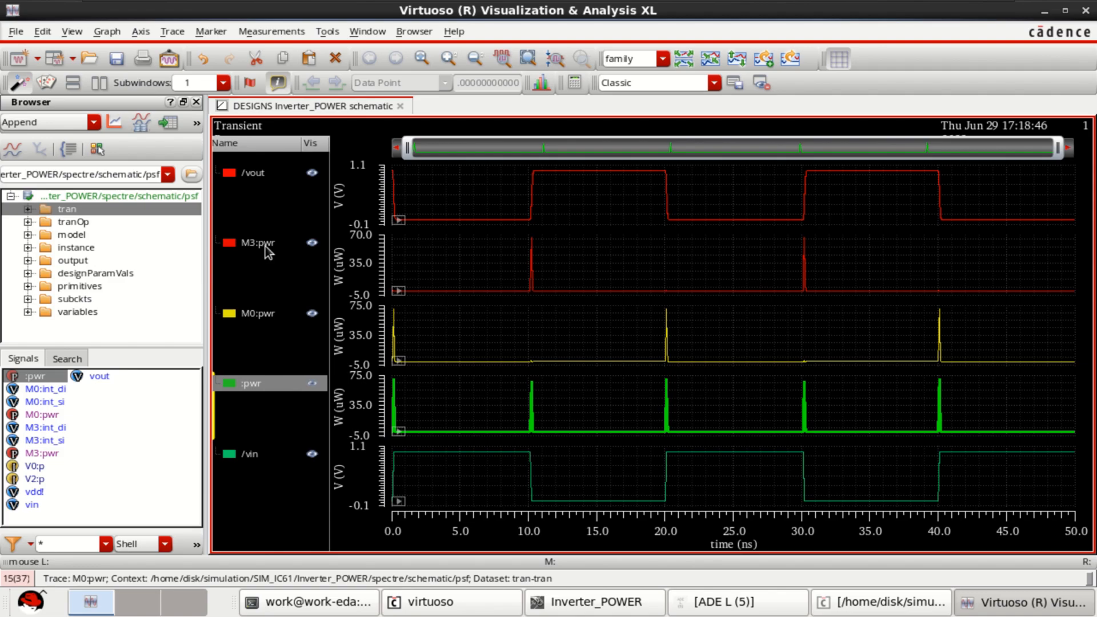
{"action": "left_click", "coordinate": [259, 243]}
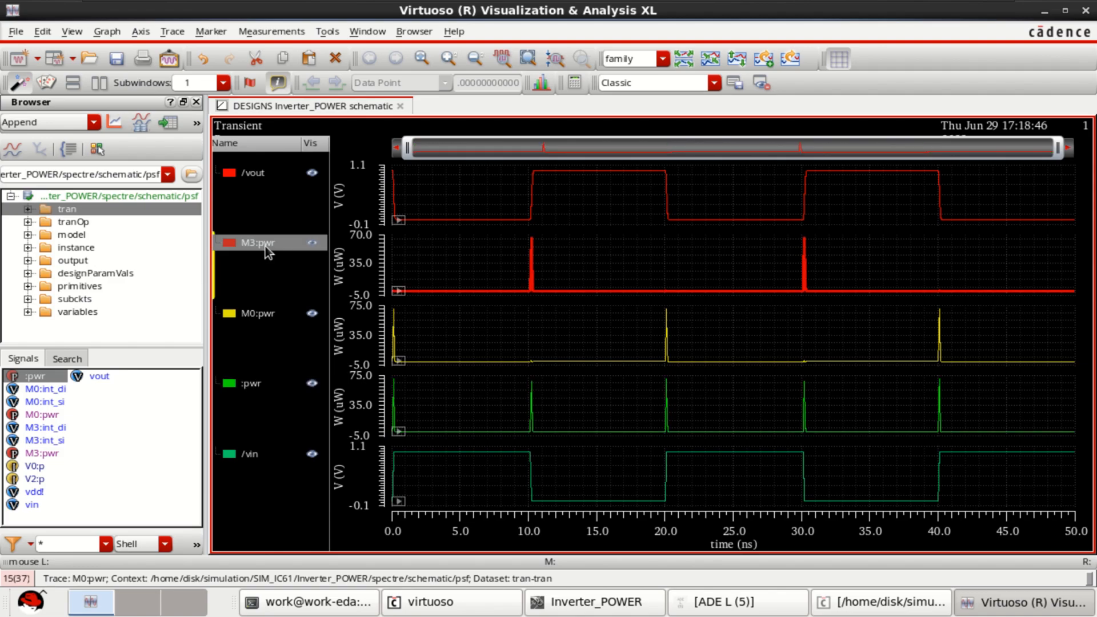
Step: Average the M3:pwr trace in the calculator and send 711.5E-9 to ADE L outputs
{"action": "right_click", "coordinate": [257, 243]}
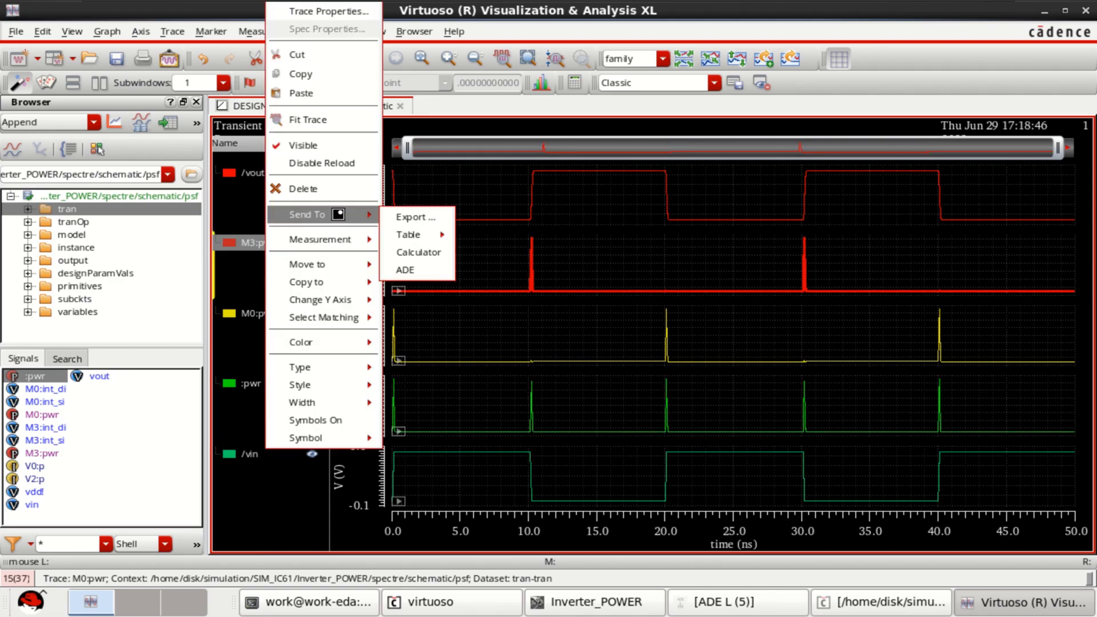
{"action": "left_click", "coordinate": [418, 252]}
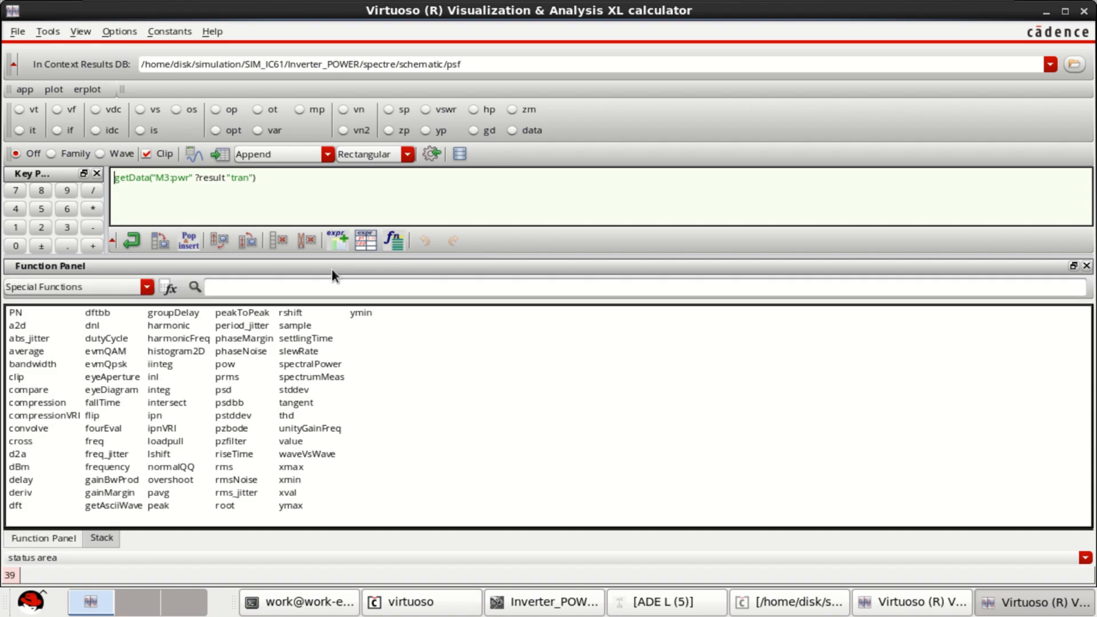
{"action": "type", "text": "a"}
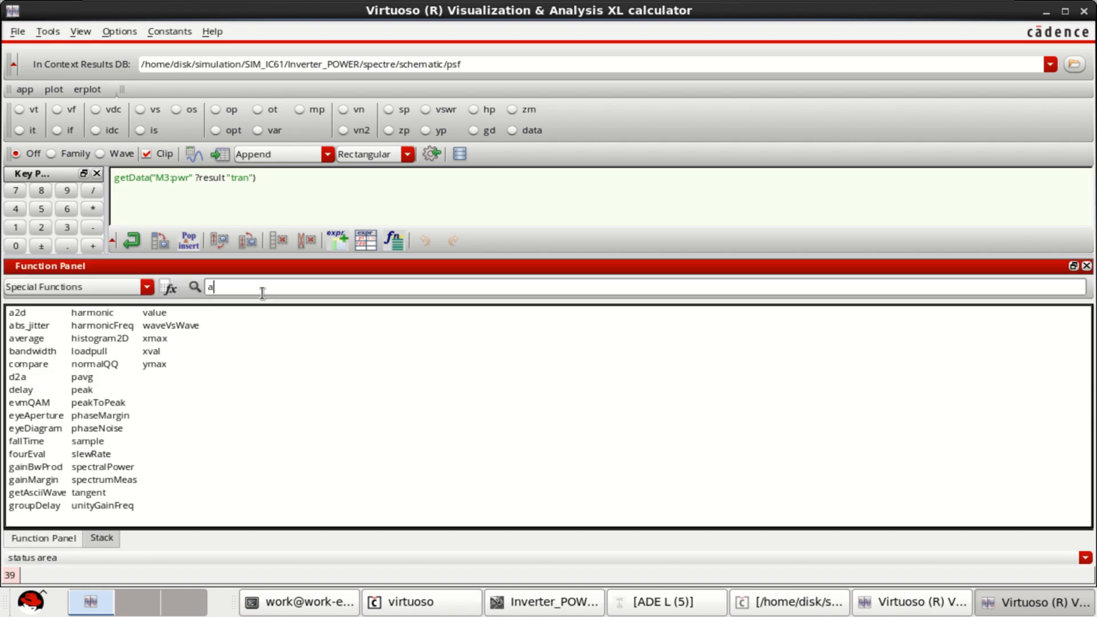
{"action": "type", "text": "ver"}
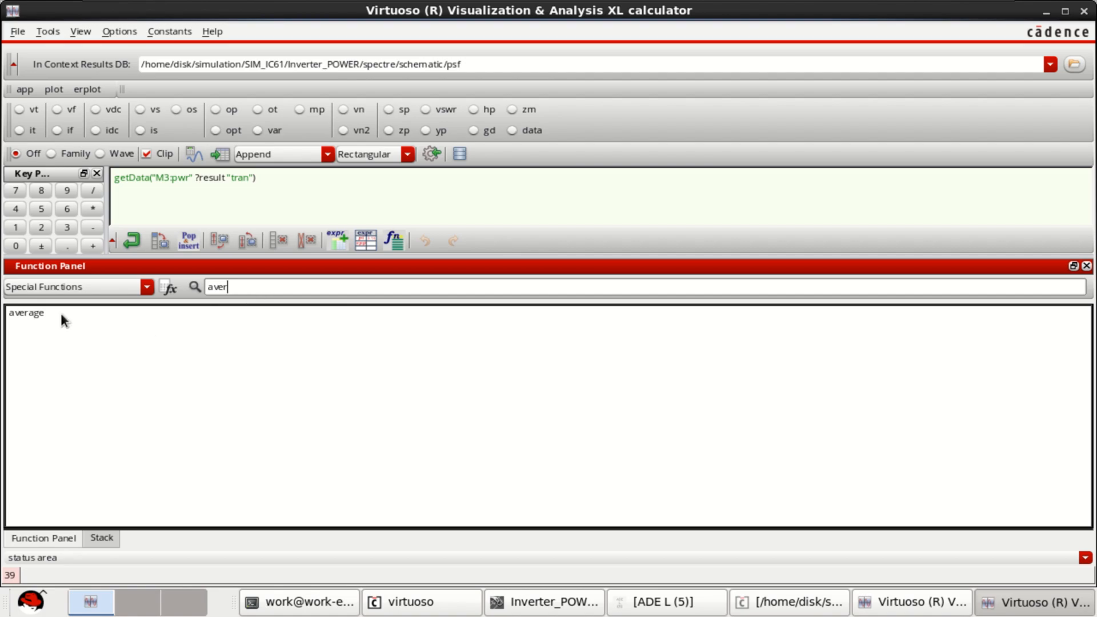
{"action": "double_click", "coordinate": [25, 313]}
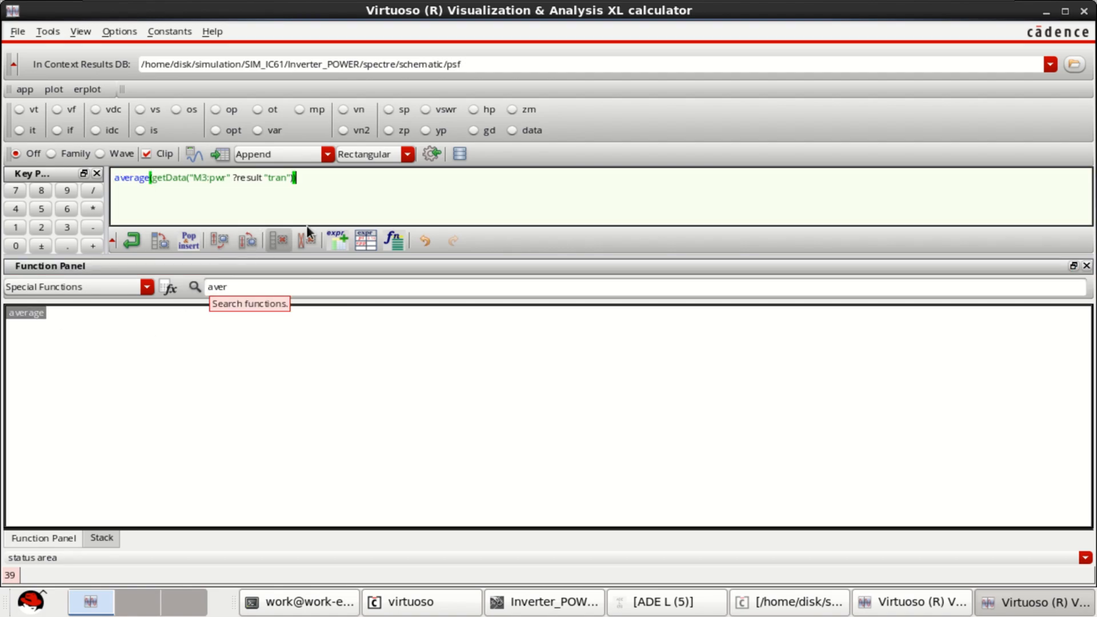
{"action": "mouse_move", "coordinate": [193, 154]}
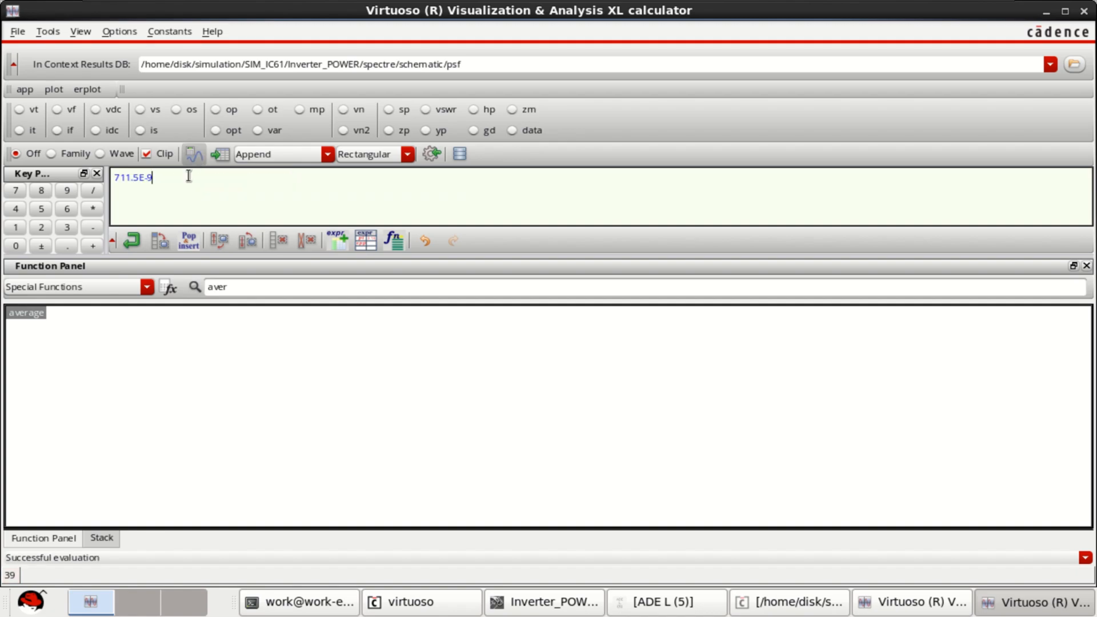
{"action": "mouse_move", "coordinate": [127, 189]}
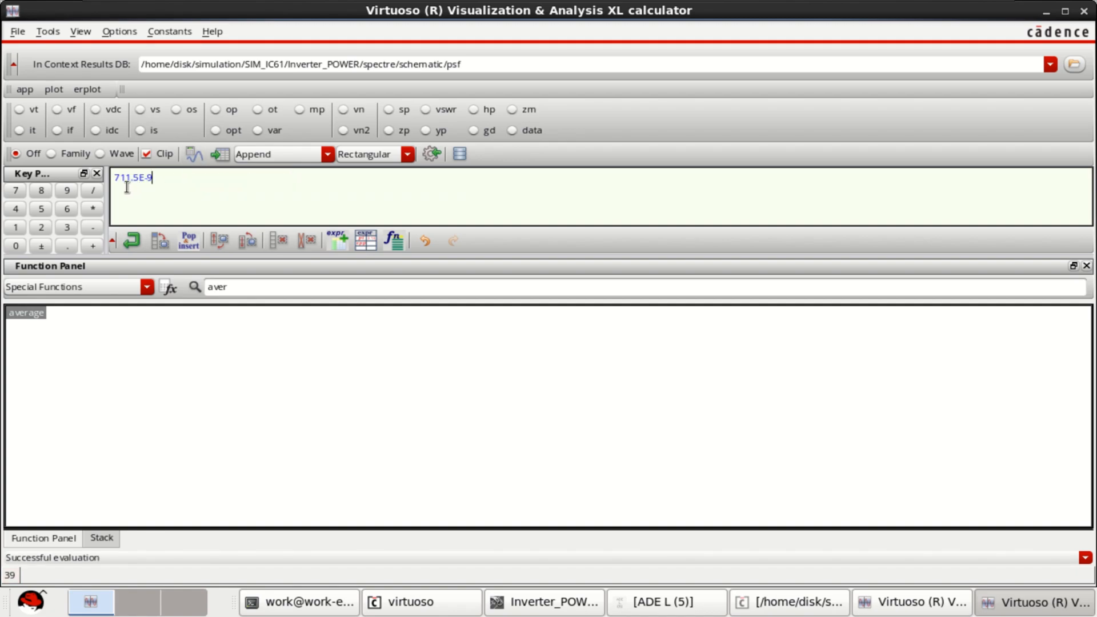
{"action": "mouse_move", "coordinate": [404, 170]}
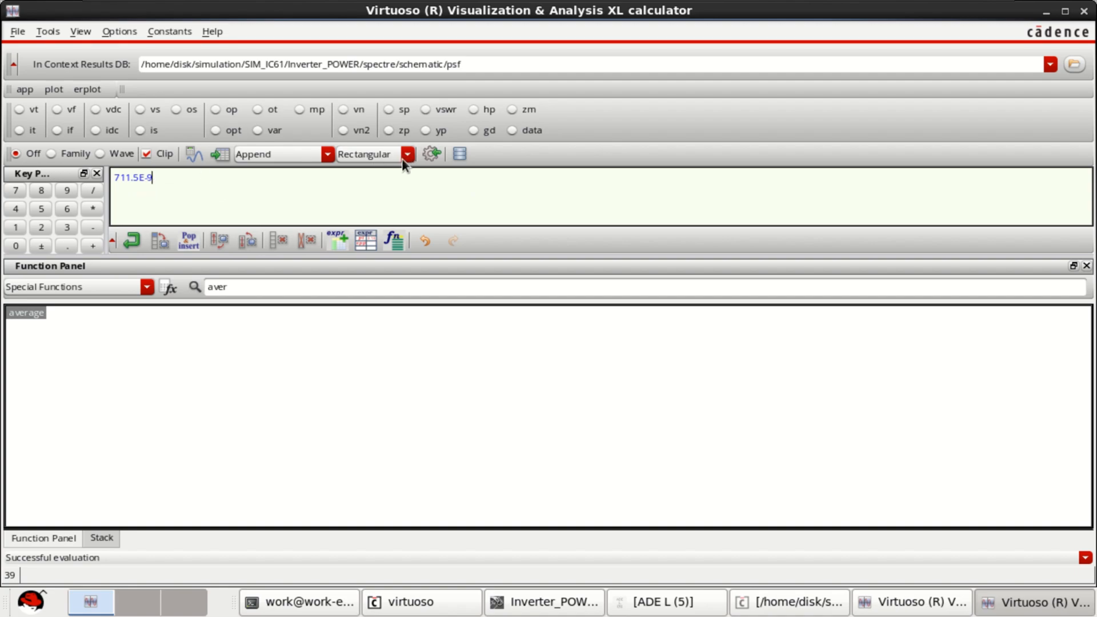
{"action": "mouse_move", "coordinate": [431, 157]}
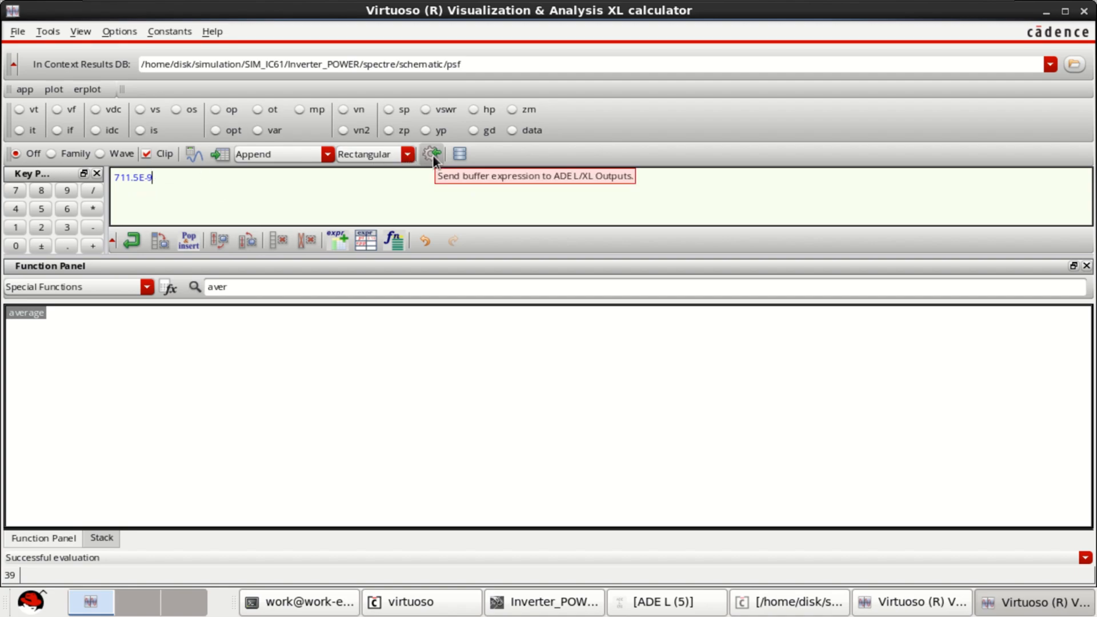
{"action": "left_click", "coordinate": [102, 538]}
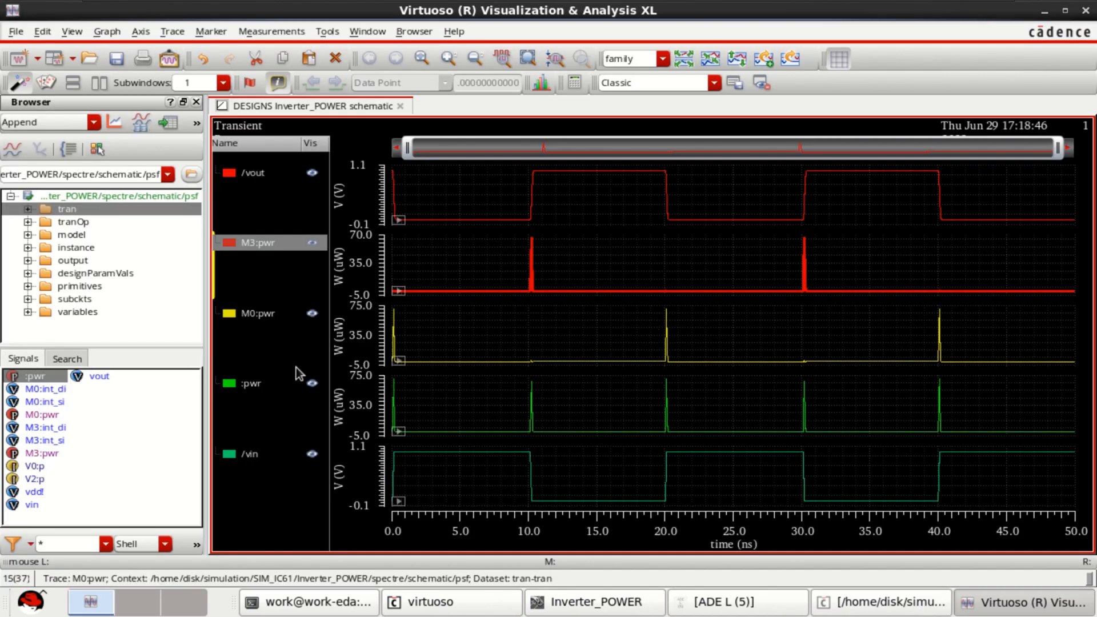
Step: Wrap the M0:pwr trace in average in the calculator, evaluate to 520.2E-9, and send to ADE L outputs
{"action": "left_click", "coordinate": [259, 313]}
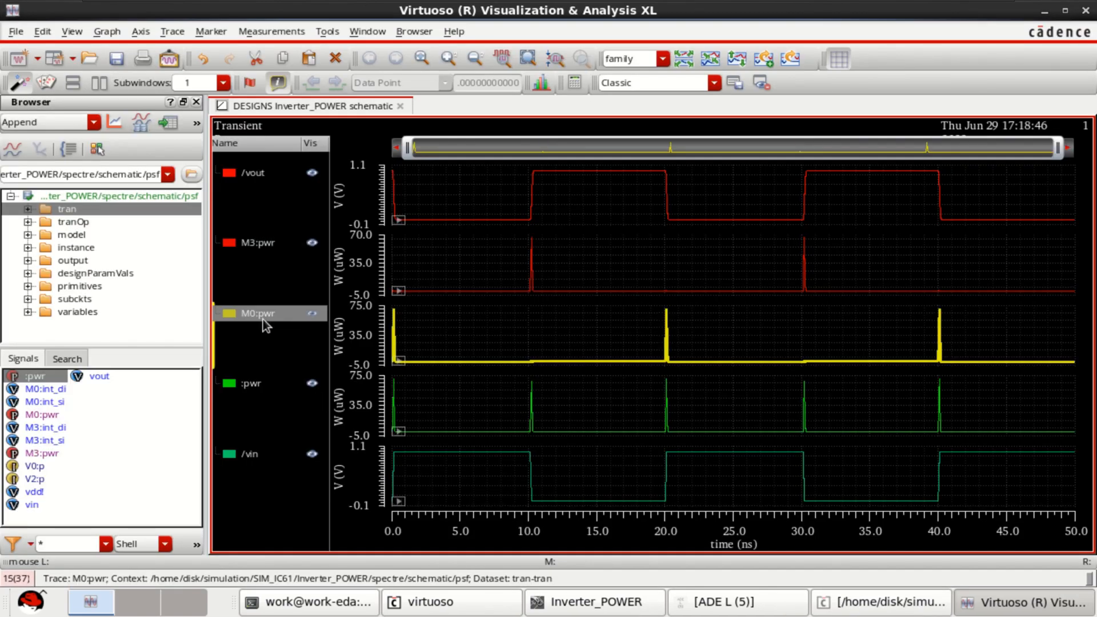
{"action": "right_click", "coordinate": [257, 313]}
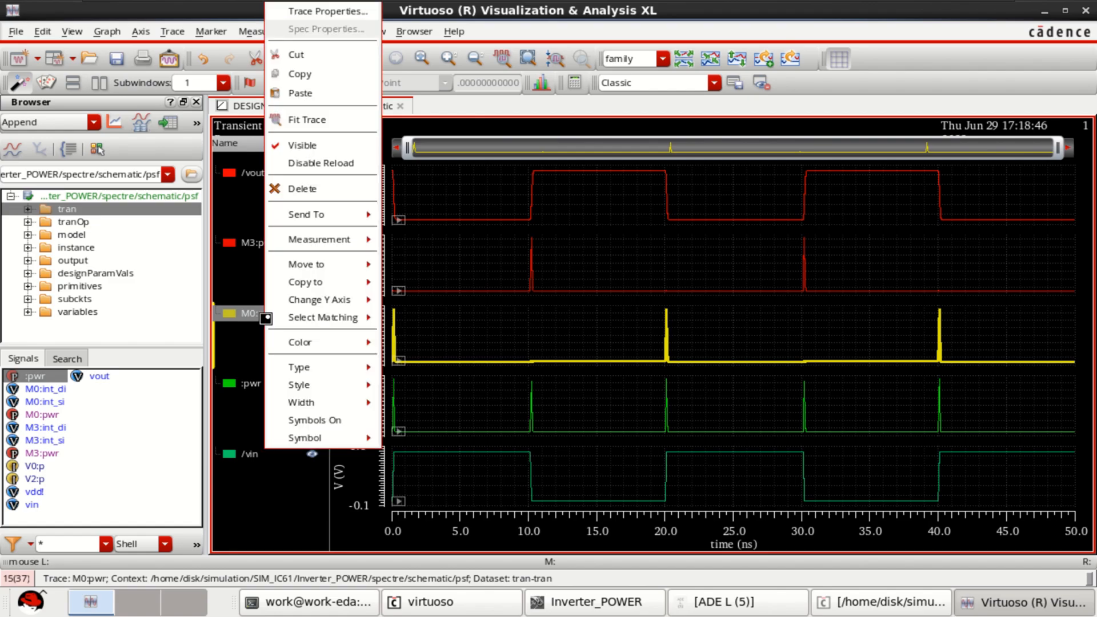
{"action": "mouse_move", "coordinate": [306, 214]}
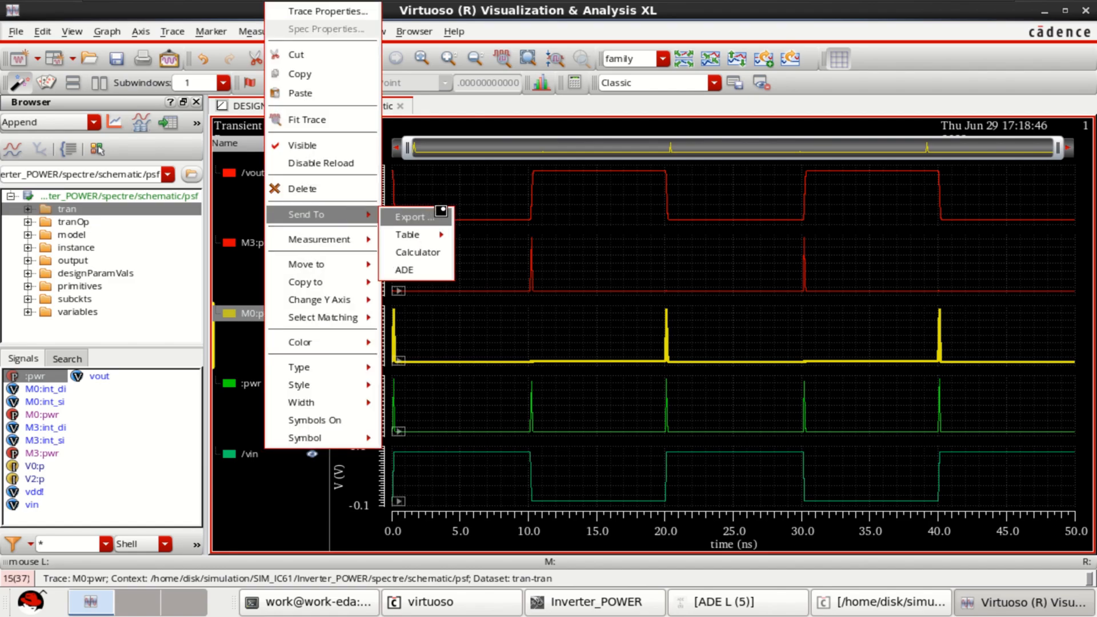
{"action": "left_click", "coordinate": [417, 252]}
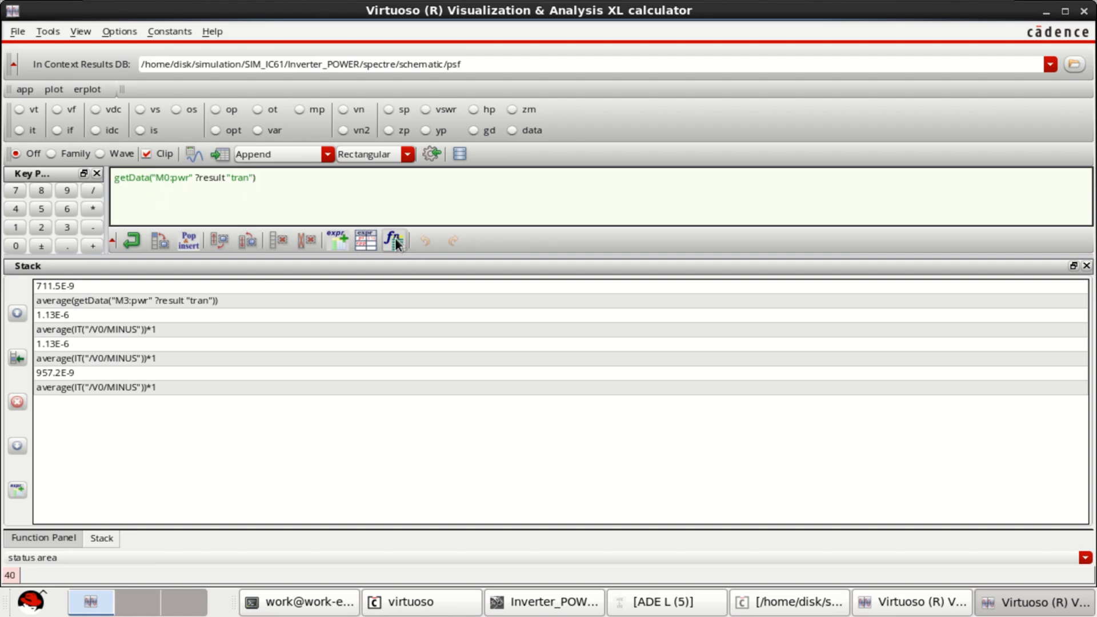
{"action": "left_click", "coordinate": [394, 241]}
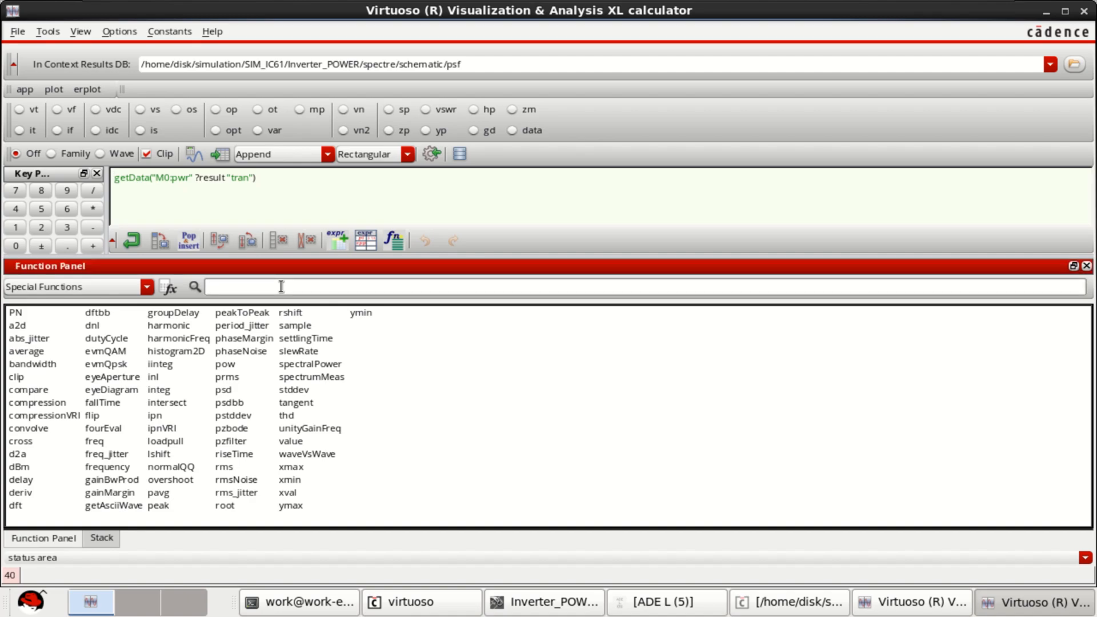
{"action": "type", "text": "aver"}
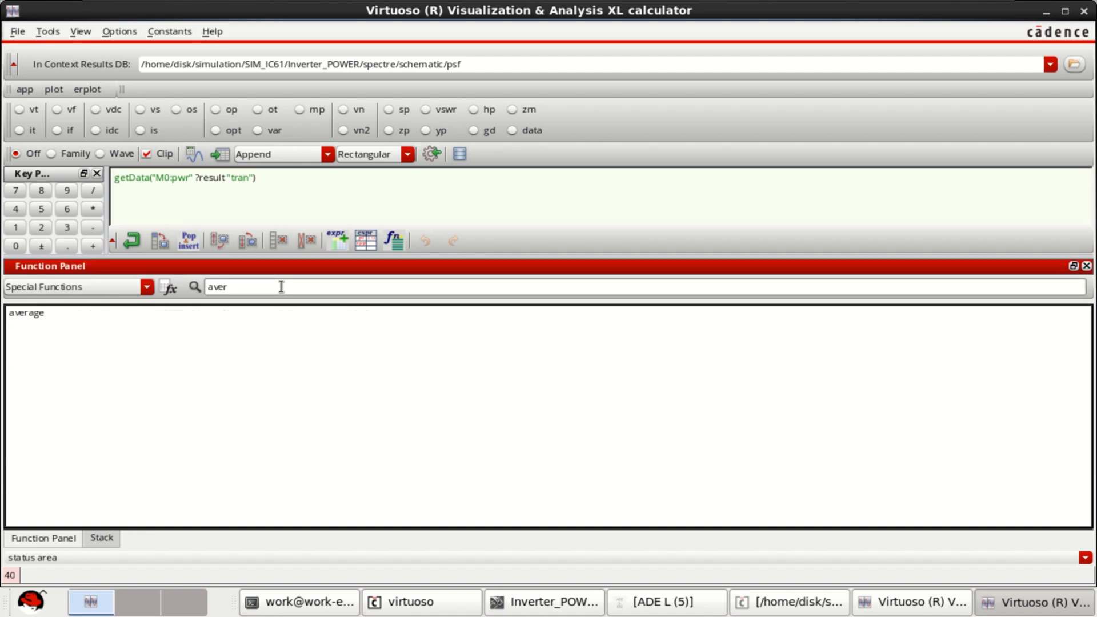
{"action": "double_click", "coordinate": [25, 313]}
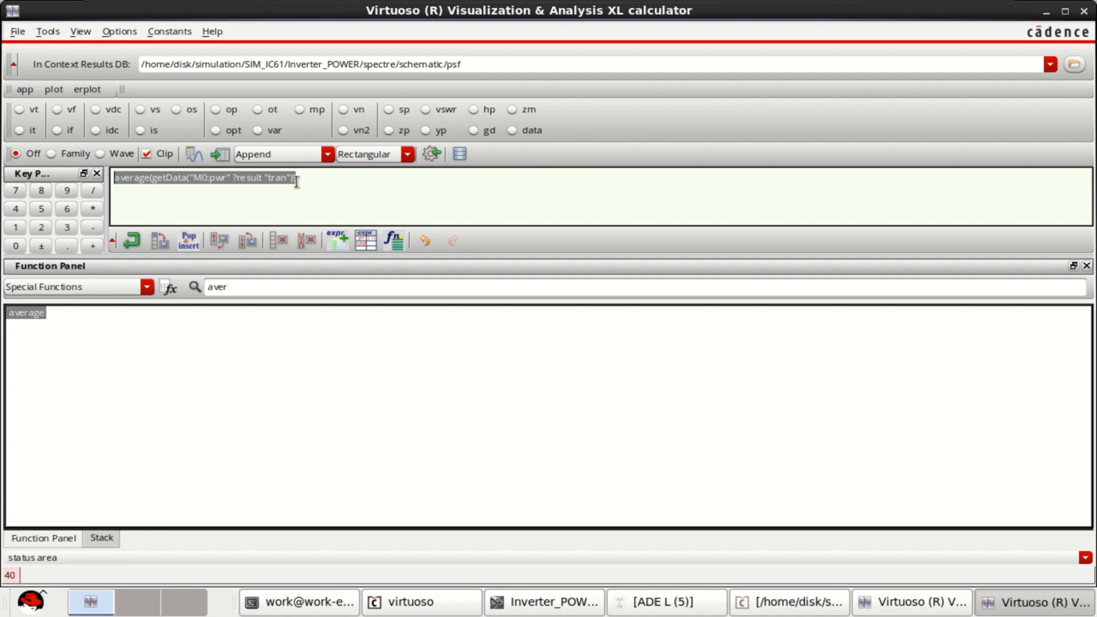
{"action": "mouse_move", "coordinate": [188, 157]}
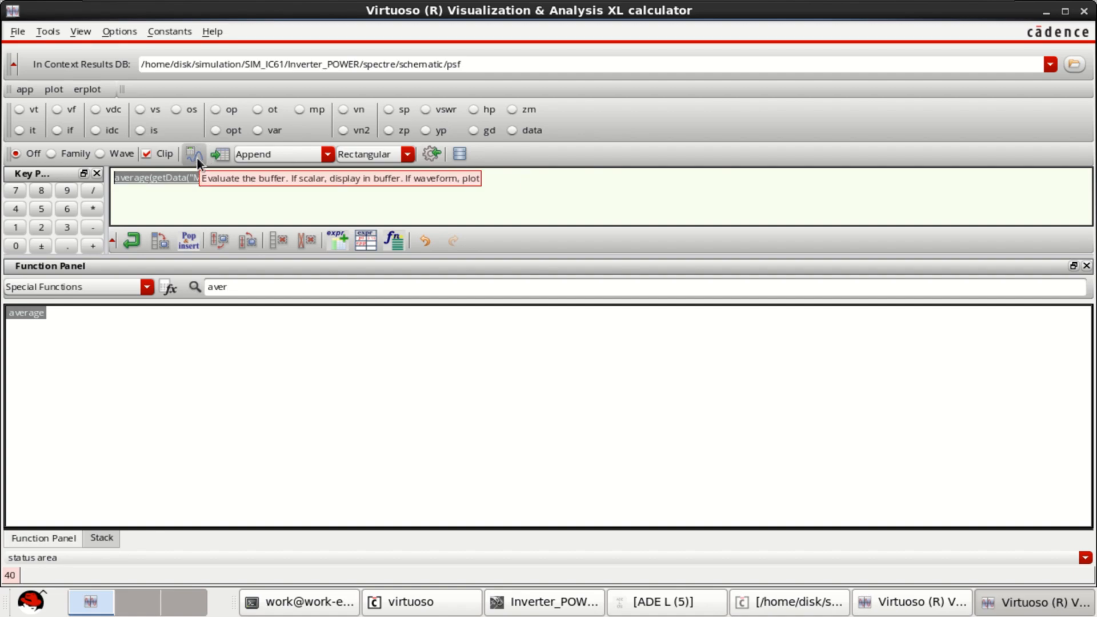
{"action": "left_click", "coordinate": [192, 154]}
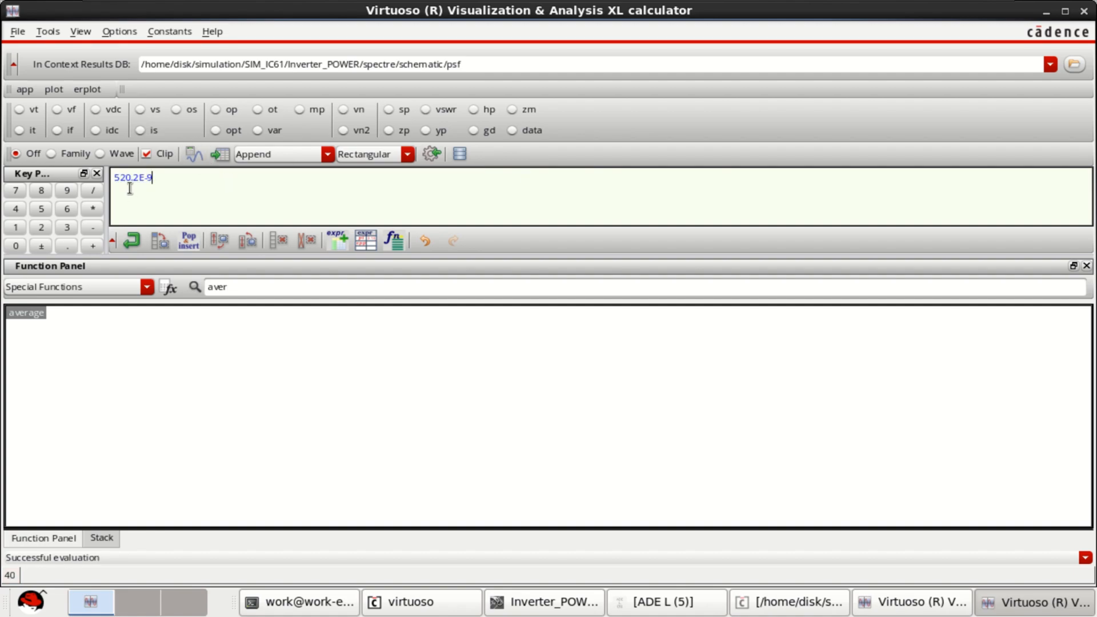
{"action": "left_click", "coordinate": [102, 538]}
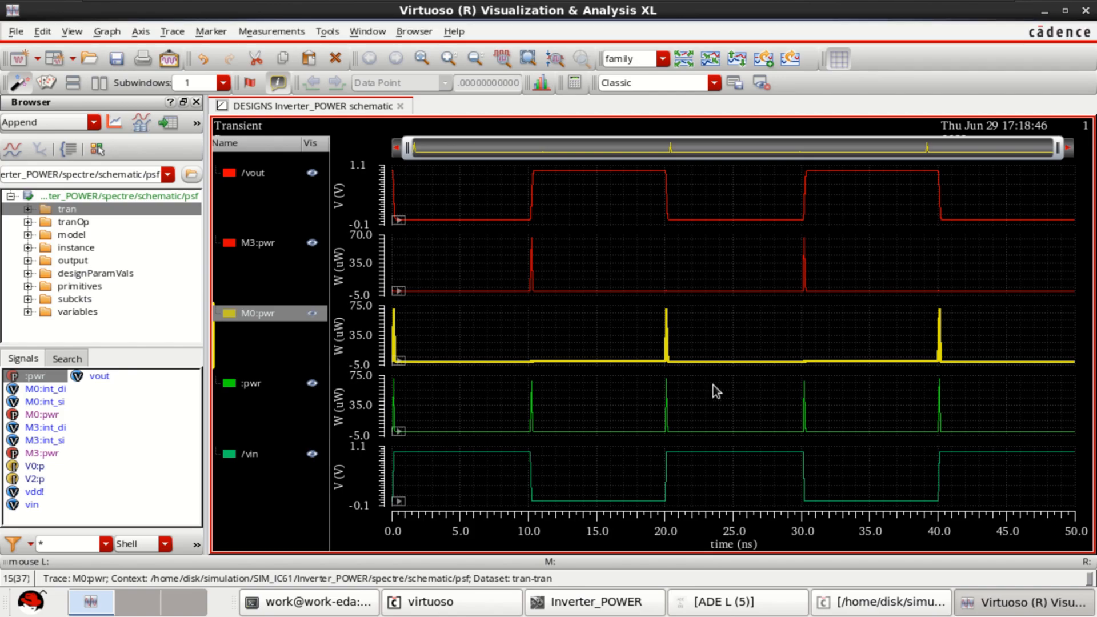
{"action": "mouse_move", "coordinate": [282, 404]}
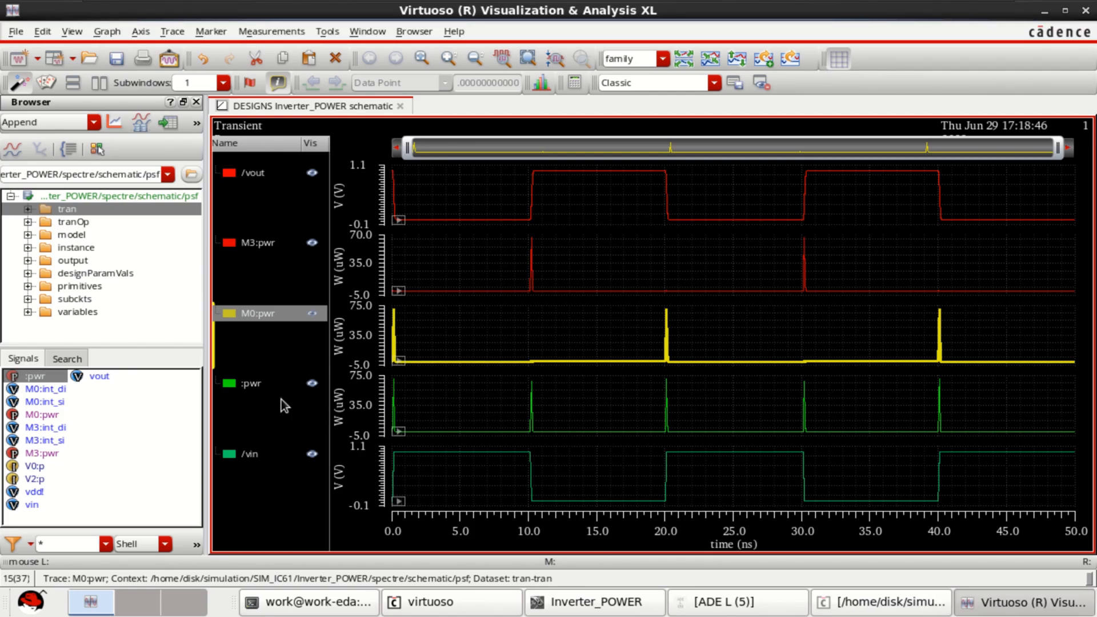
Step: Average the total :pwr trace in the calculator (1.232E-6) and send it to ADE L outputs
{"action": "right_click", "coordinate": [252, 383]}
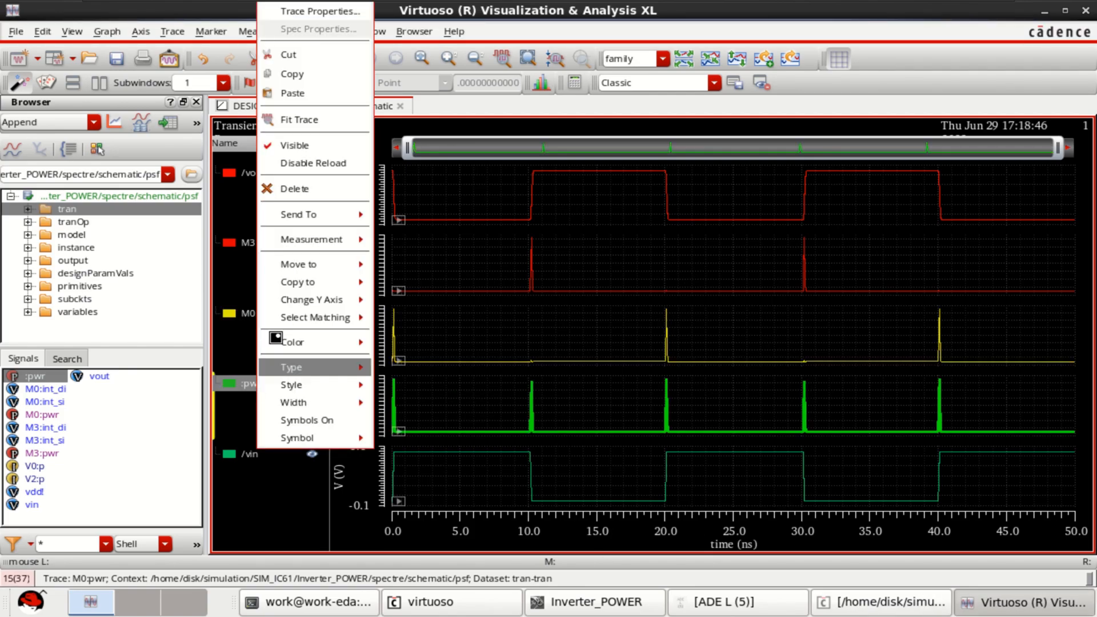
{"action": "mouse_move", "coordinate": [310, 214]}
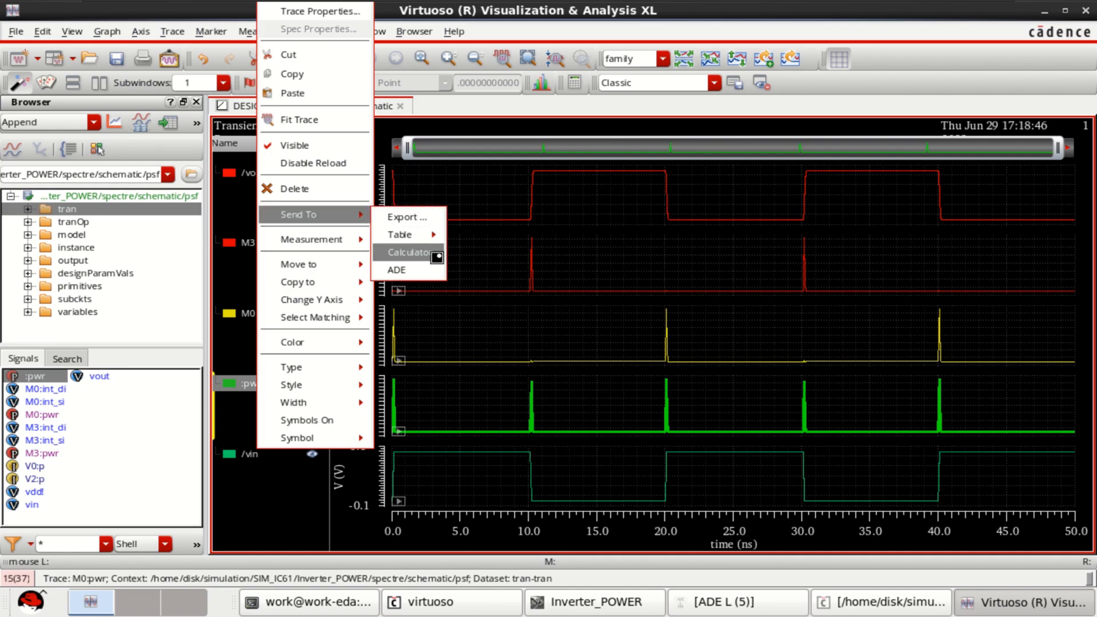
{"action": "left_click", "coordinate": [408, 252]}
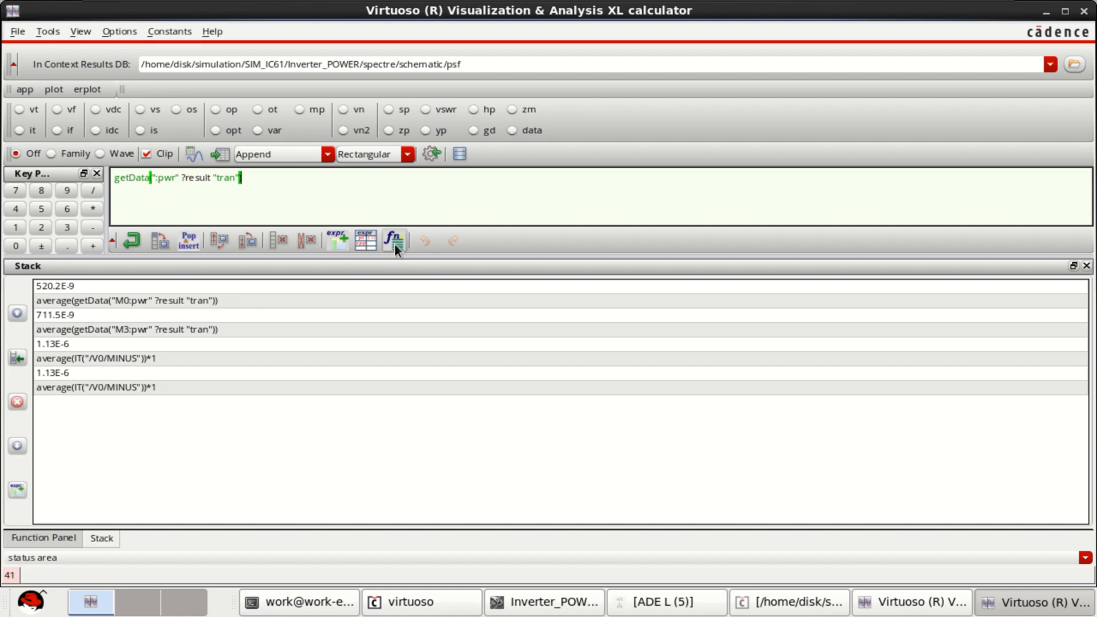
{"action": "left_click", "coordinate": [394, 240]}
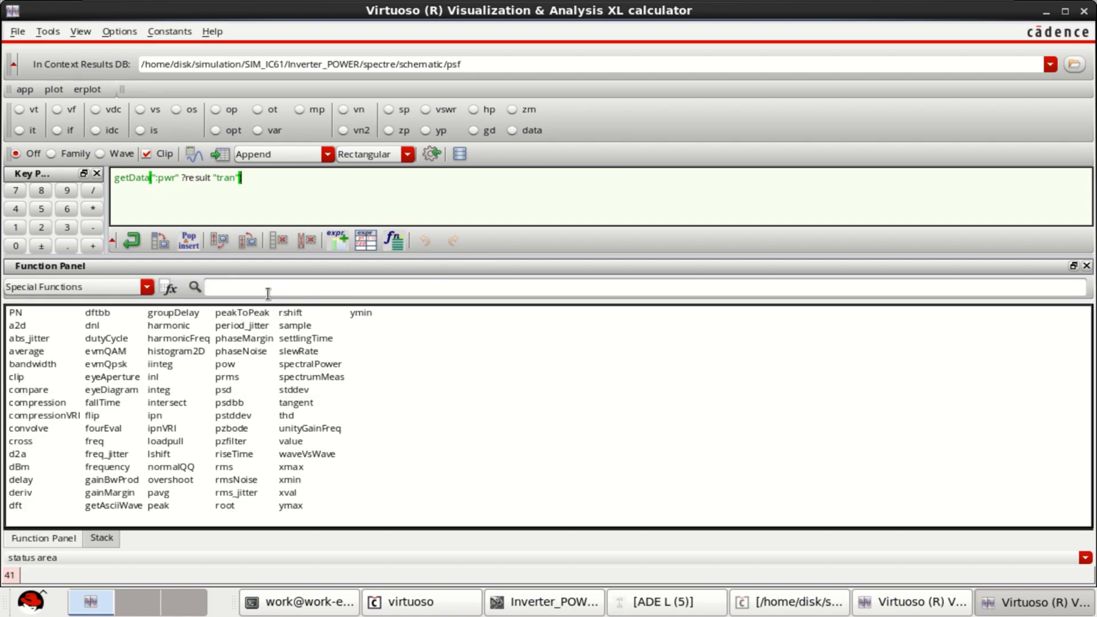
{"action": "type", "text": "aver"}
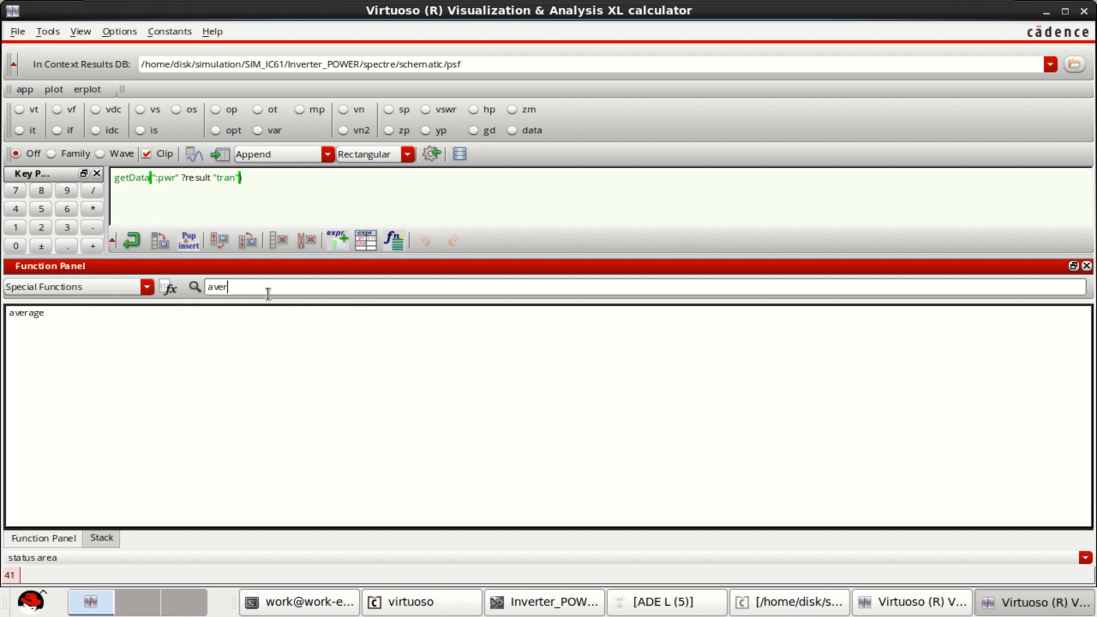
{"action": "double_click", "coordinate": [26, 312]}
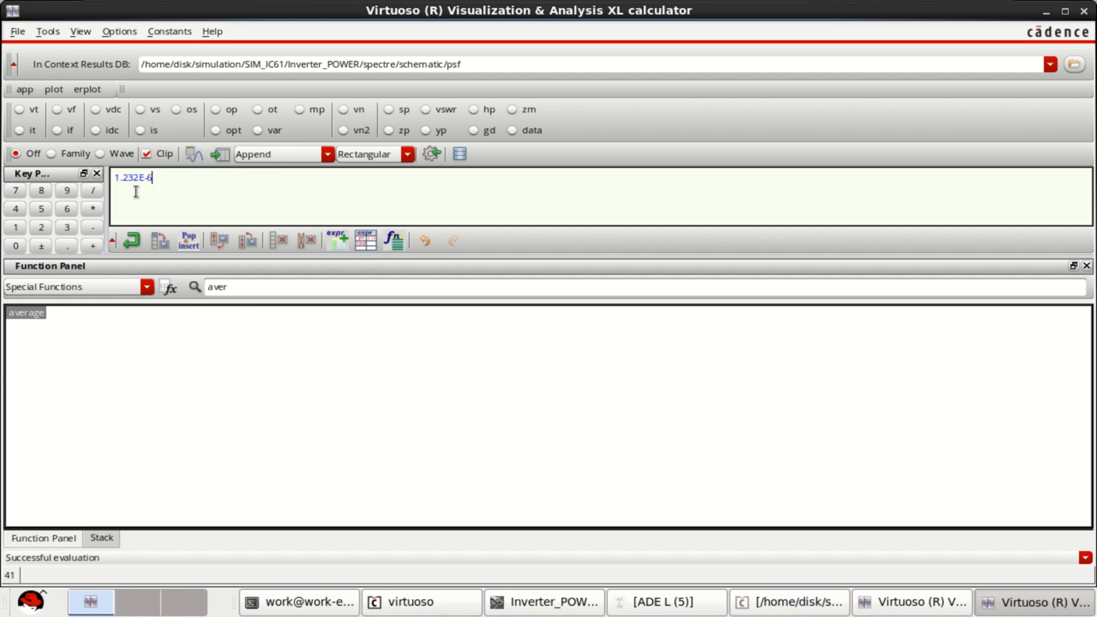
{"action": "left_click", "coordinate": [101, 539]}
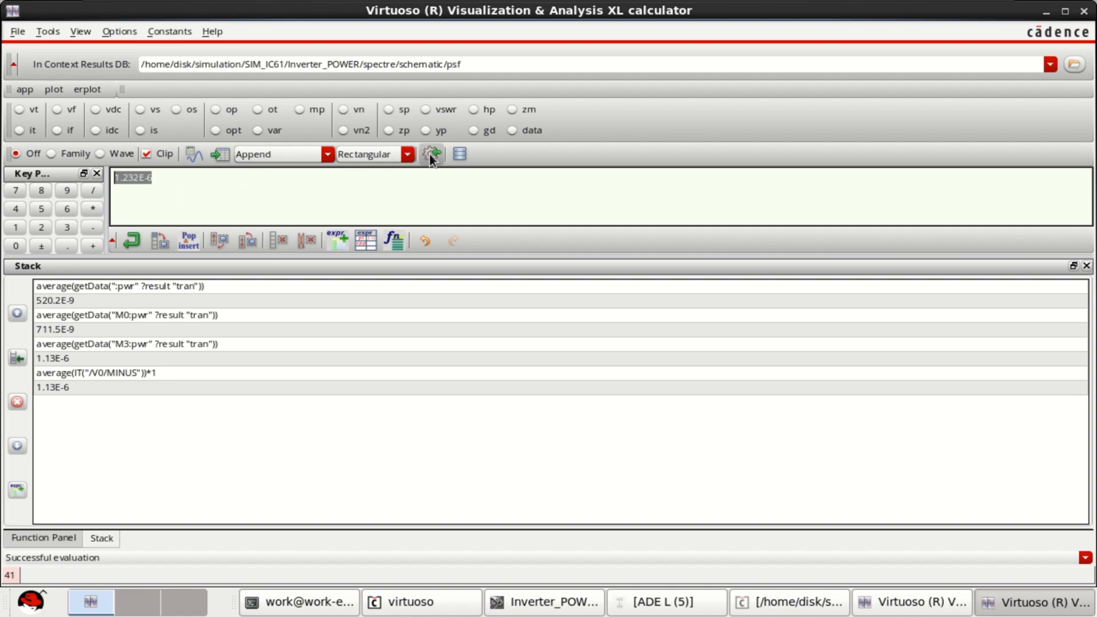
{"action": "mouse_move", "coordinate": [1076, 48]}
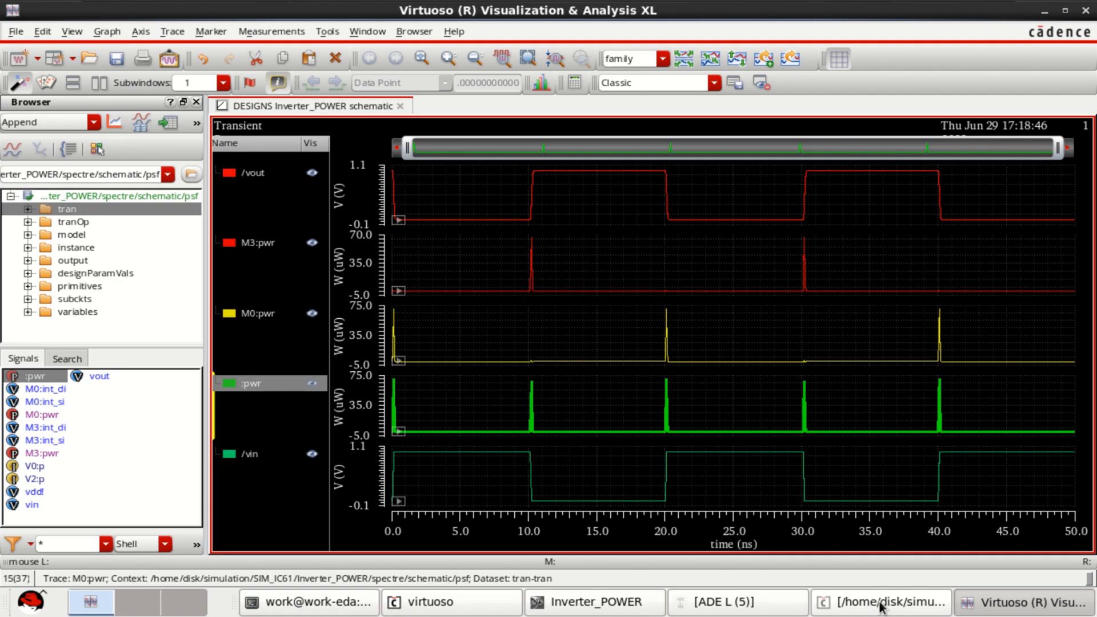
Step: Review the ADE L Outputs table showing the 711.5n, 520.2n and 1.232u power values
{"action": "left_click", "coordinate": [722, 602]}
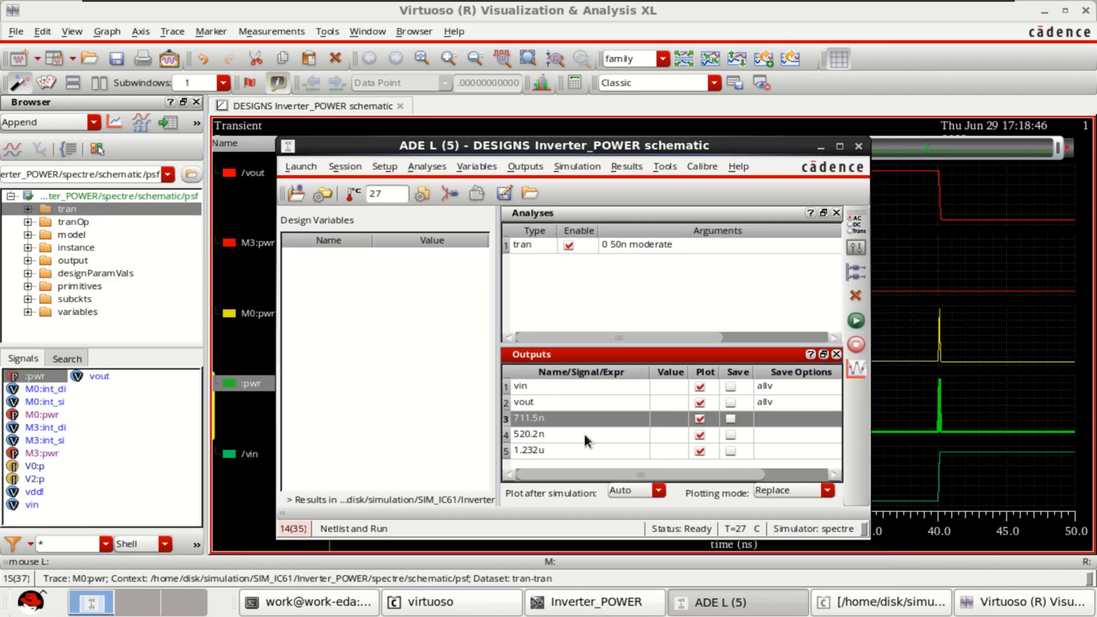
{"action": "left_click", "coordinate": [562, 434]}
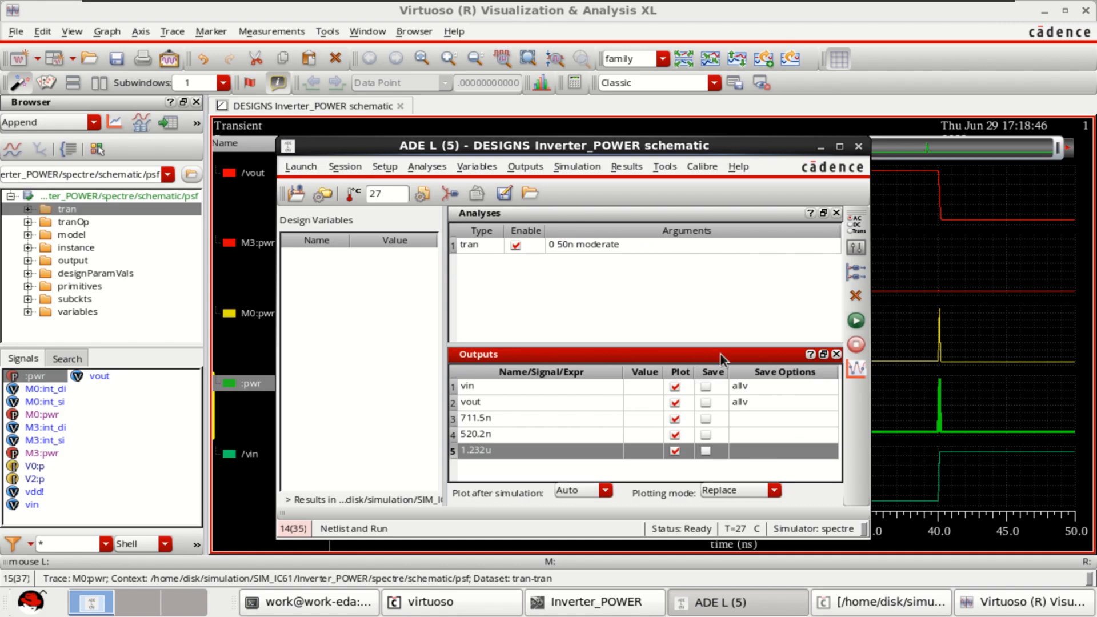
{"action": "mouse_move", "coordinate": [819, 147]}
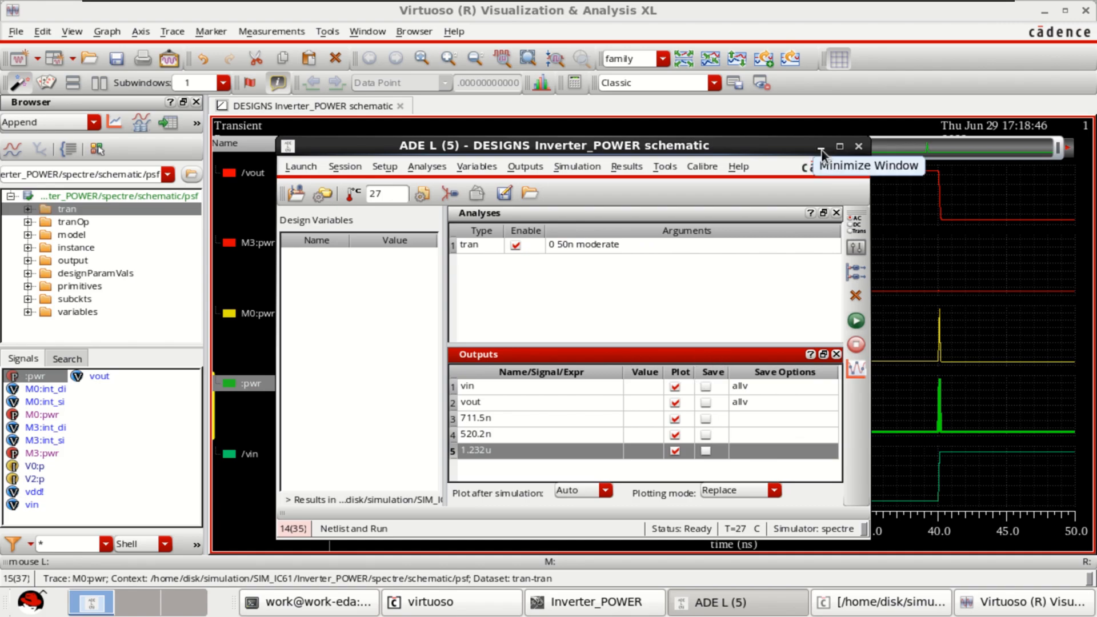